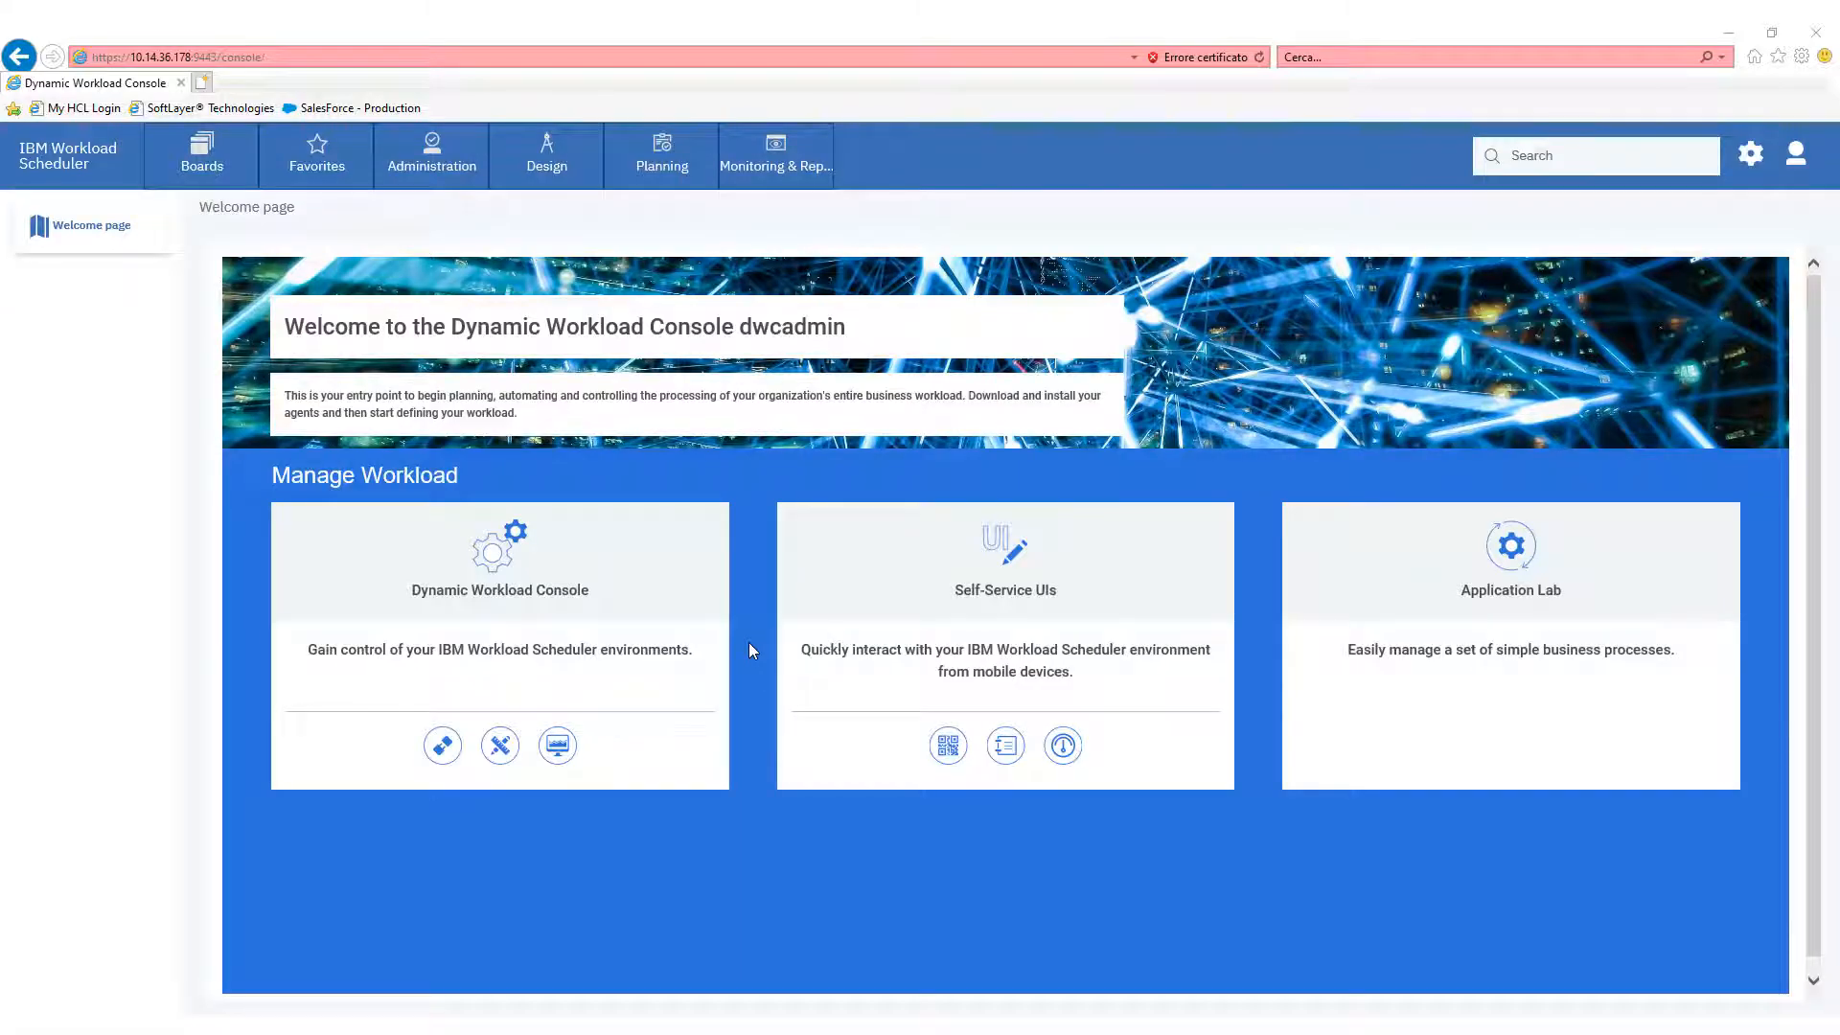
pyautogui.moveTo(727, 665)
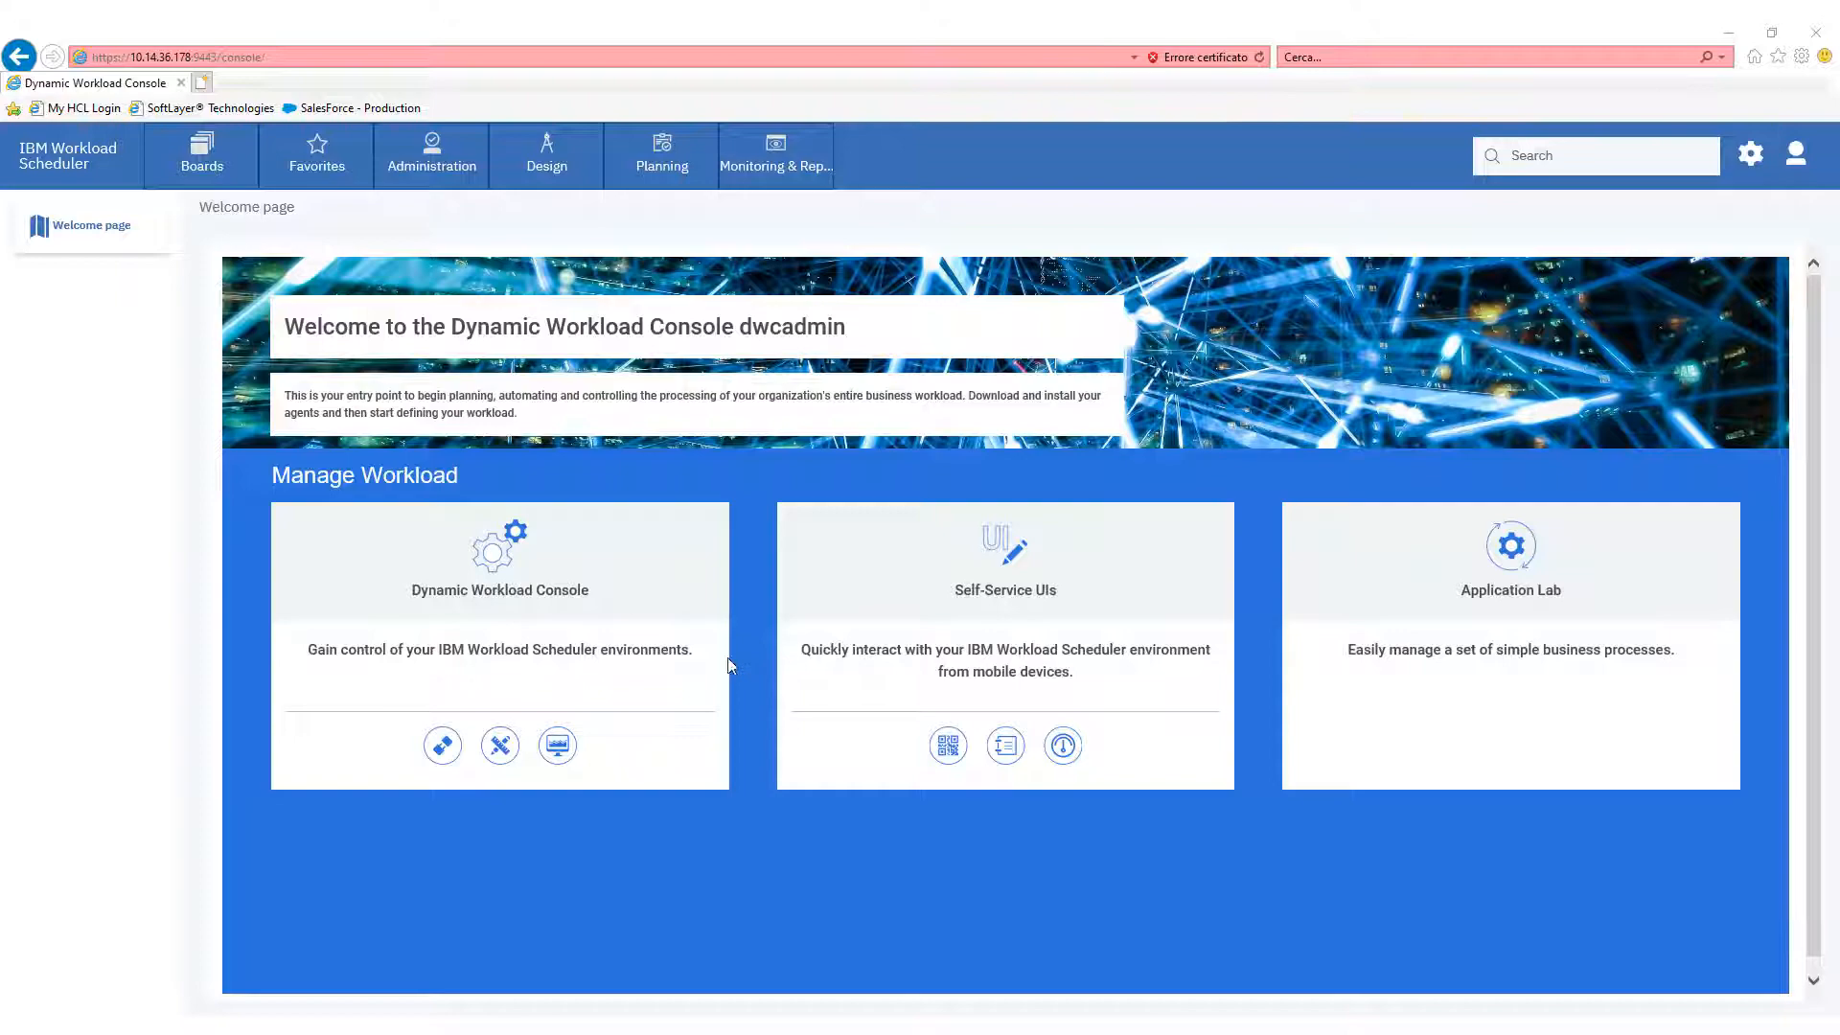
# - From the account menu, show About with version 9.5.0.02 and copyright details
pyautogui.click(1793, 154)
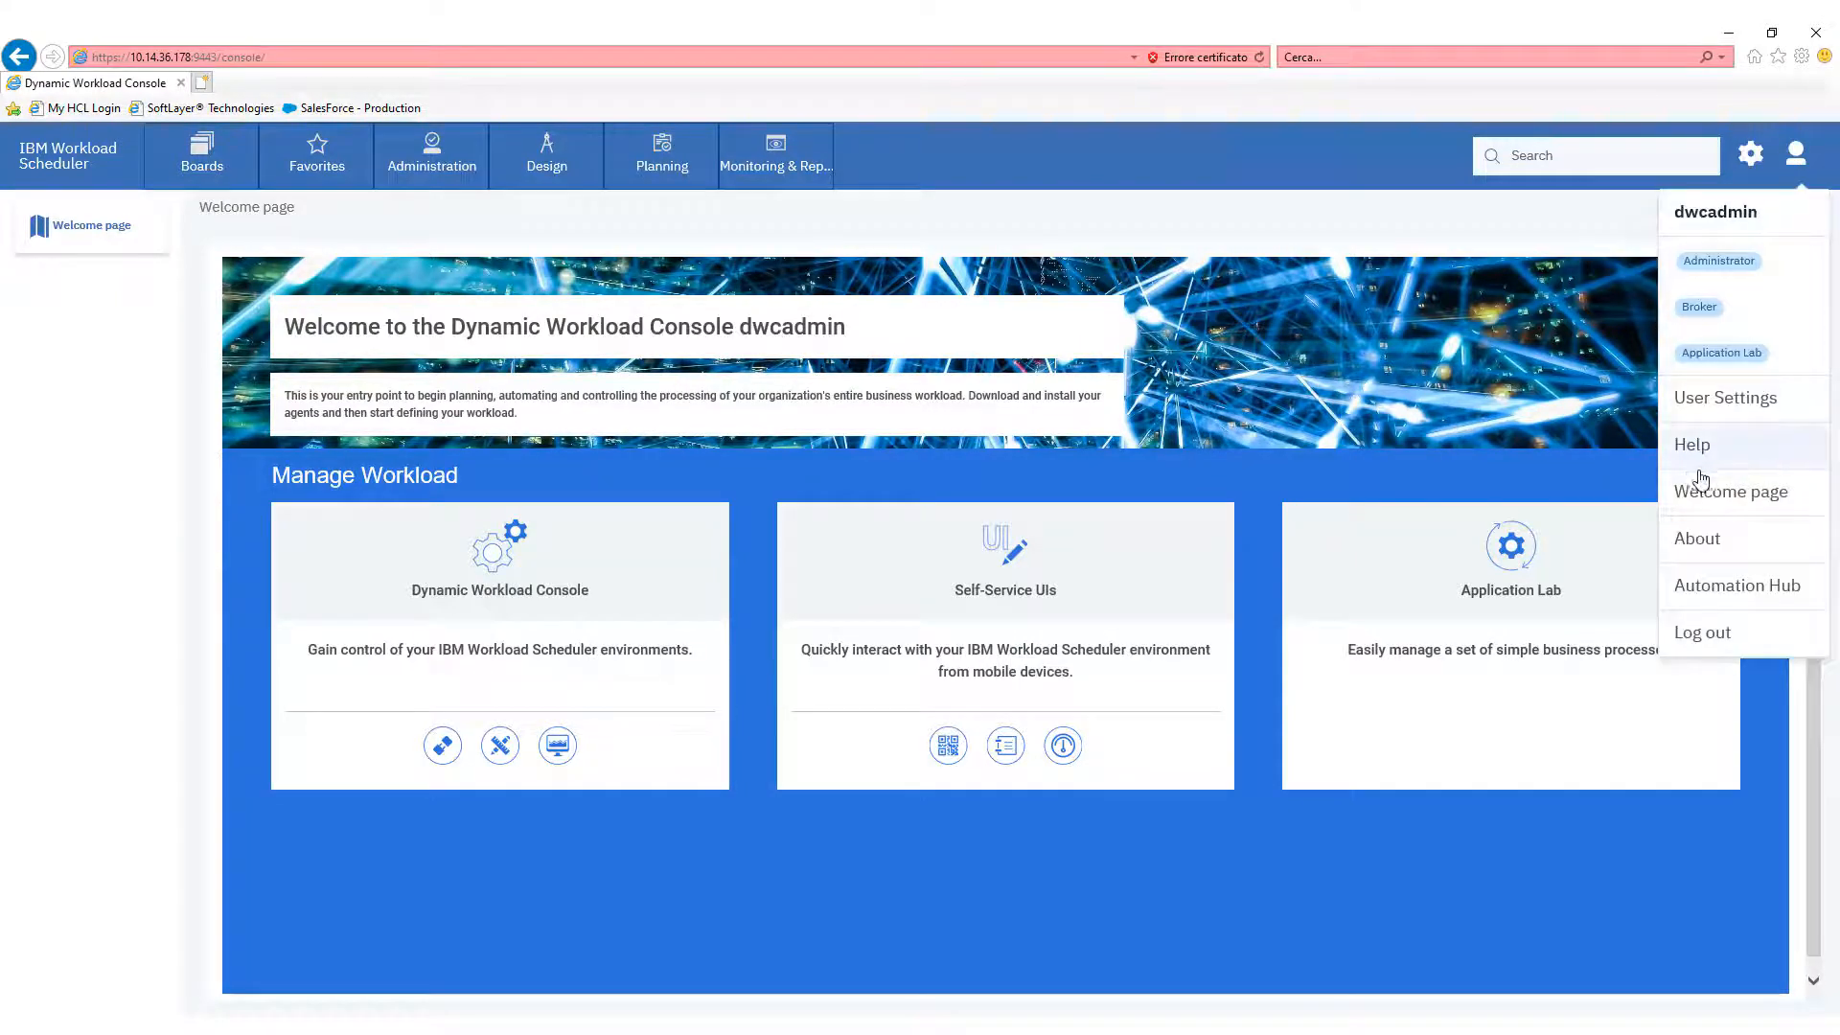
pyautogui.click(1695, 537)
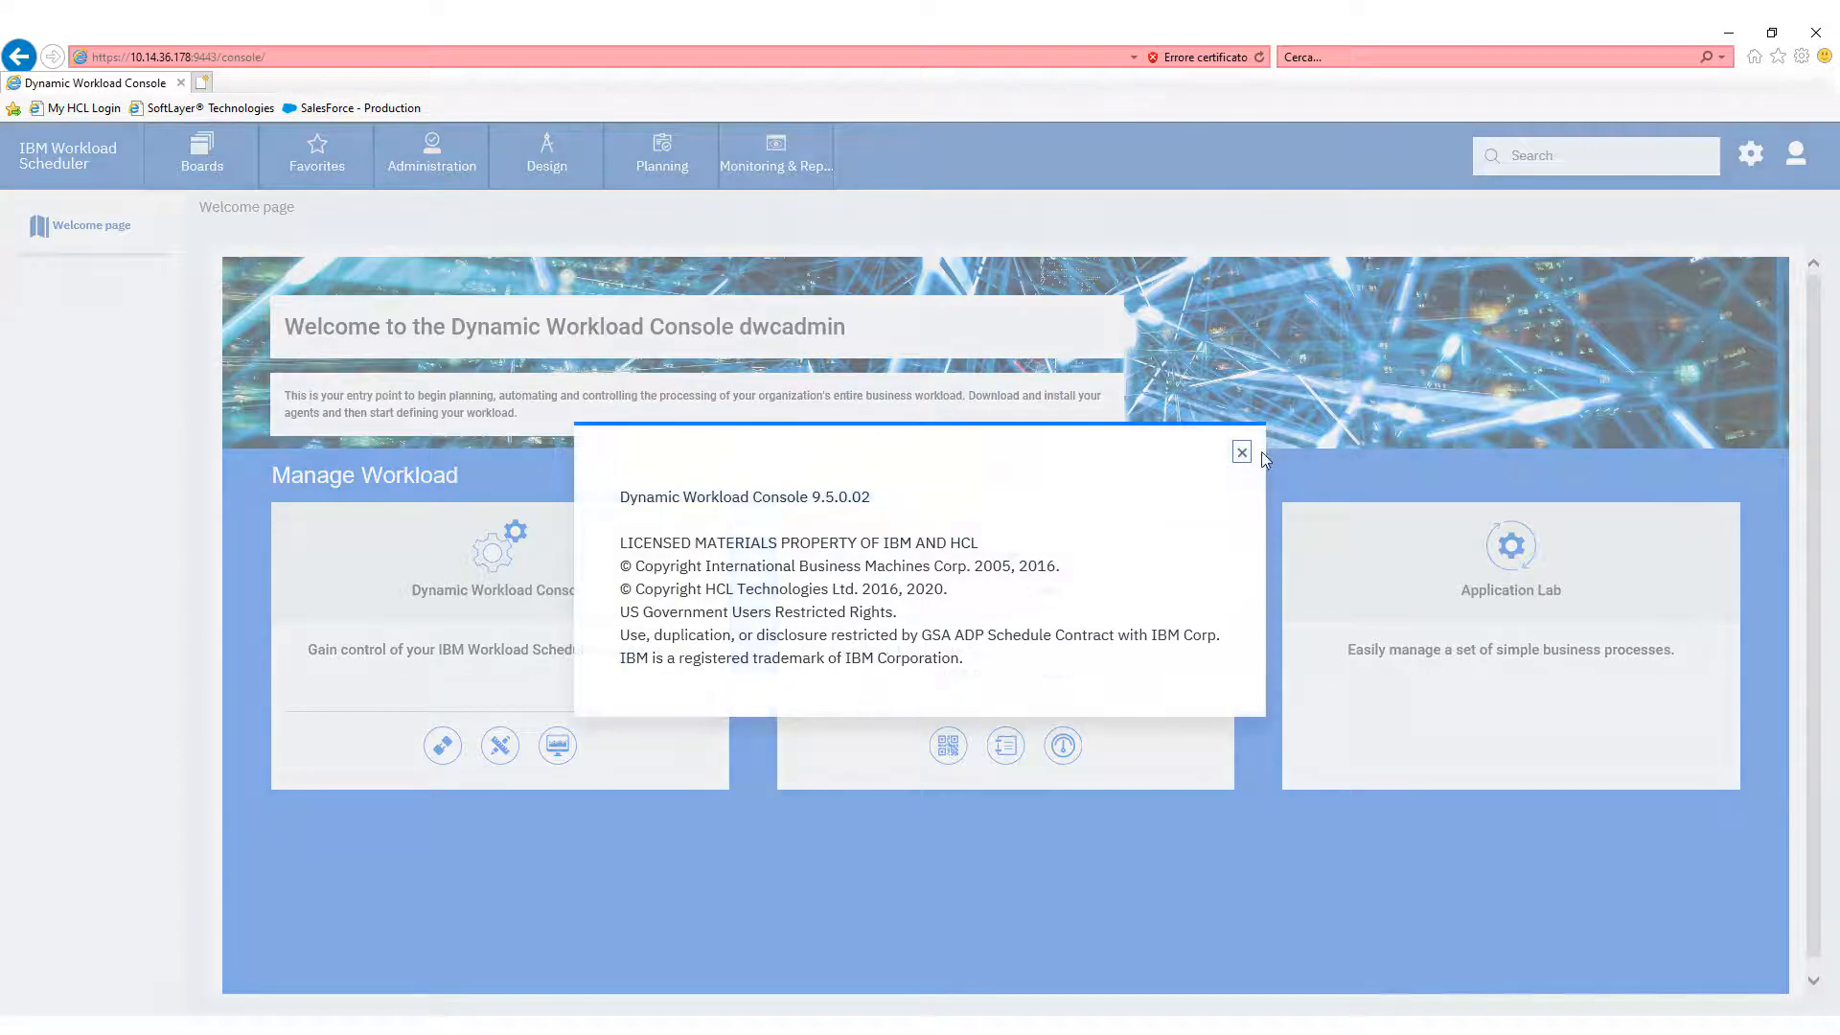
# - Close About and load Manage Workload Definitions for engine MDM95_FP2
pyautogui.click(545, 157)
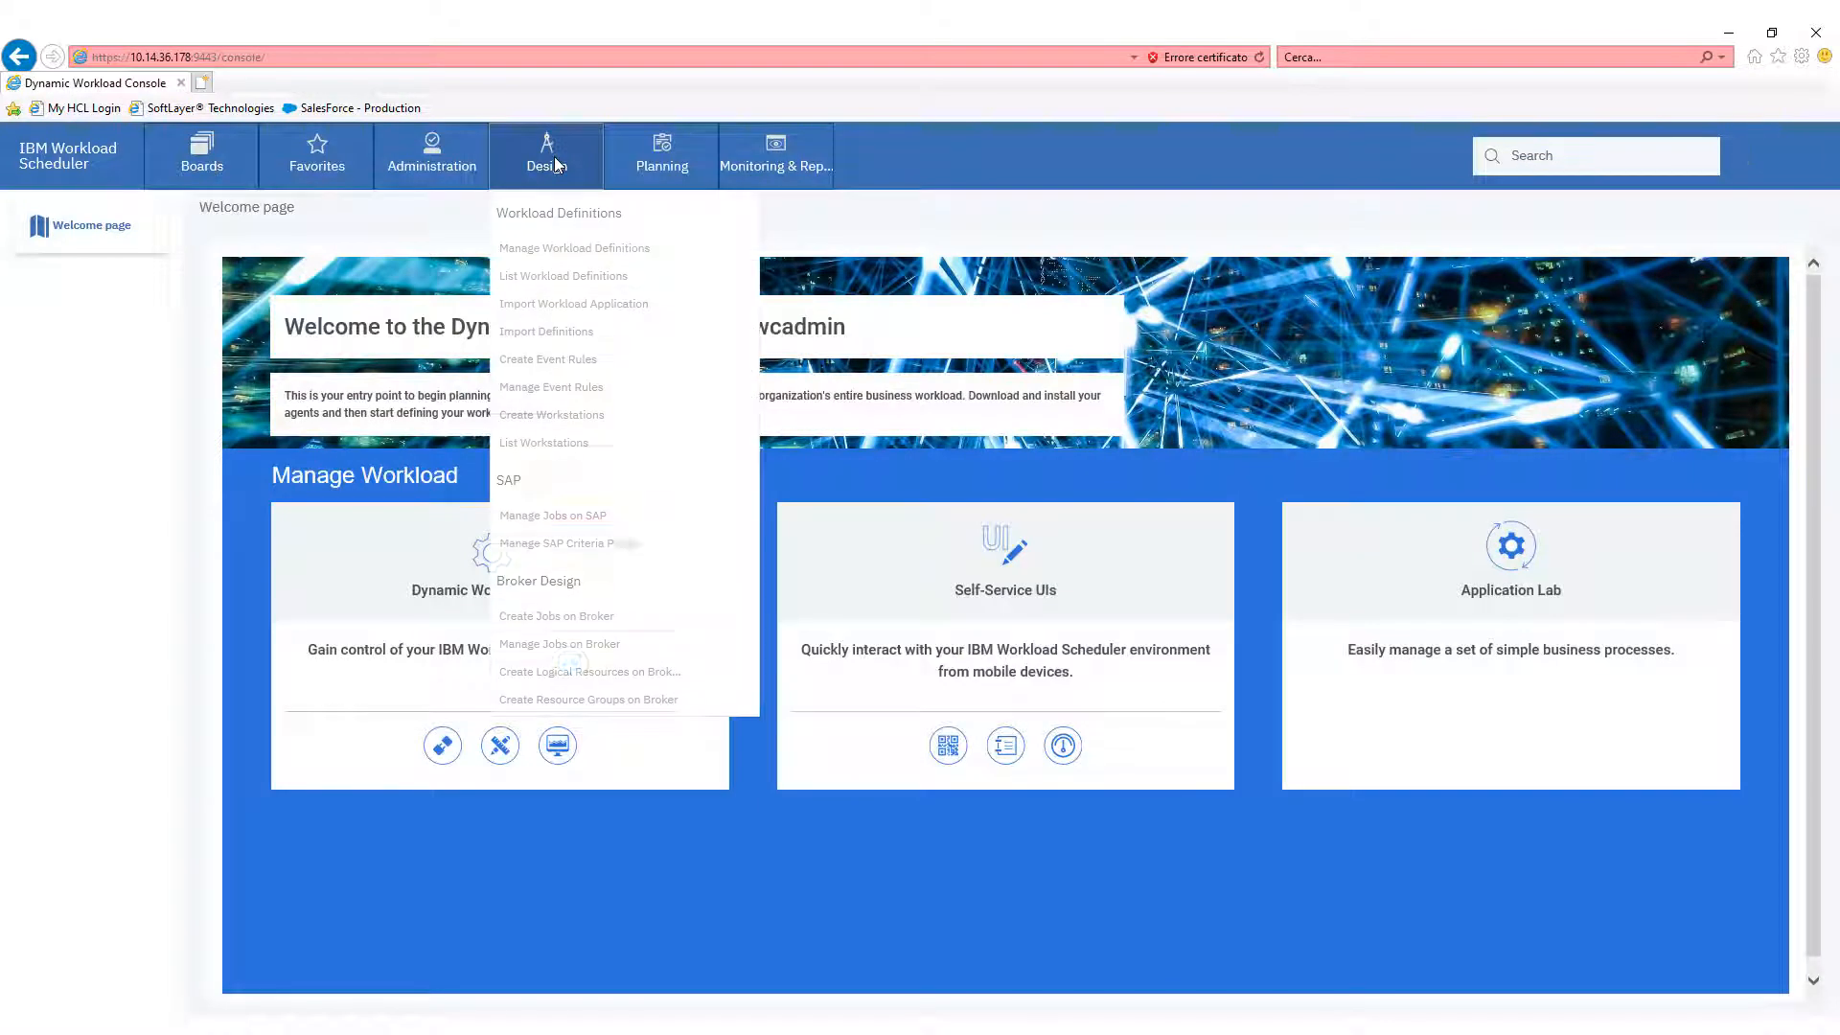
pyautogui.moveTo(573, 248)
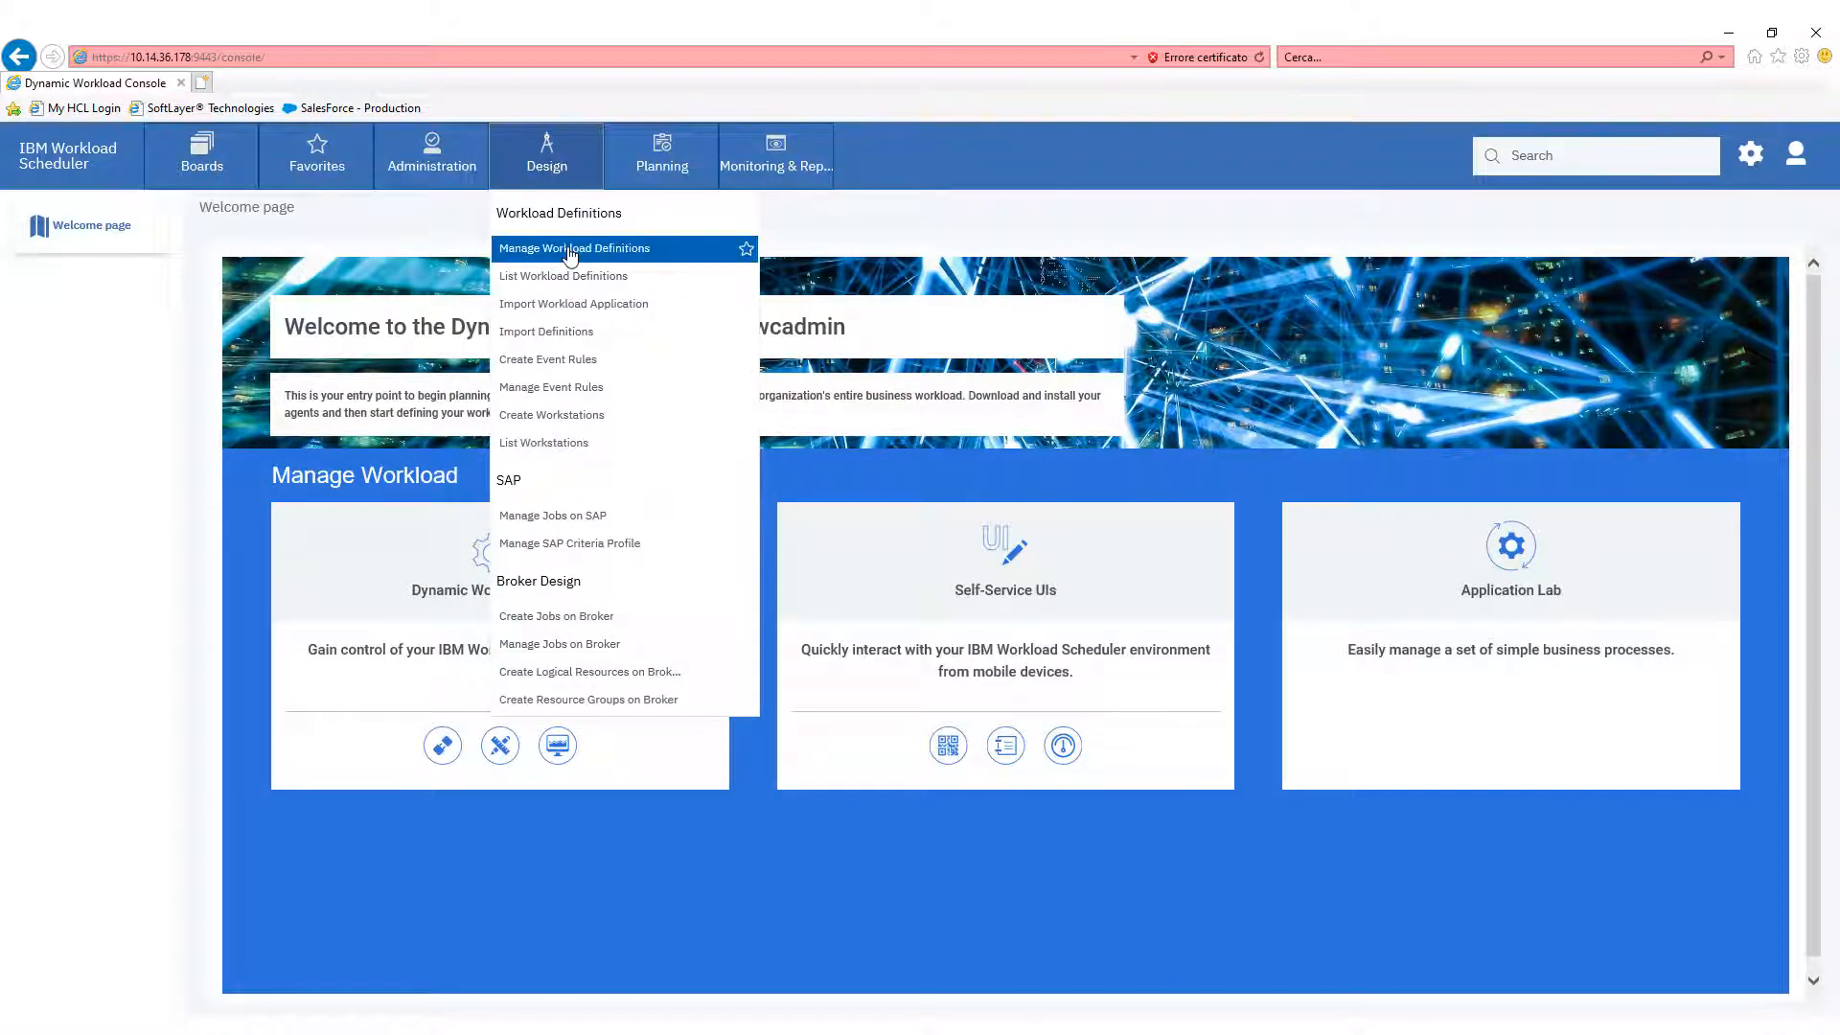
pyautogui.click(574, 247)
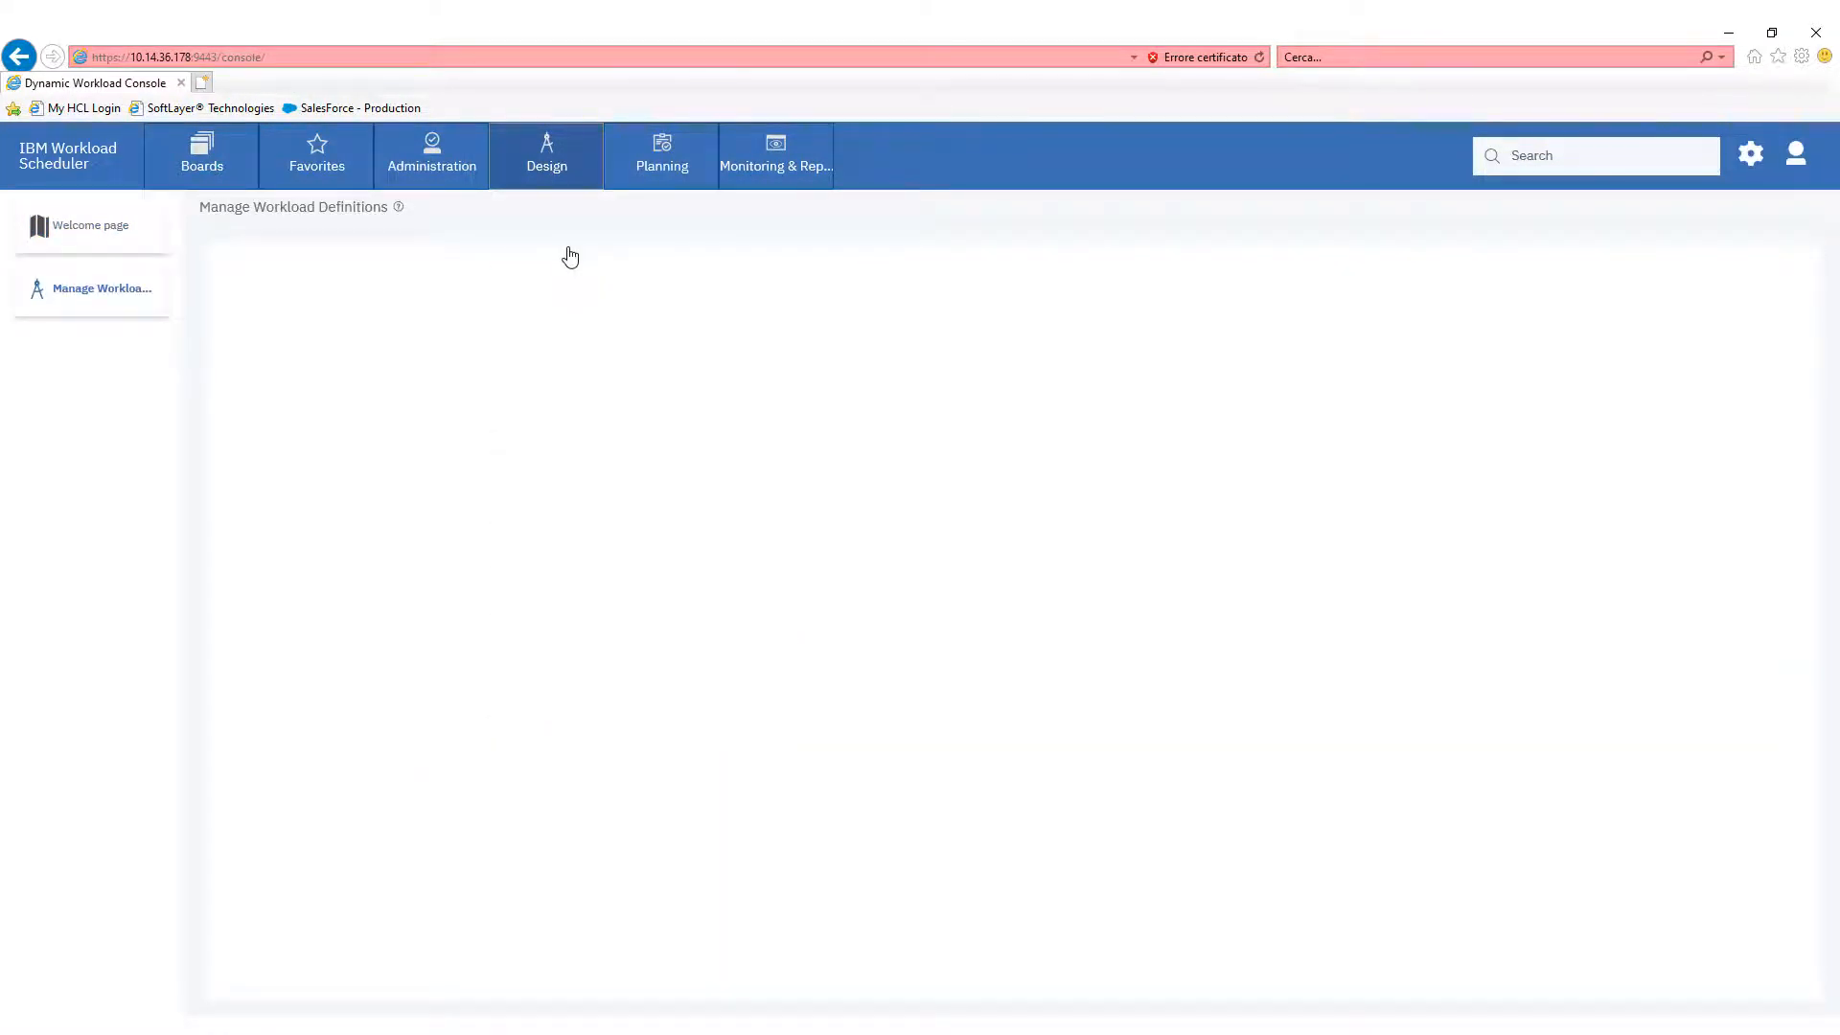
pyautogui.click(102, 287)
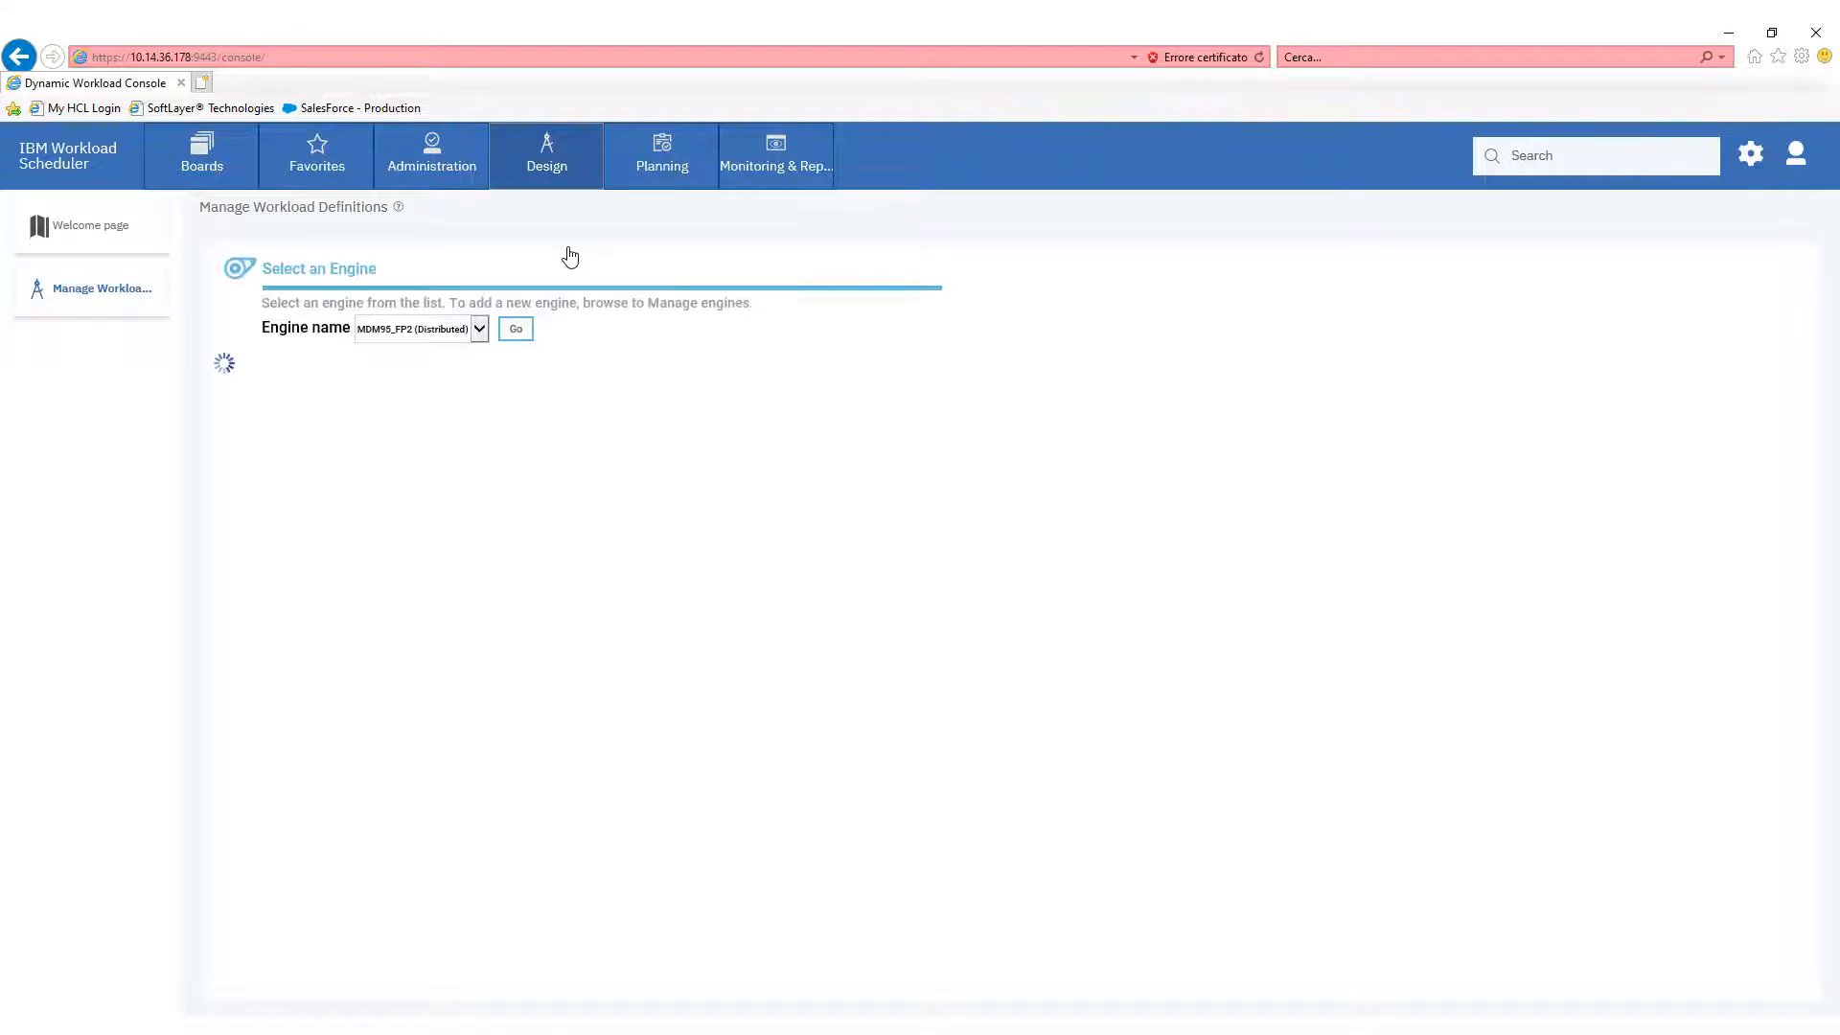
pyautogui.click(516, 328)
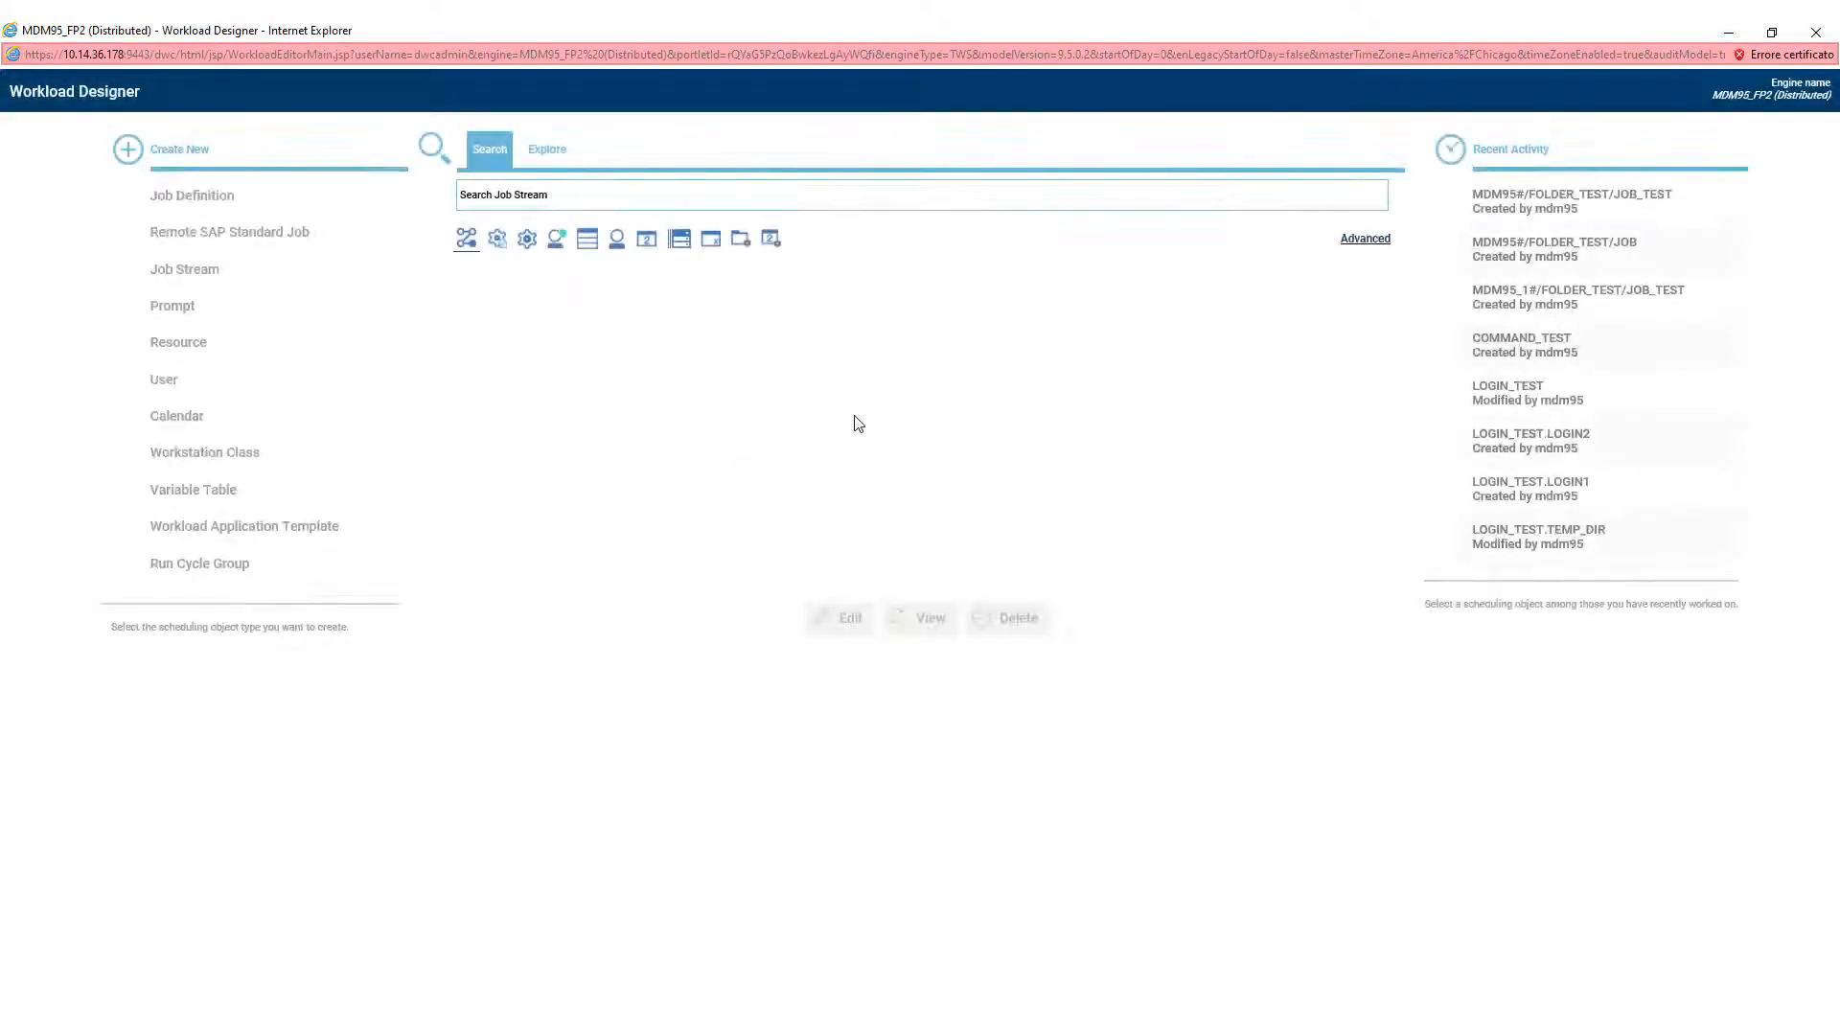
pyautogui.moveTo(592, 366)
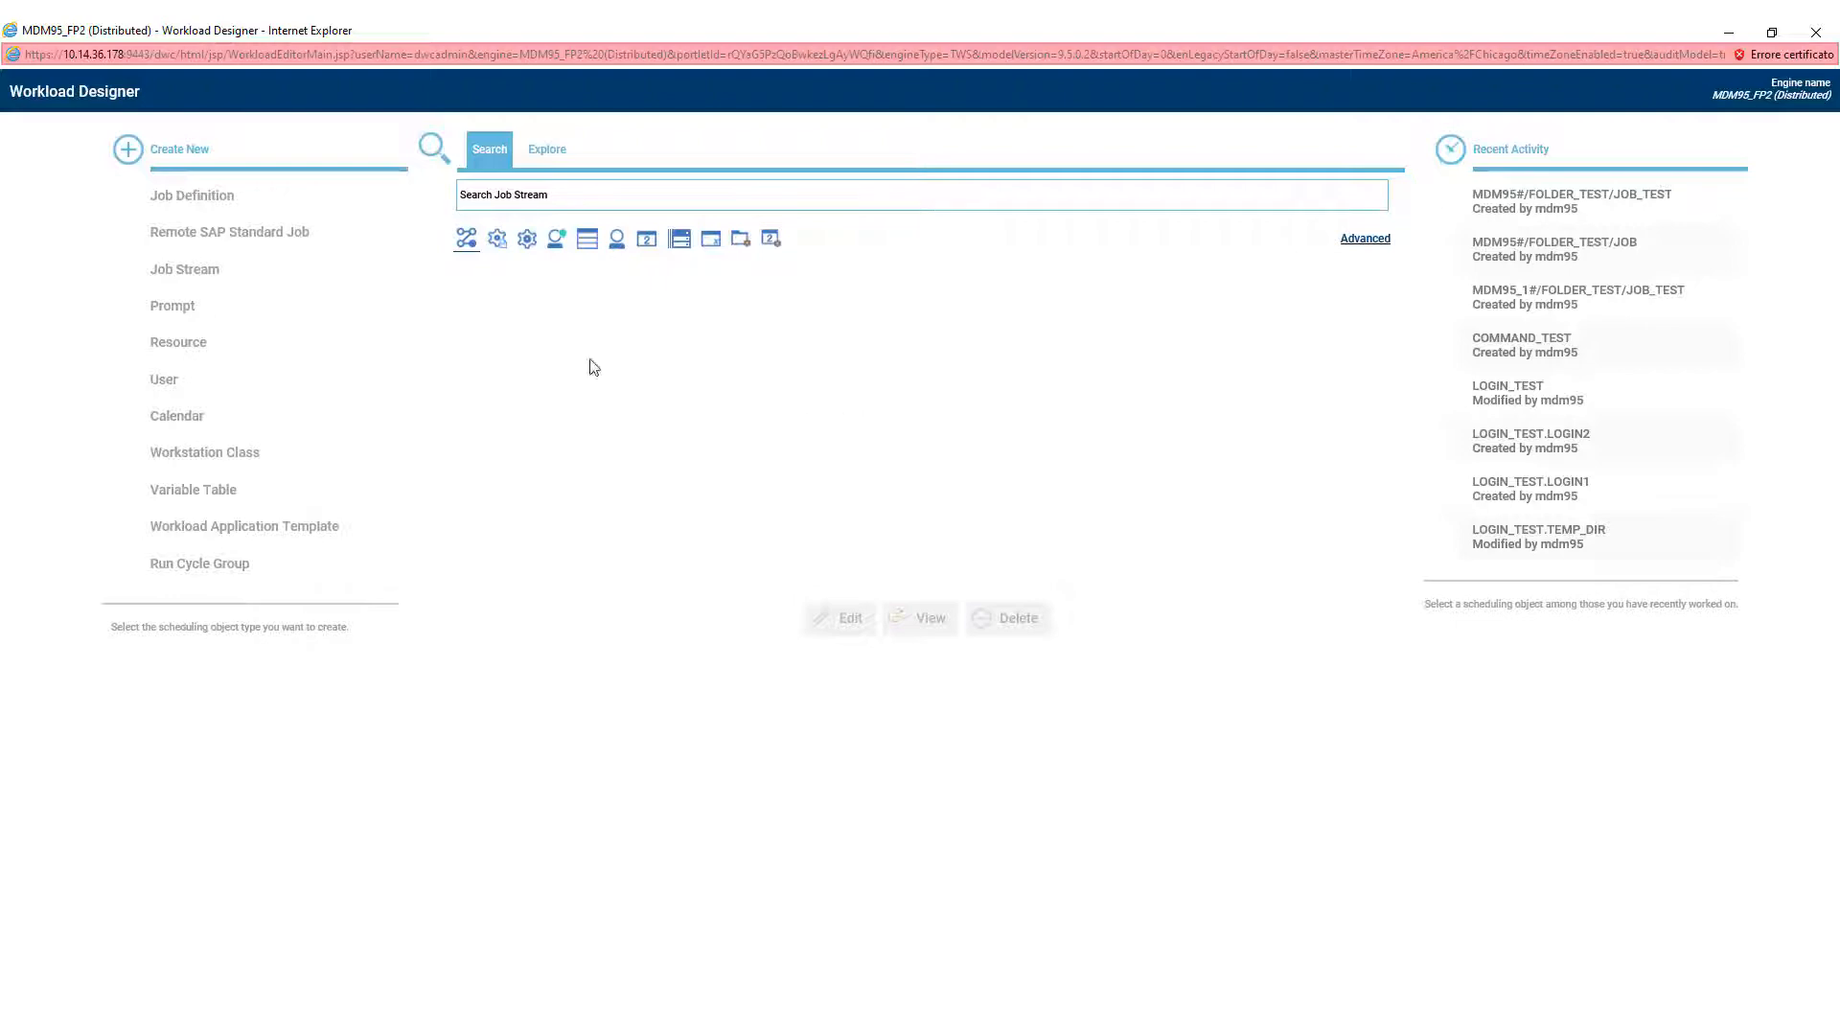
# - Create a new job definition, browsing the job type gallery and picking UNIX
pyautogui.click(192, 195)
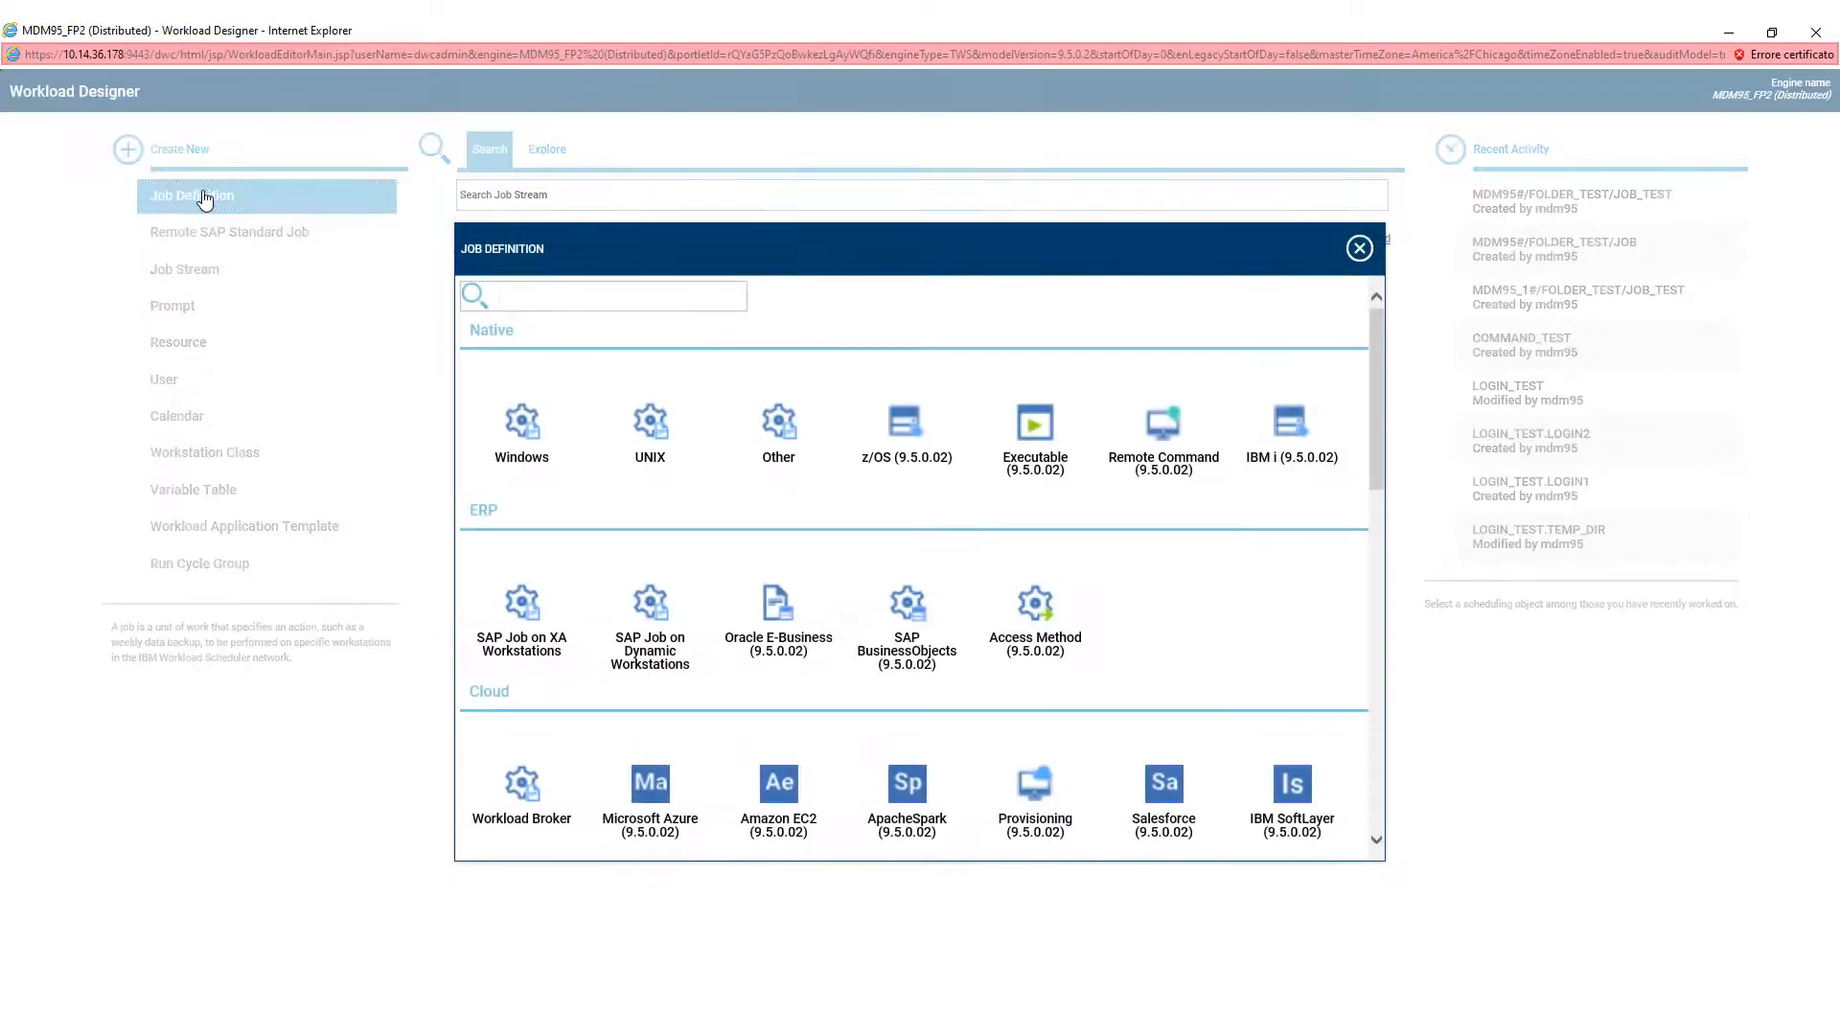
pyautogui.scroll(-3)
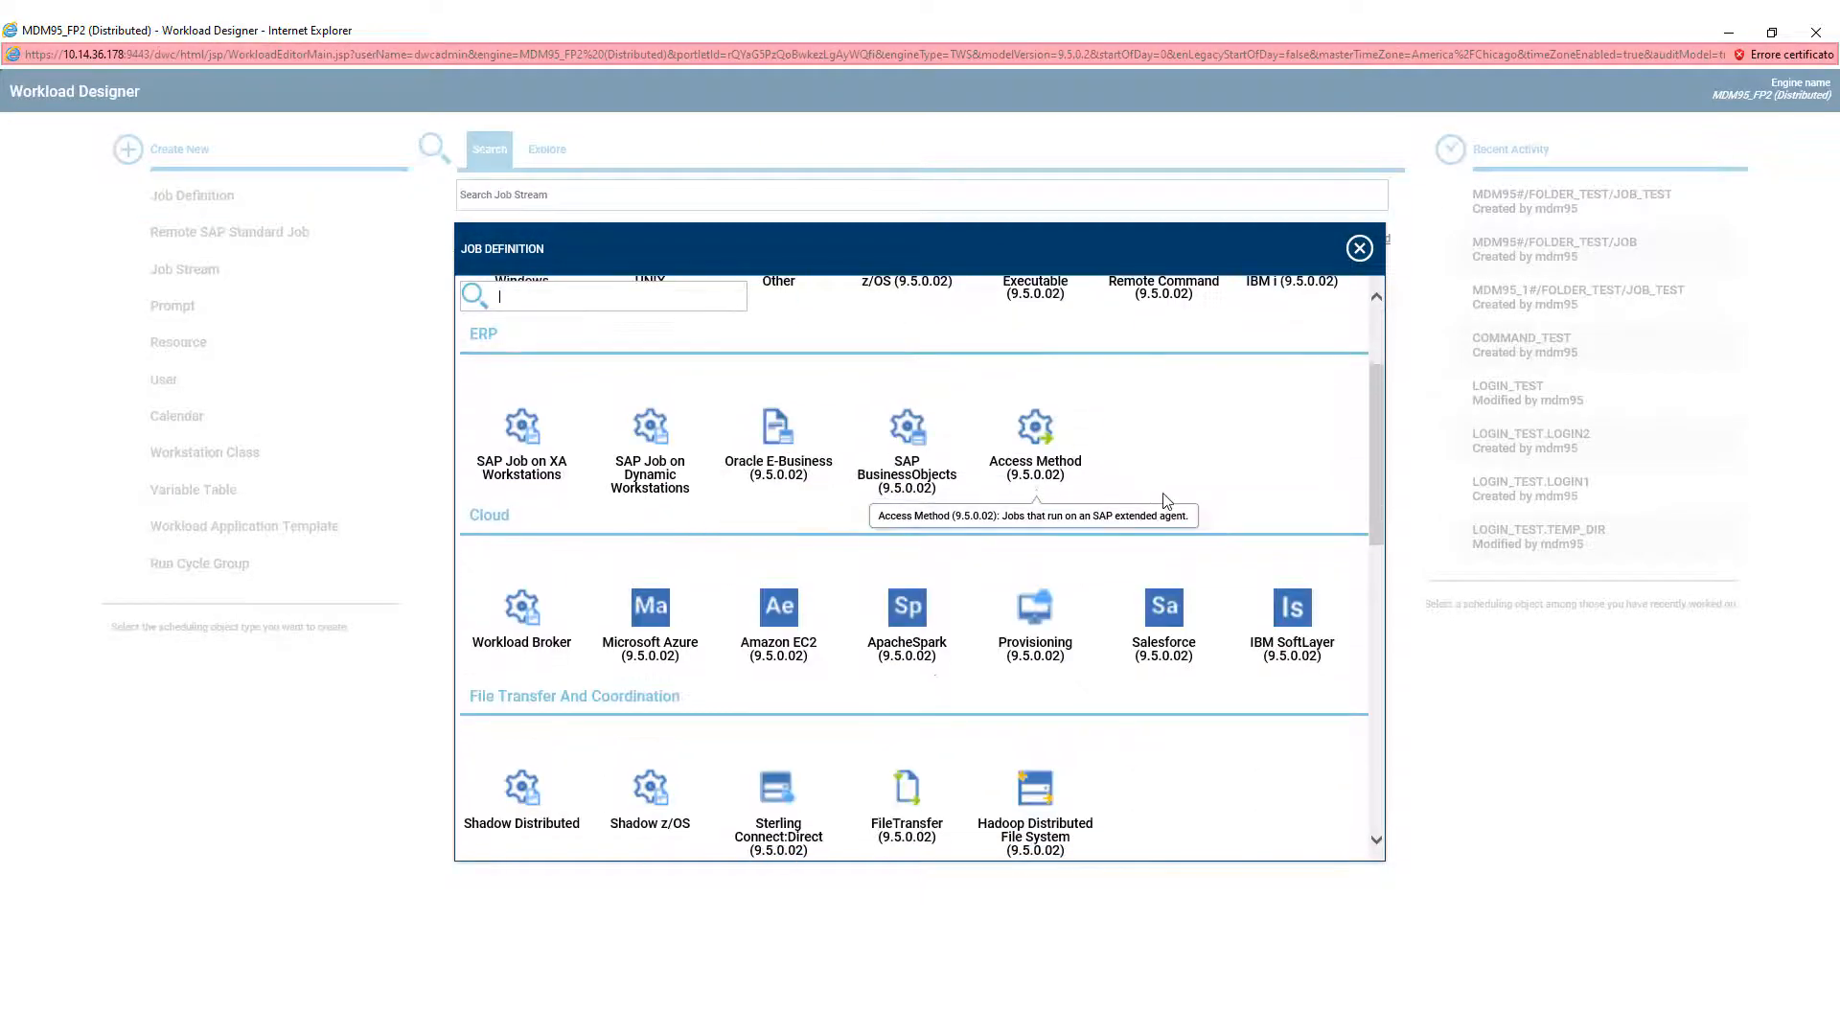
pyautogui.moveTo(1214, 549)
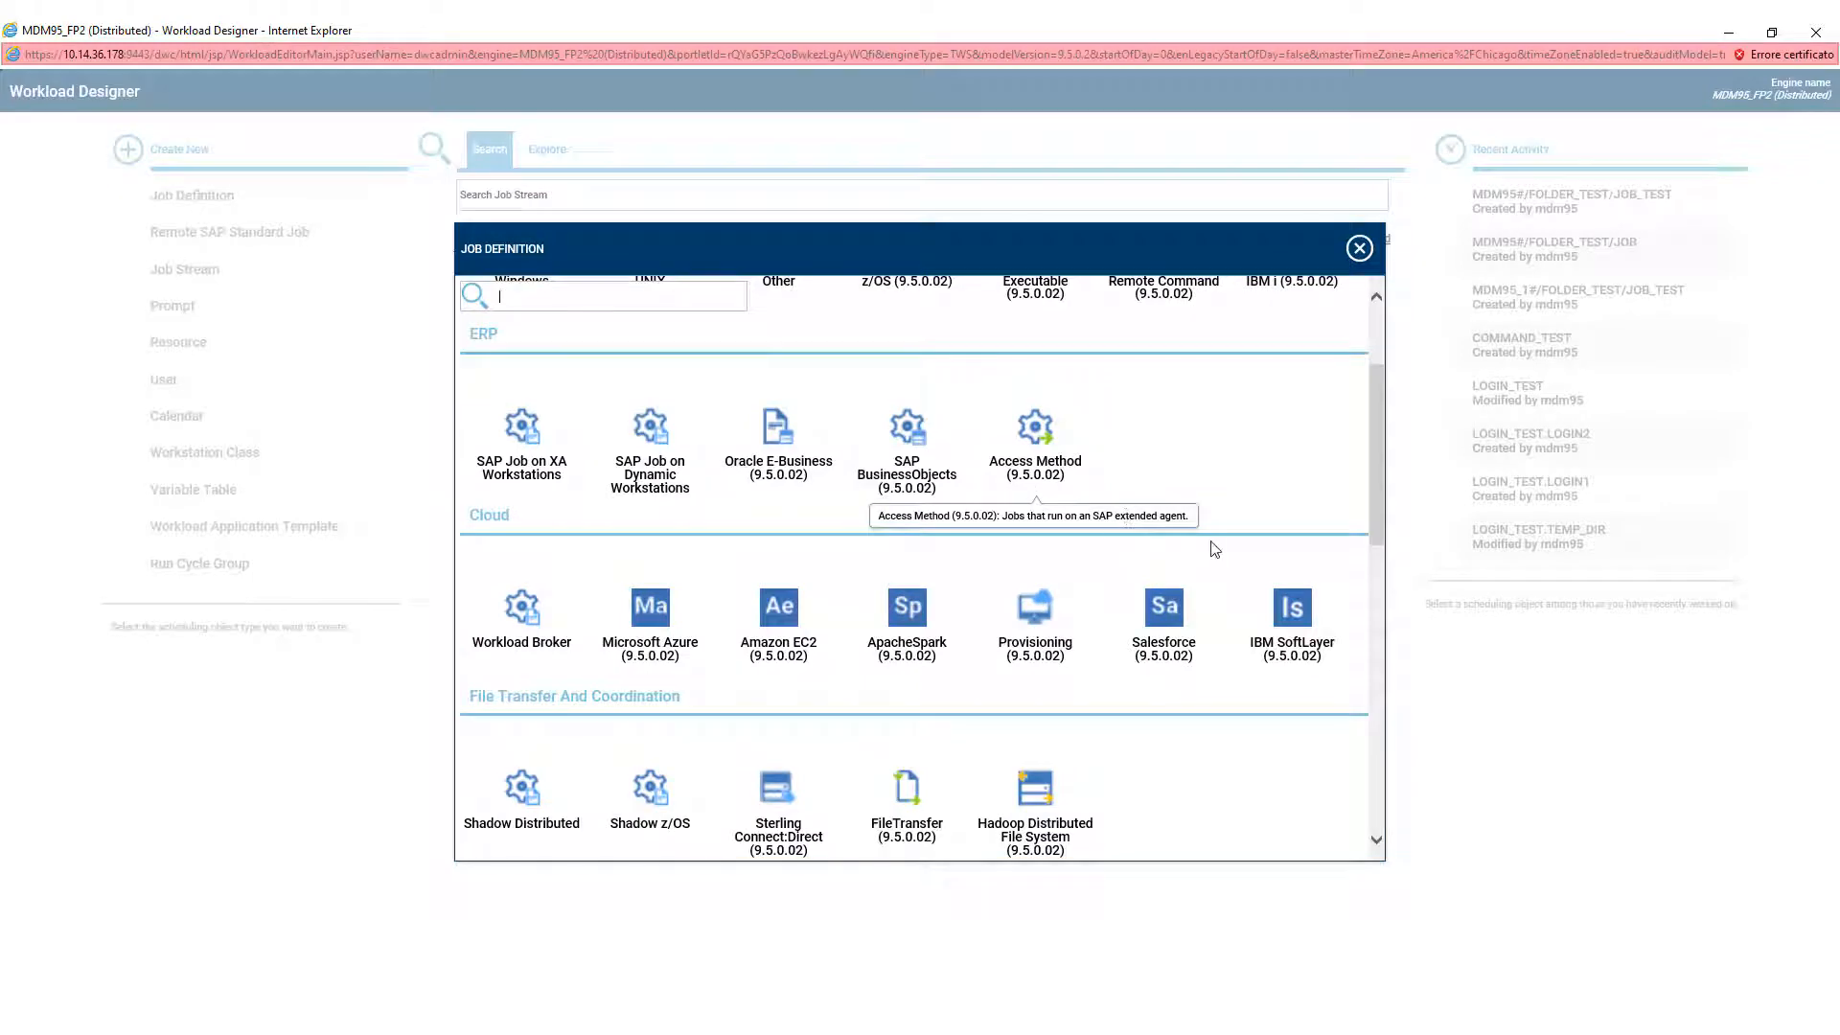
pyautogui.scroll(-3)
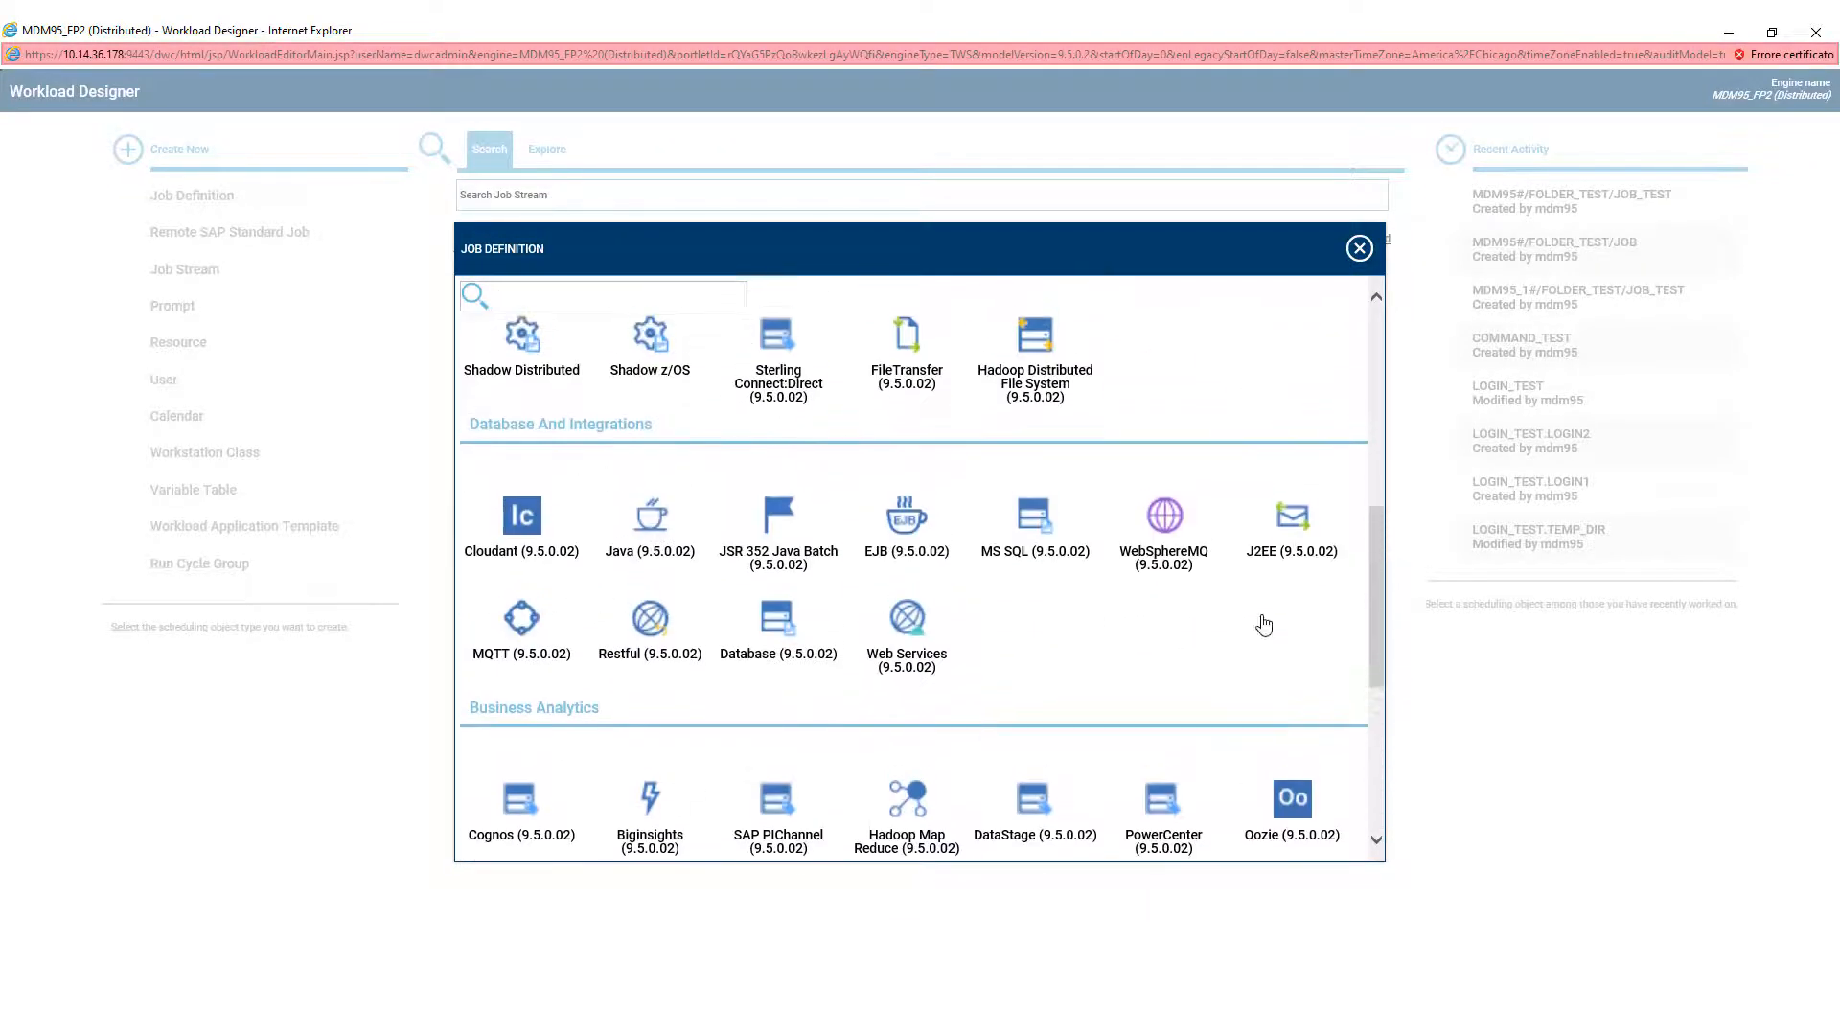
pyautogui.scroll(3)
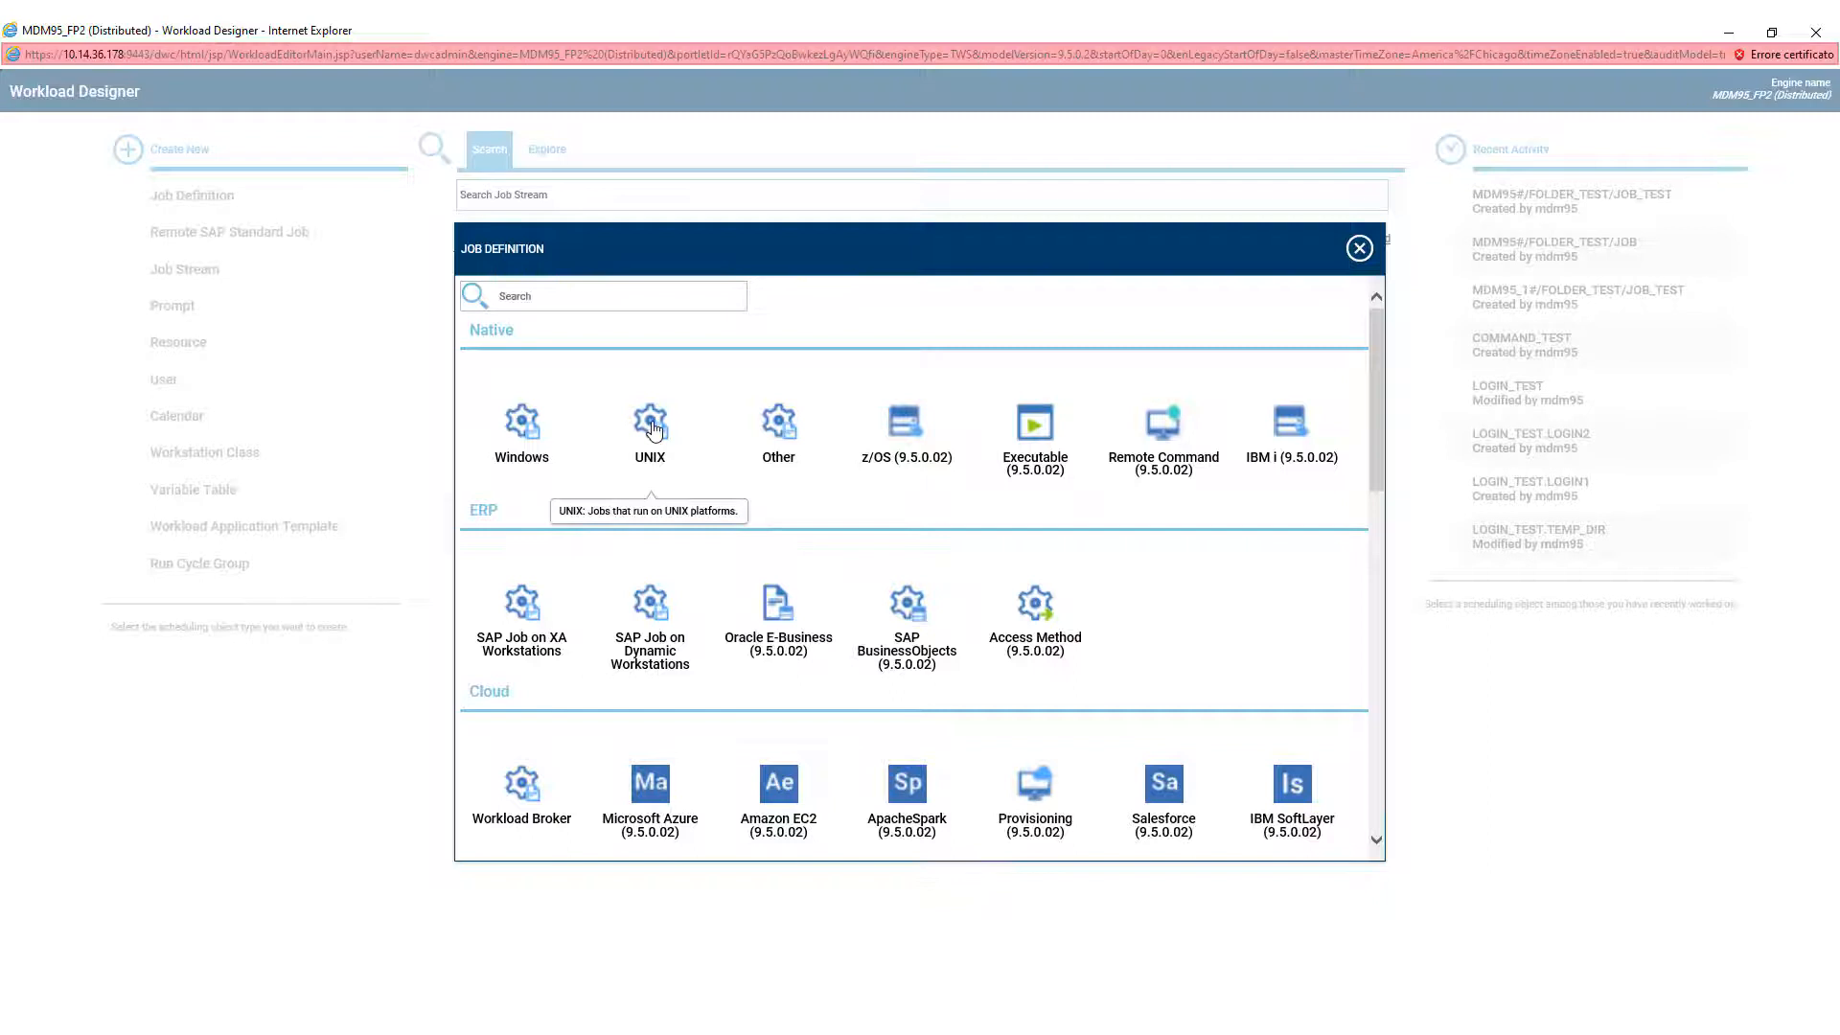
pyautogui.click(648, 423)
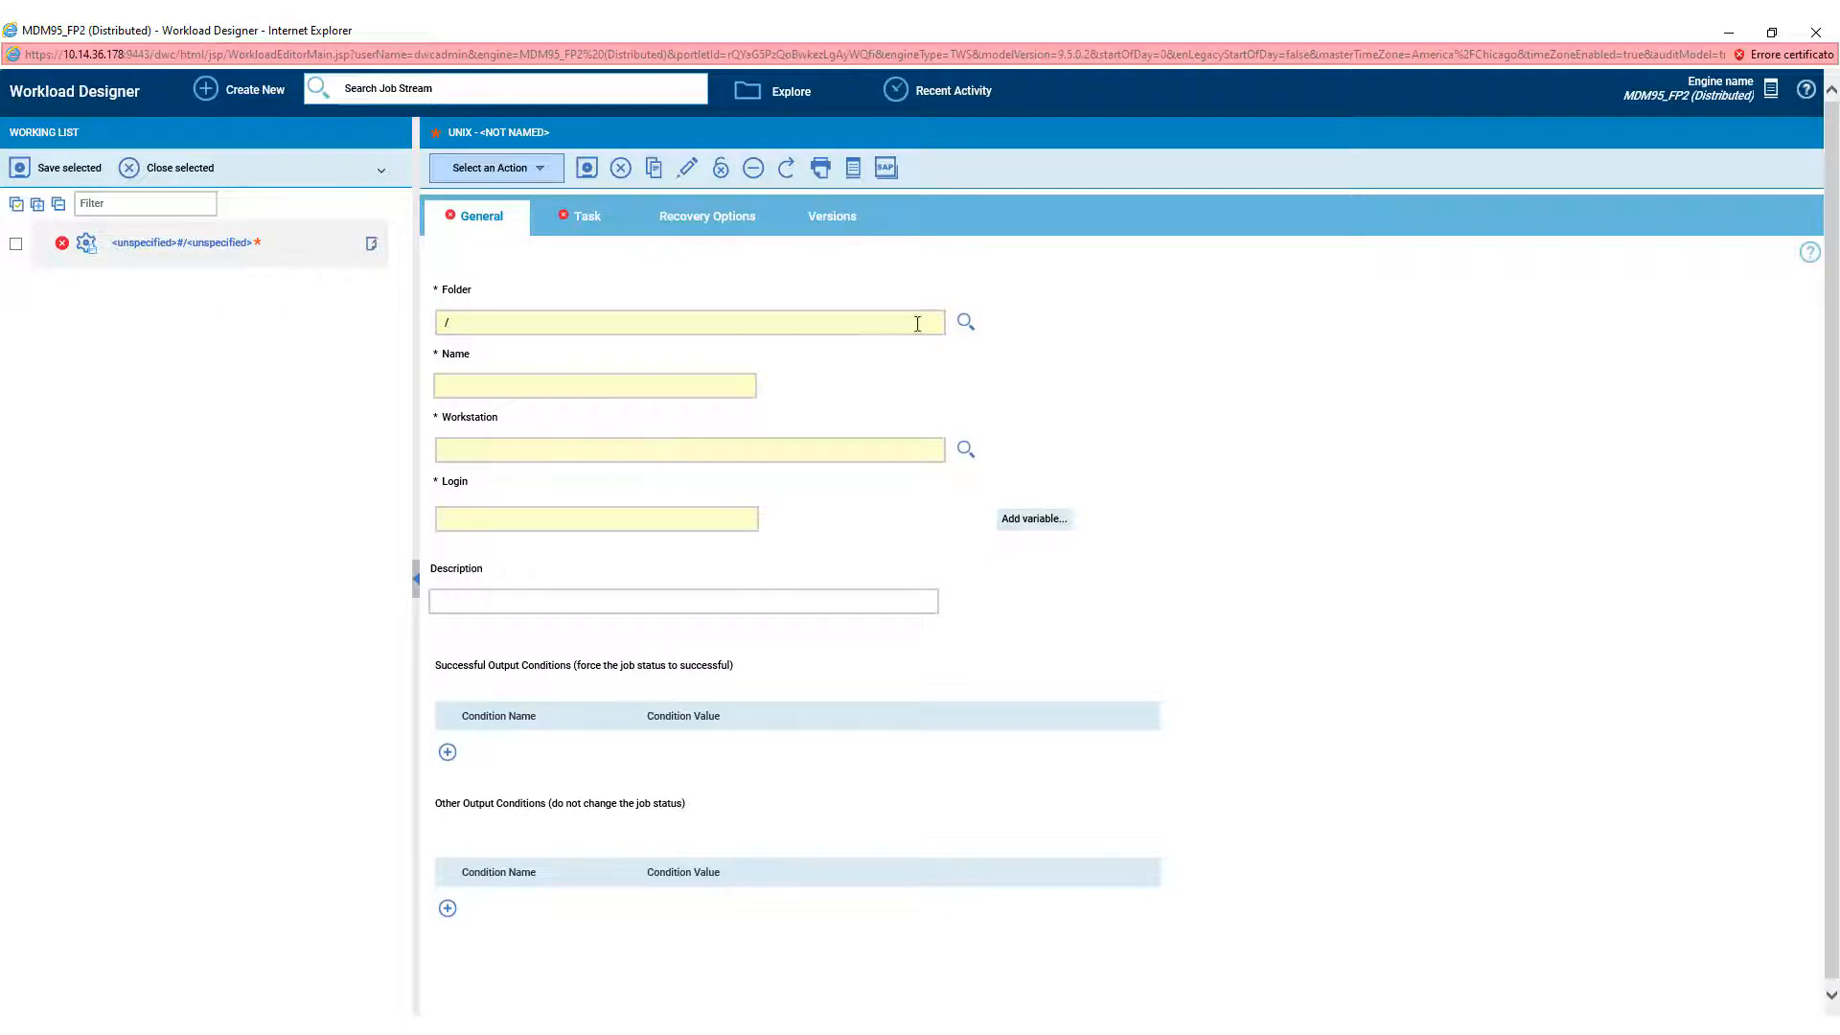
# - Set the job's folder to /FOLDER_TEST/ and its name to JOB_TEST
pyautogui.click(963, 320)
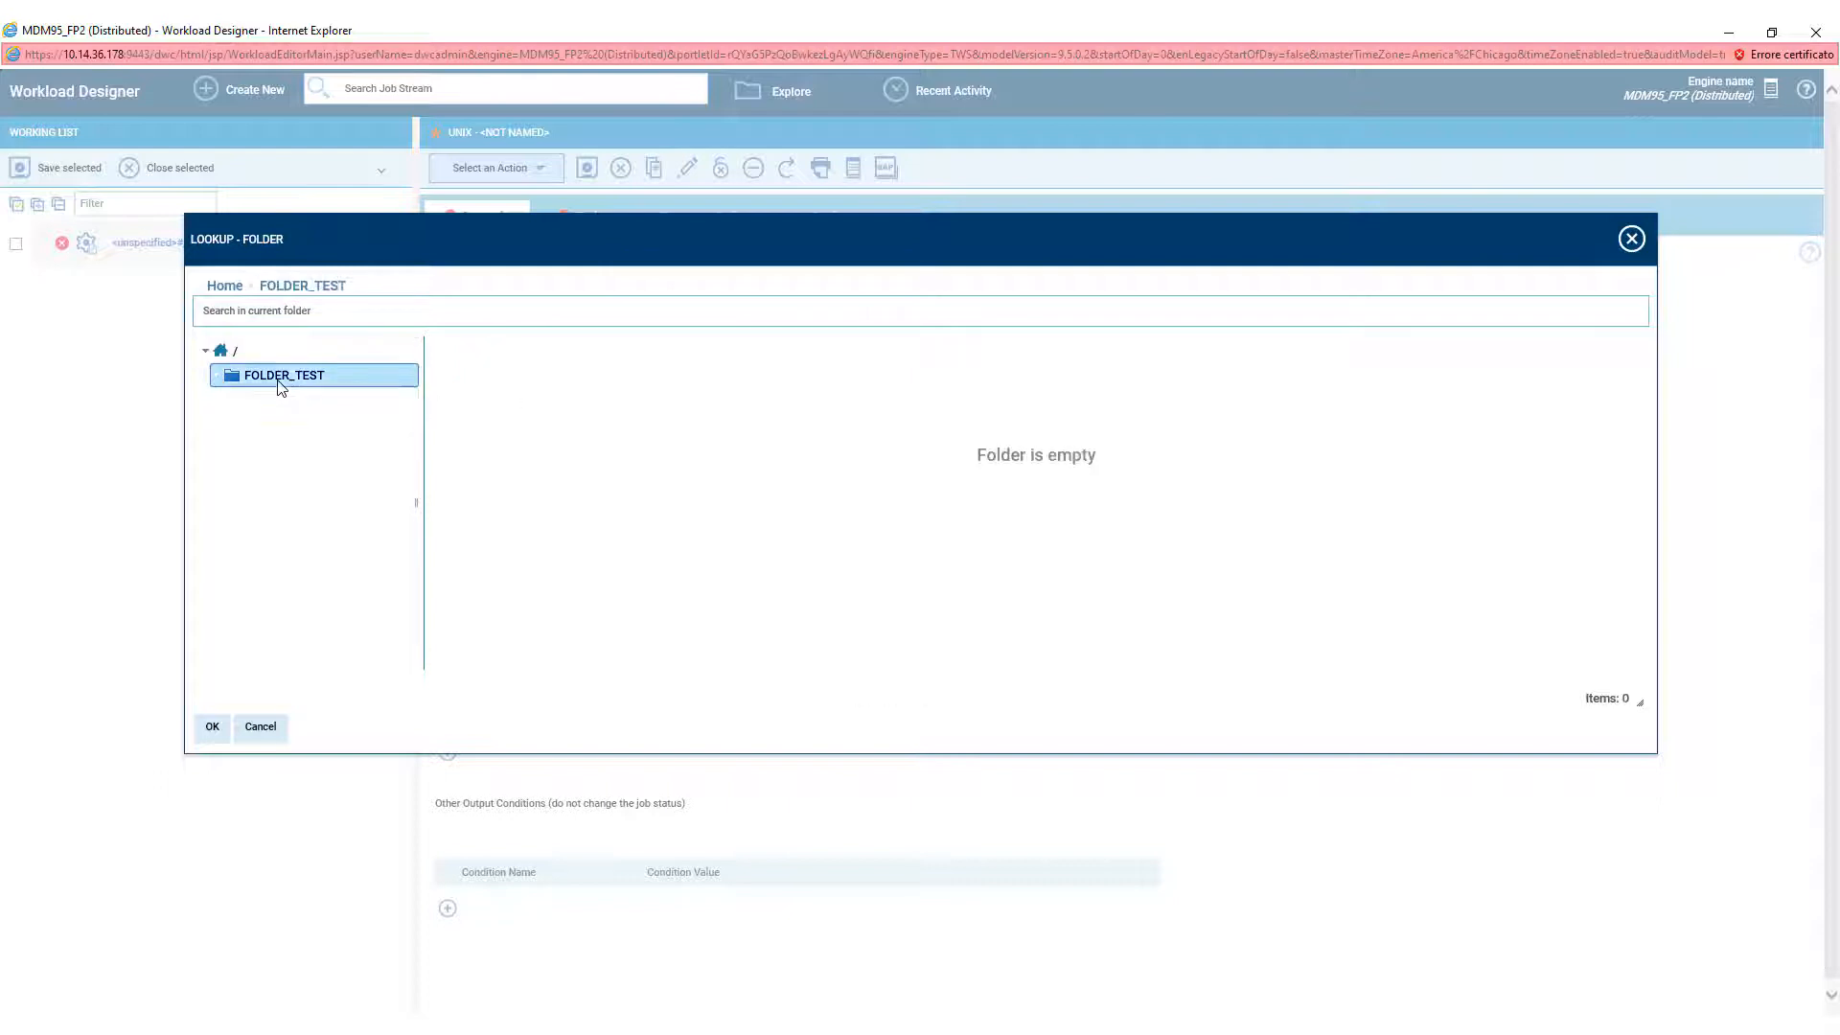
pyautogui.click(212, 726)
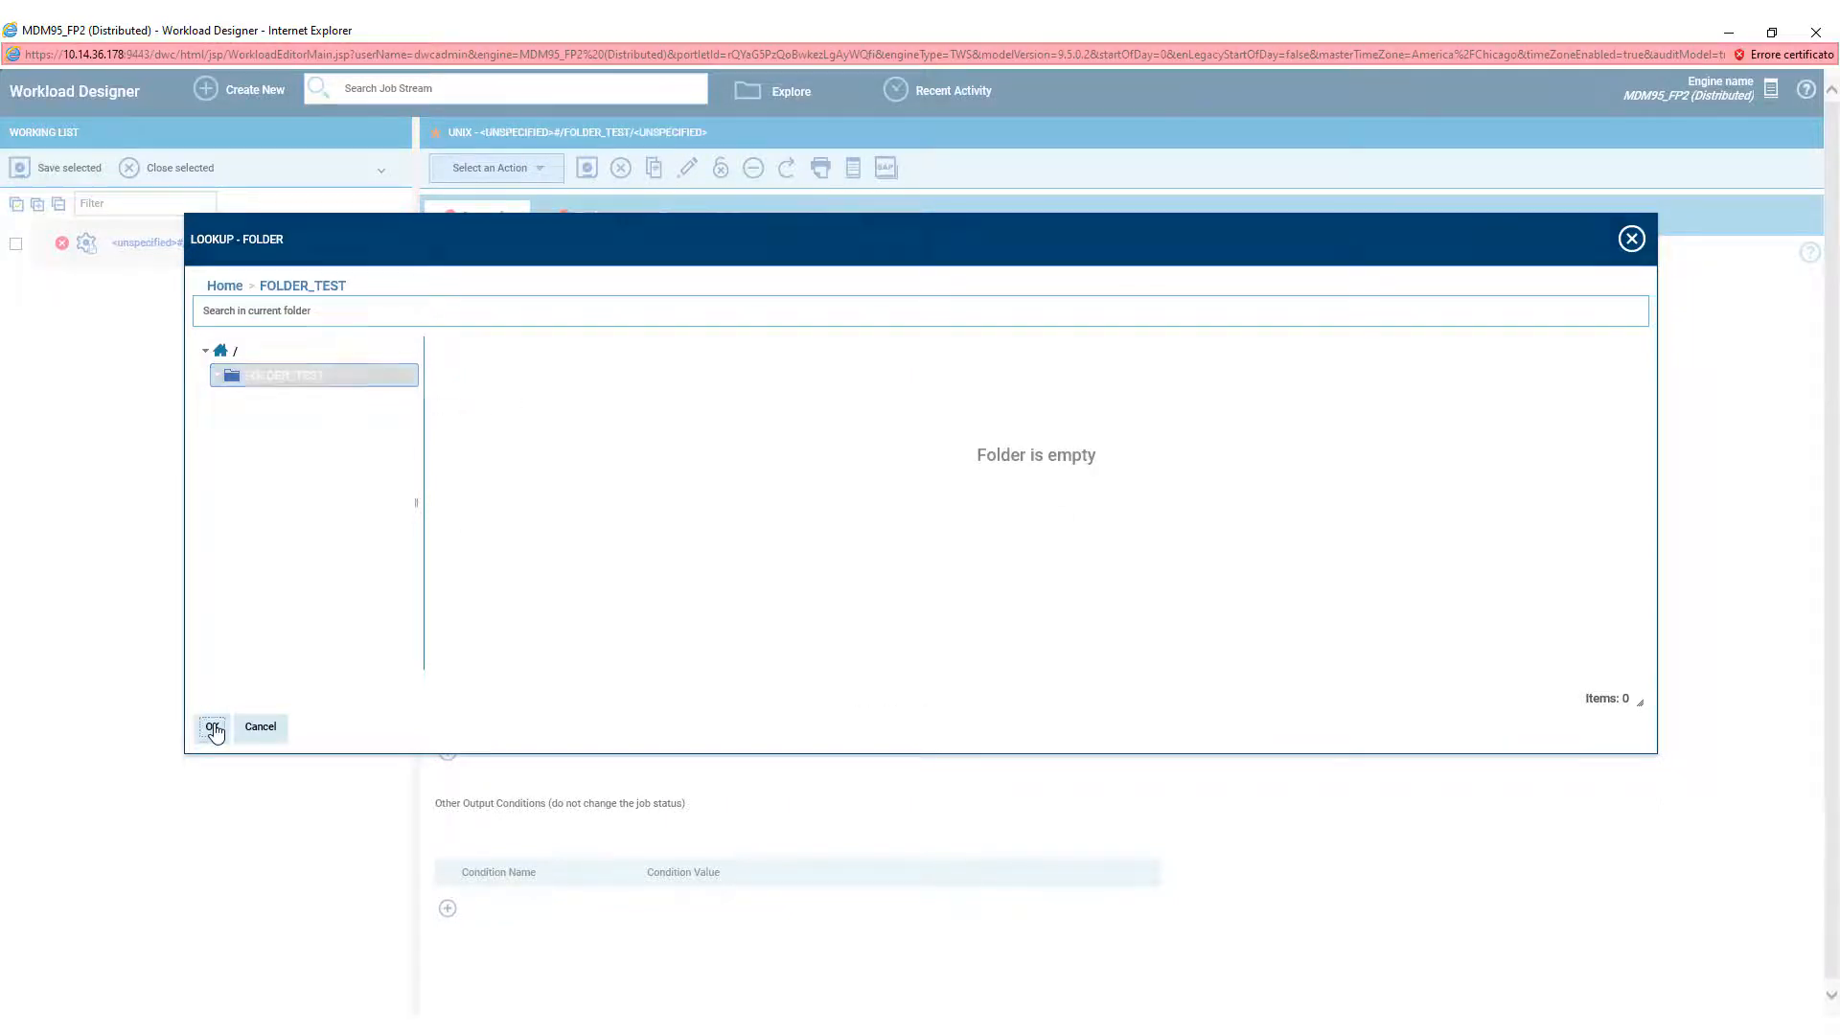
pyautogui.click(213, 728)
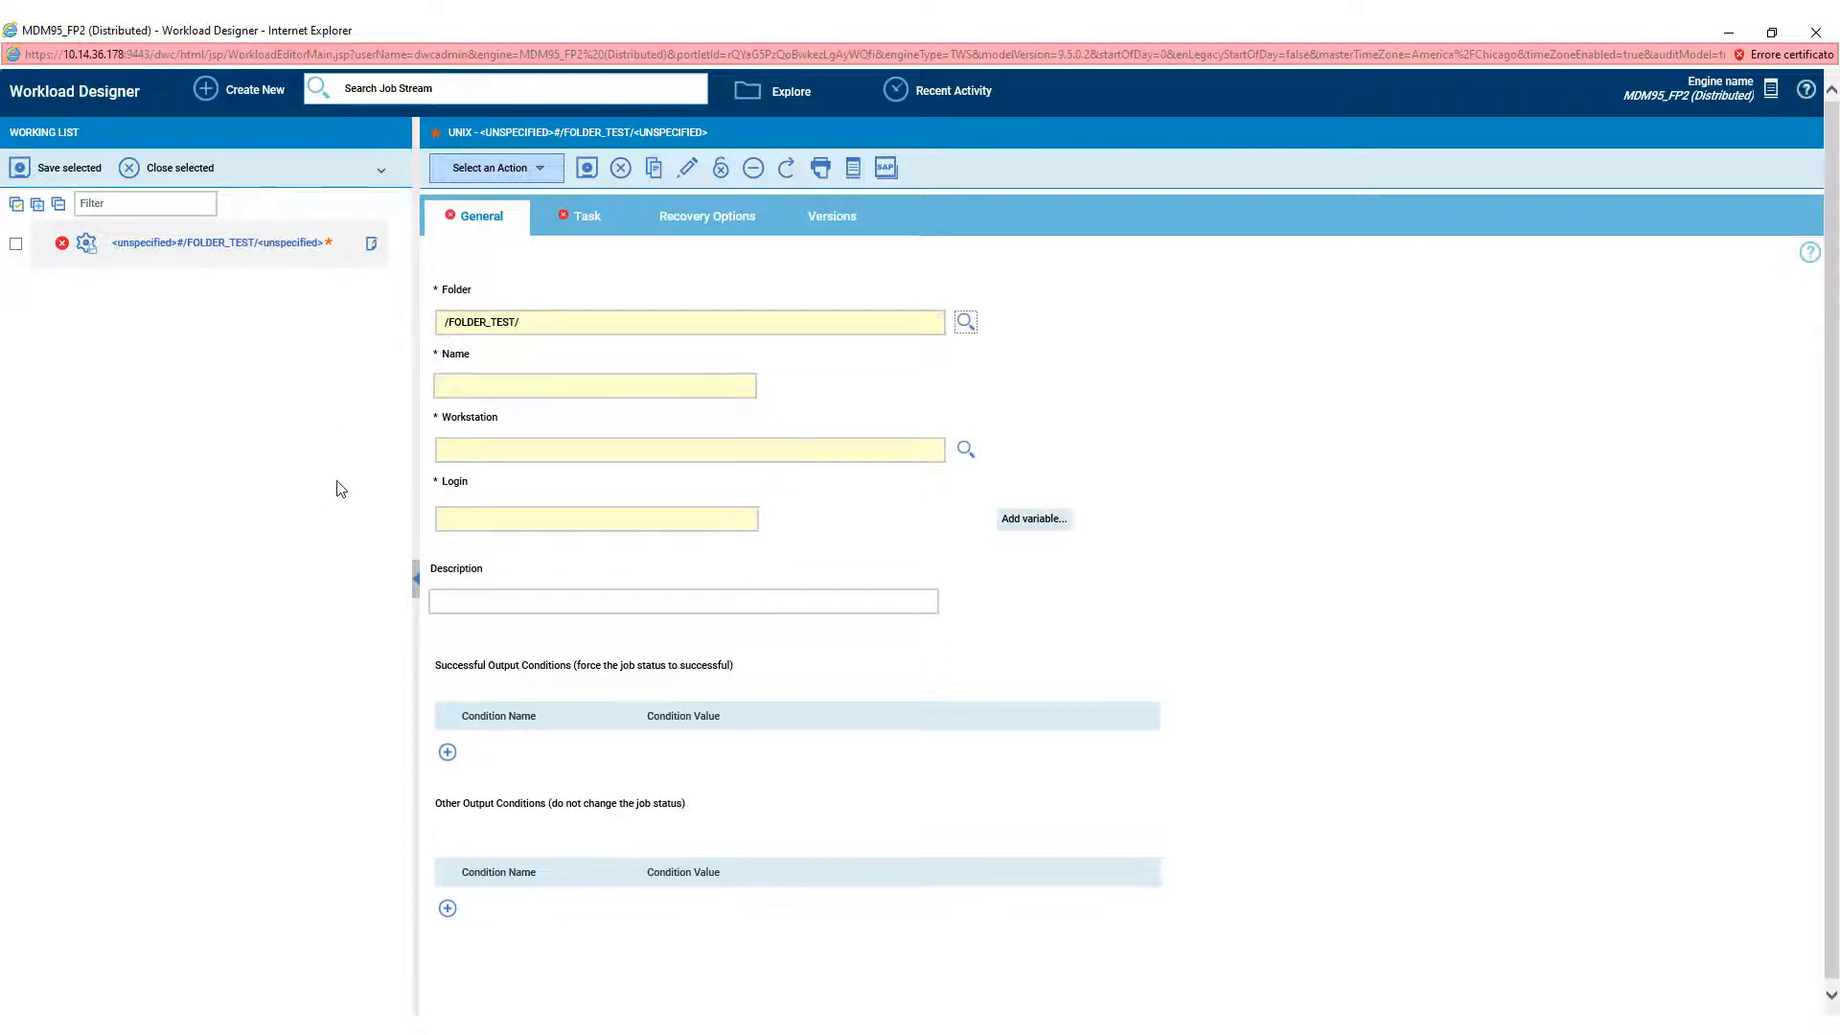
pyautogui.write('JO')
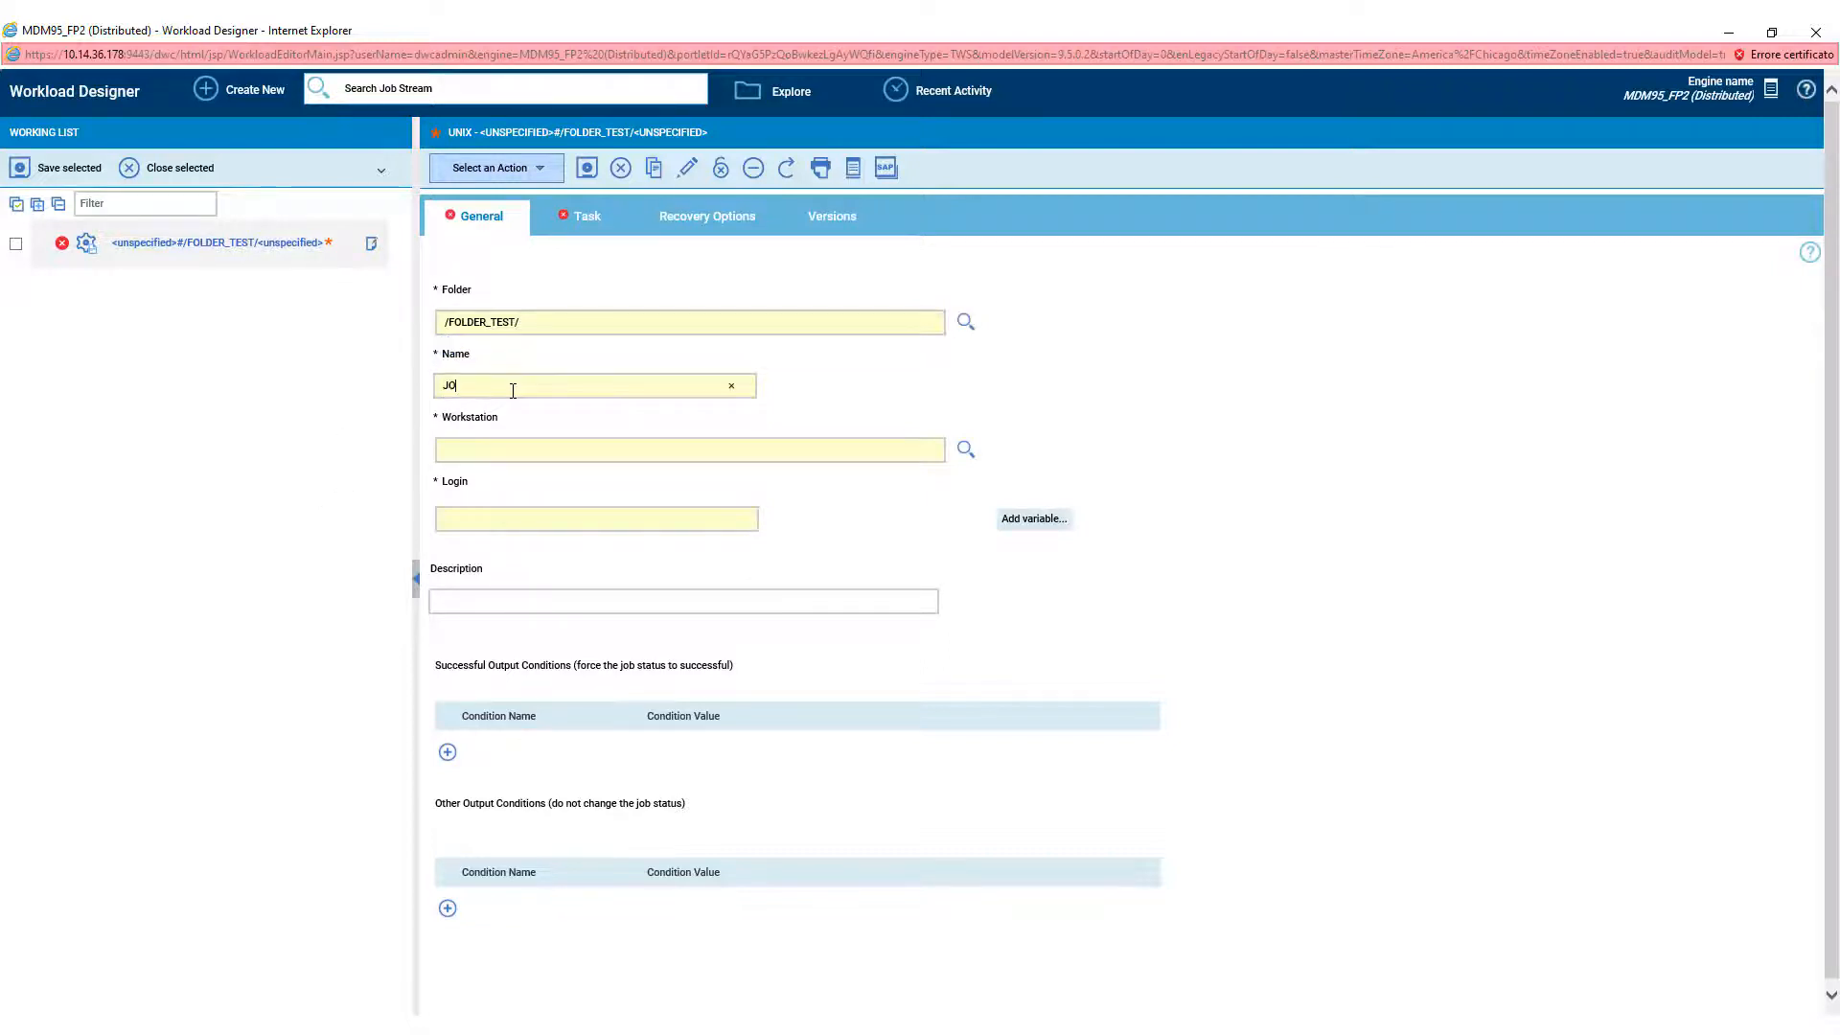
pyautogui.write('B_TEST')
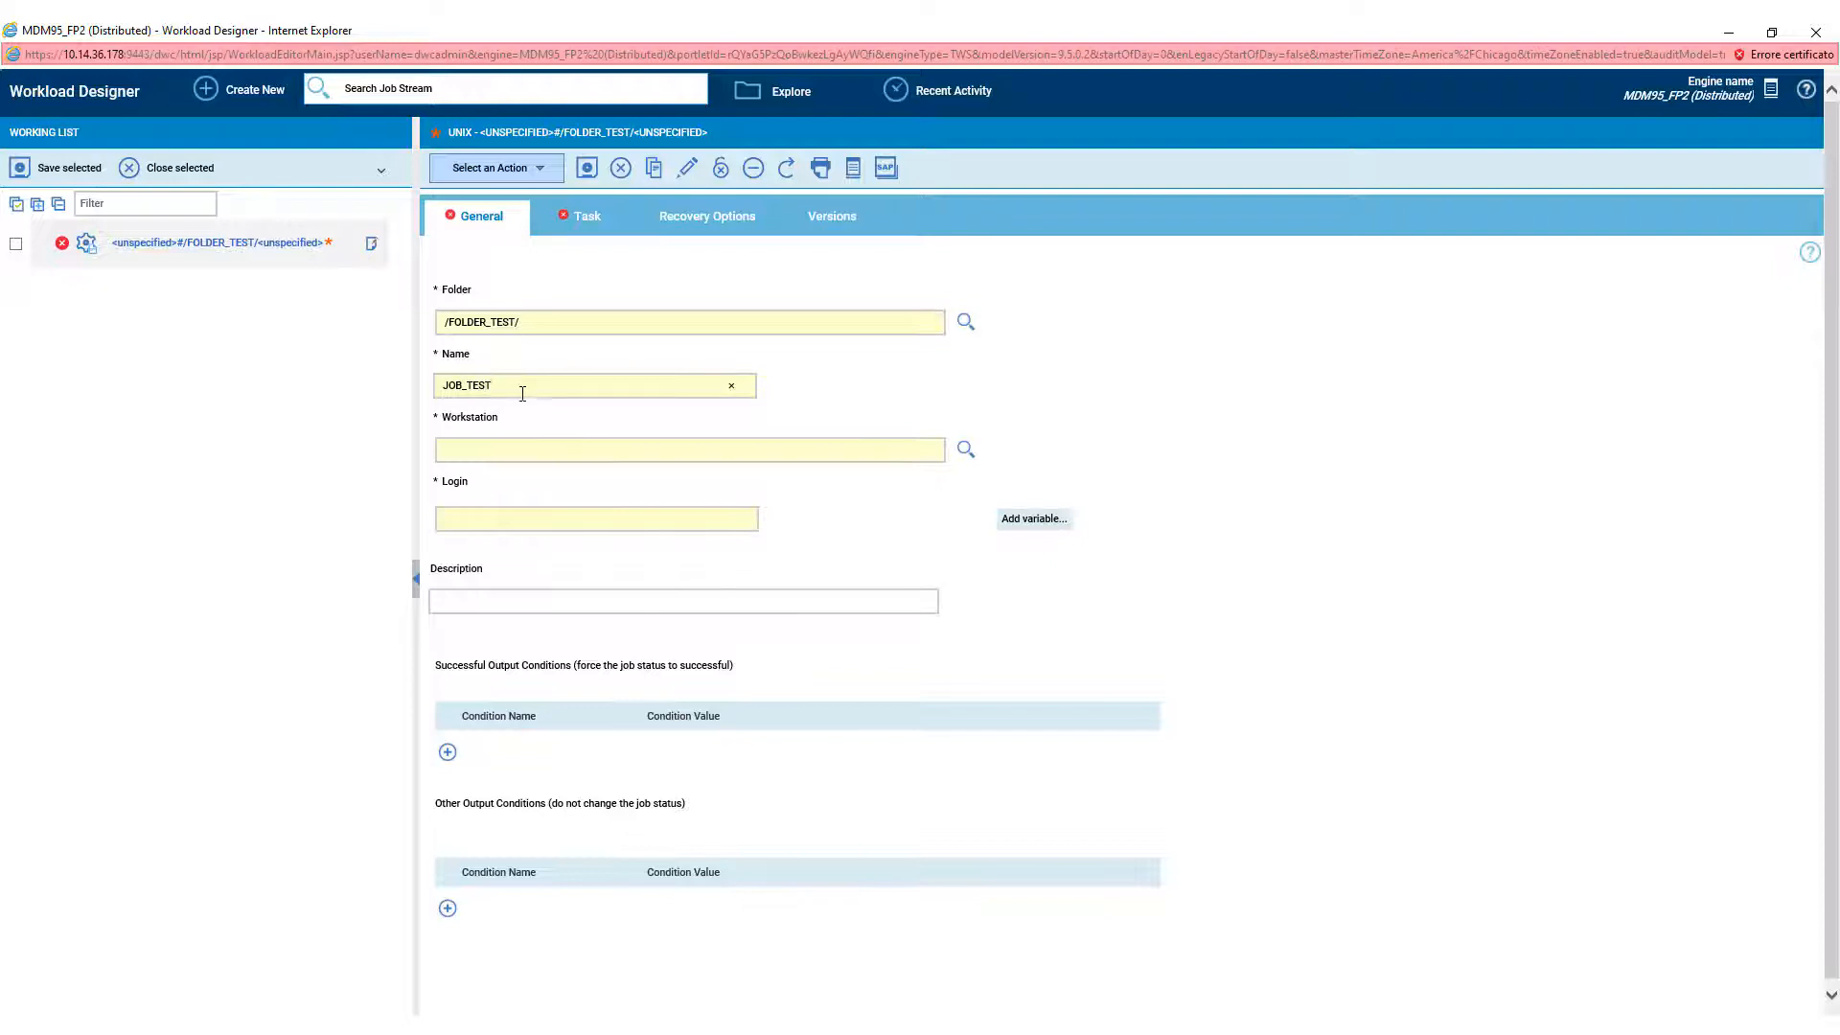
# - Pick workstation /MDM95 from the lookup and enter login mdm95
pyautogui.click(963, 450)
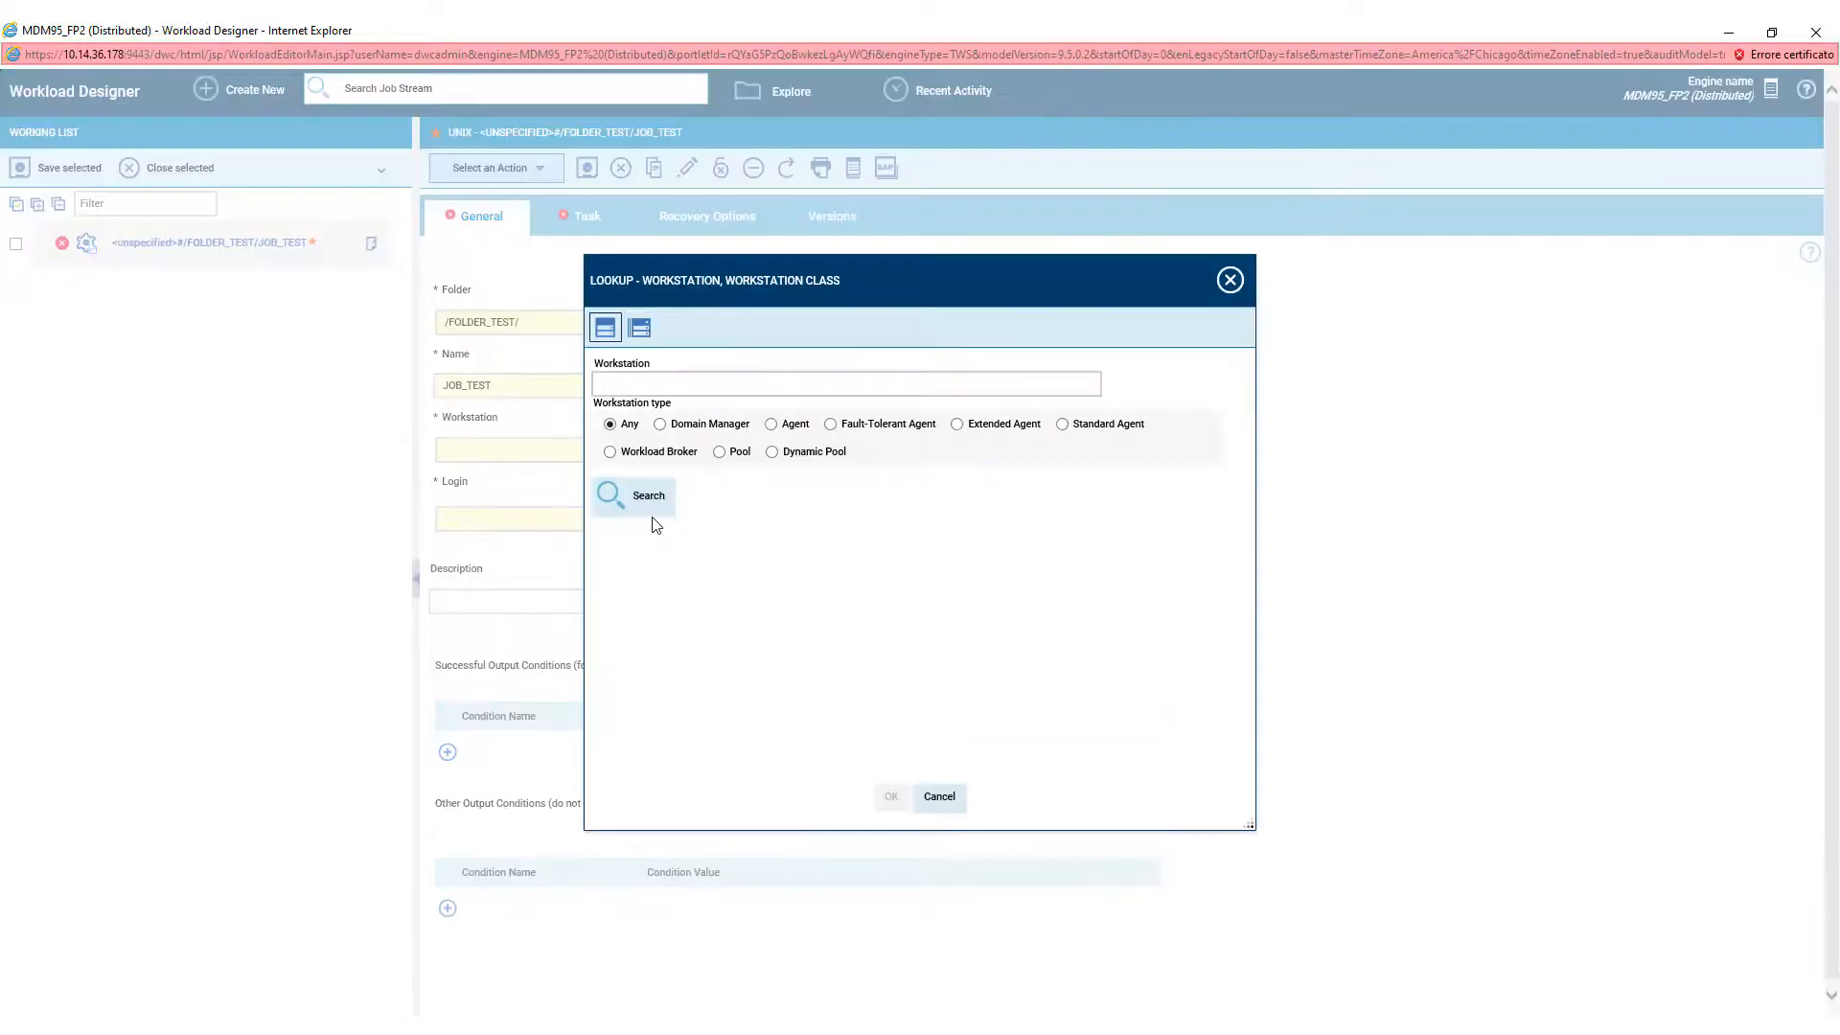
pyautogui.click(632, 495)
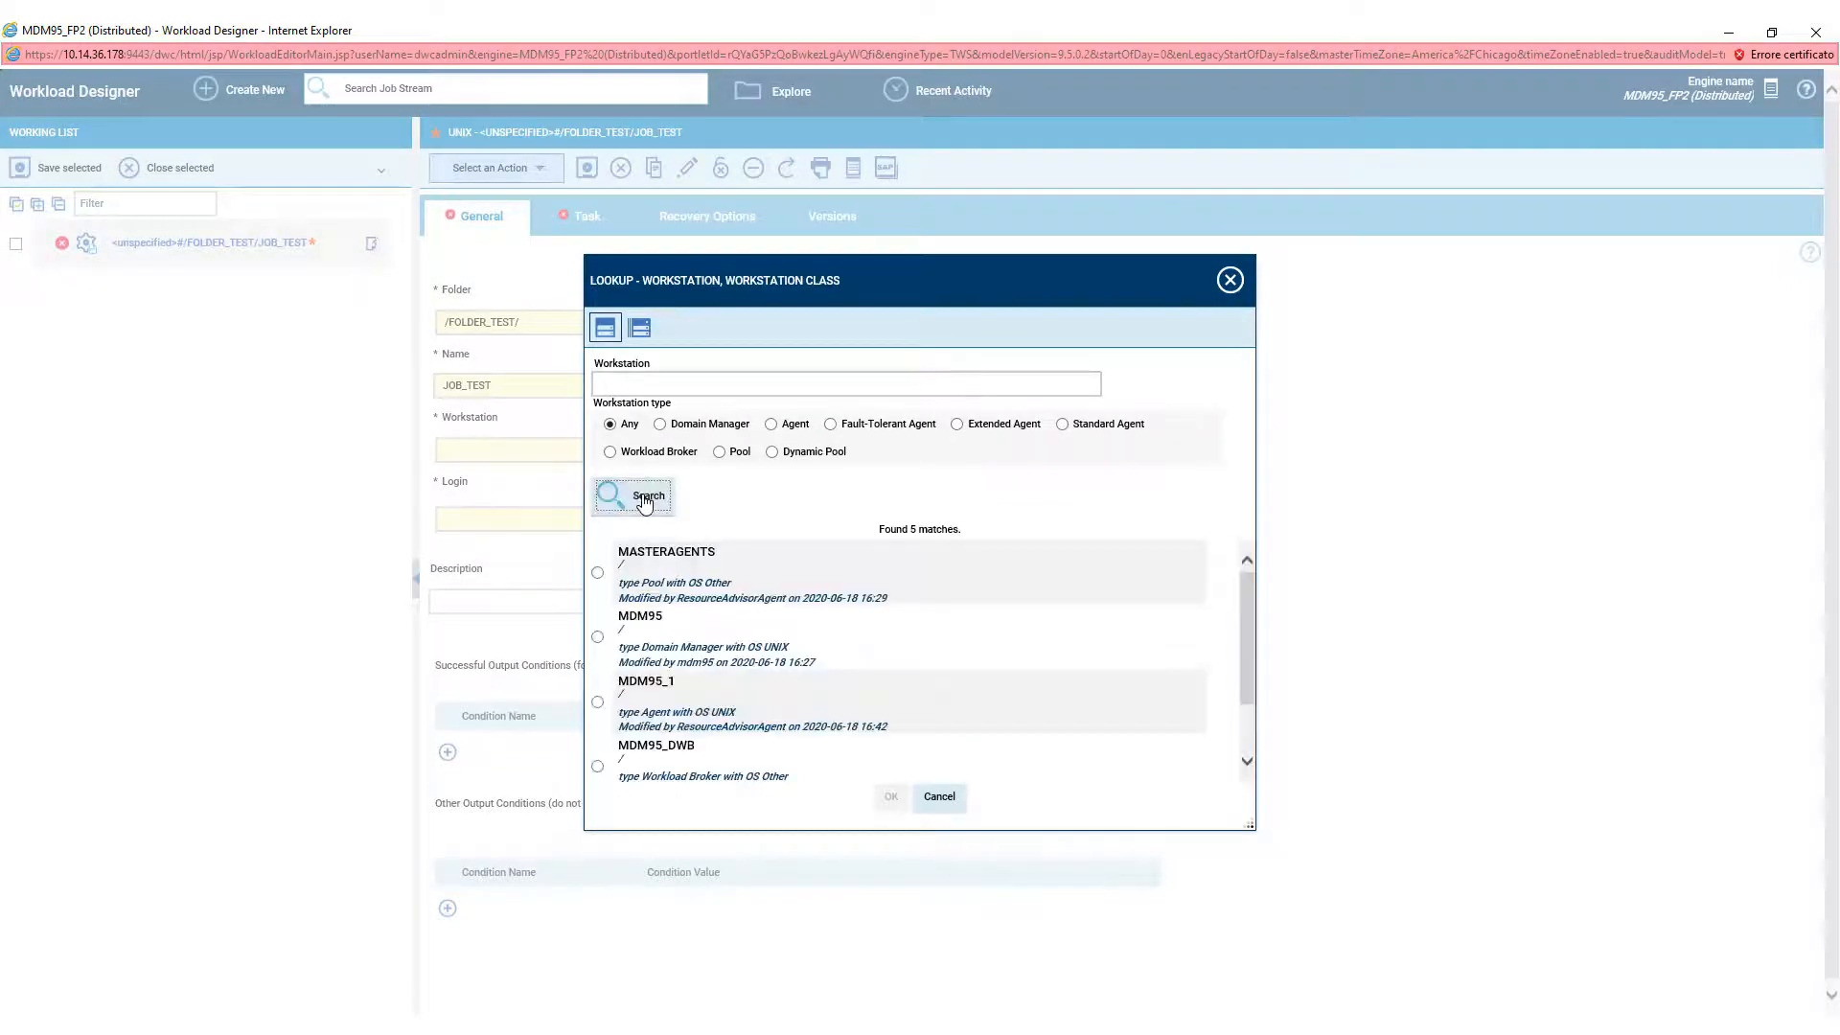
pyautogui.click(598, 637)
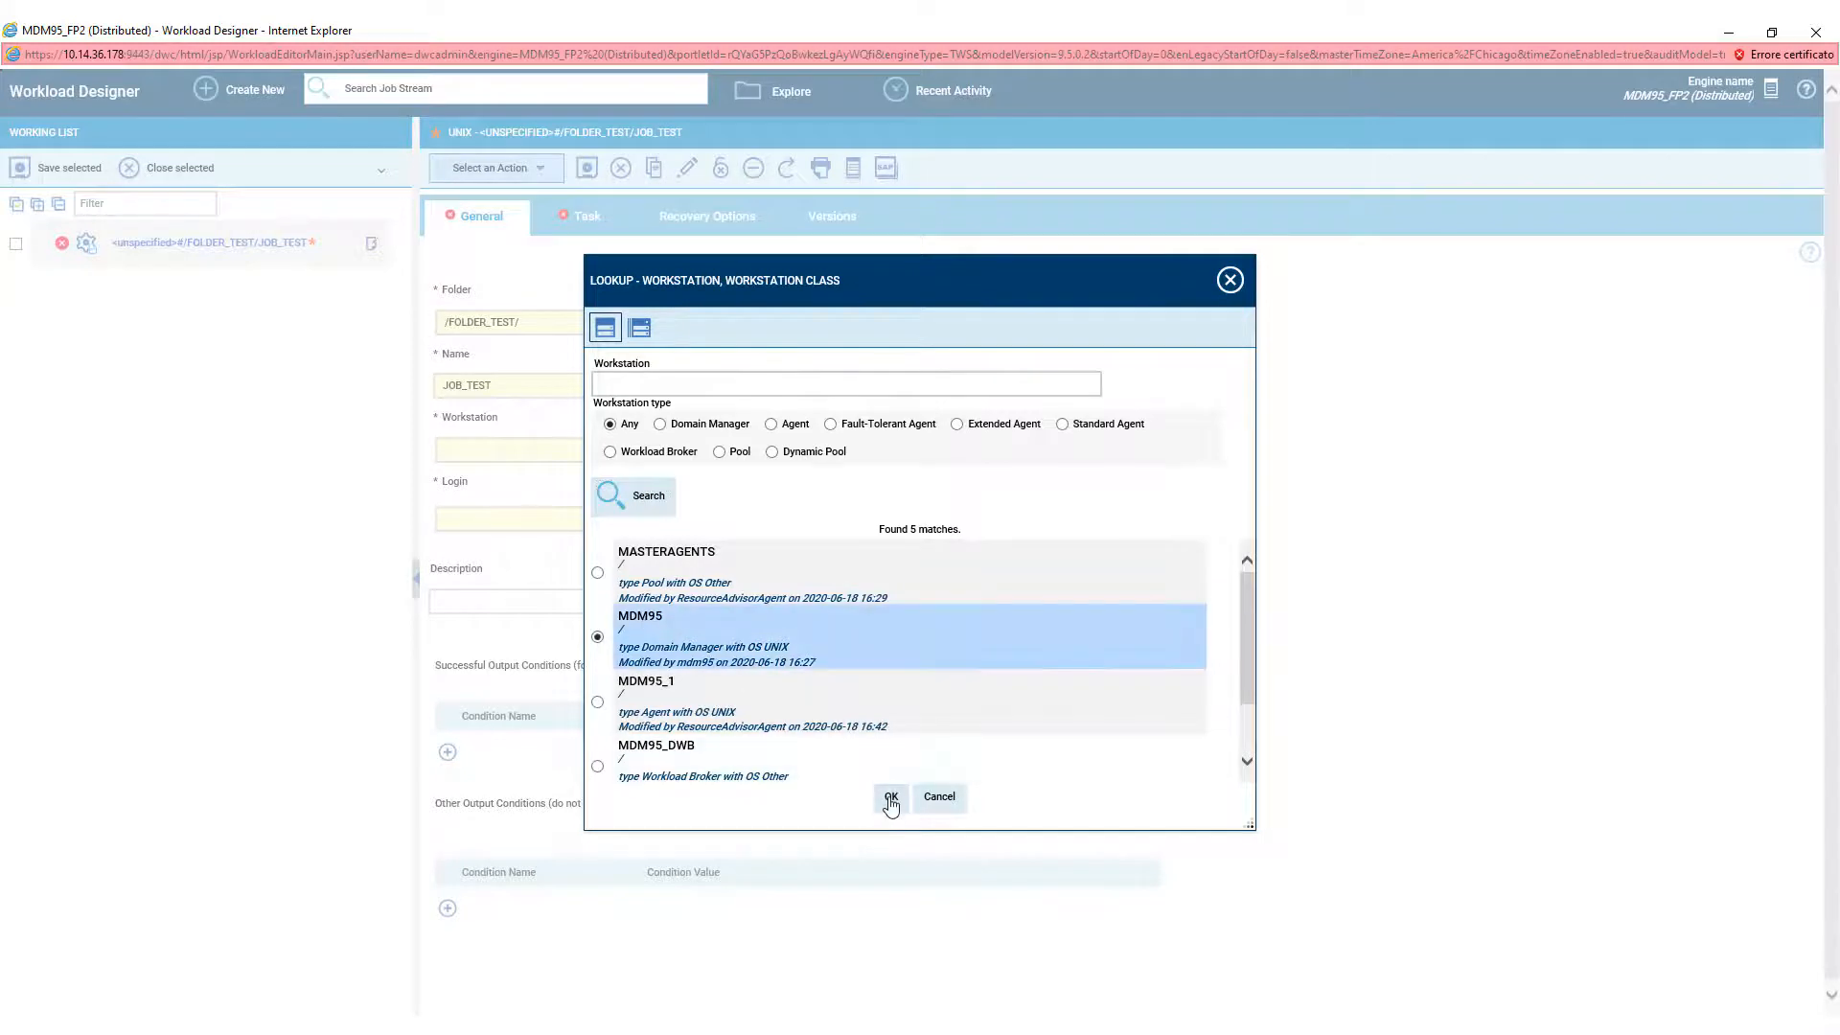
pyautogui.click(889, 796)
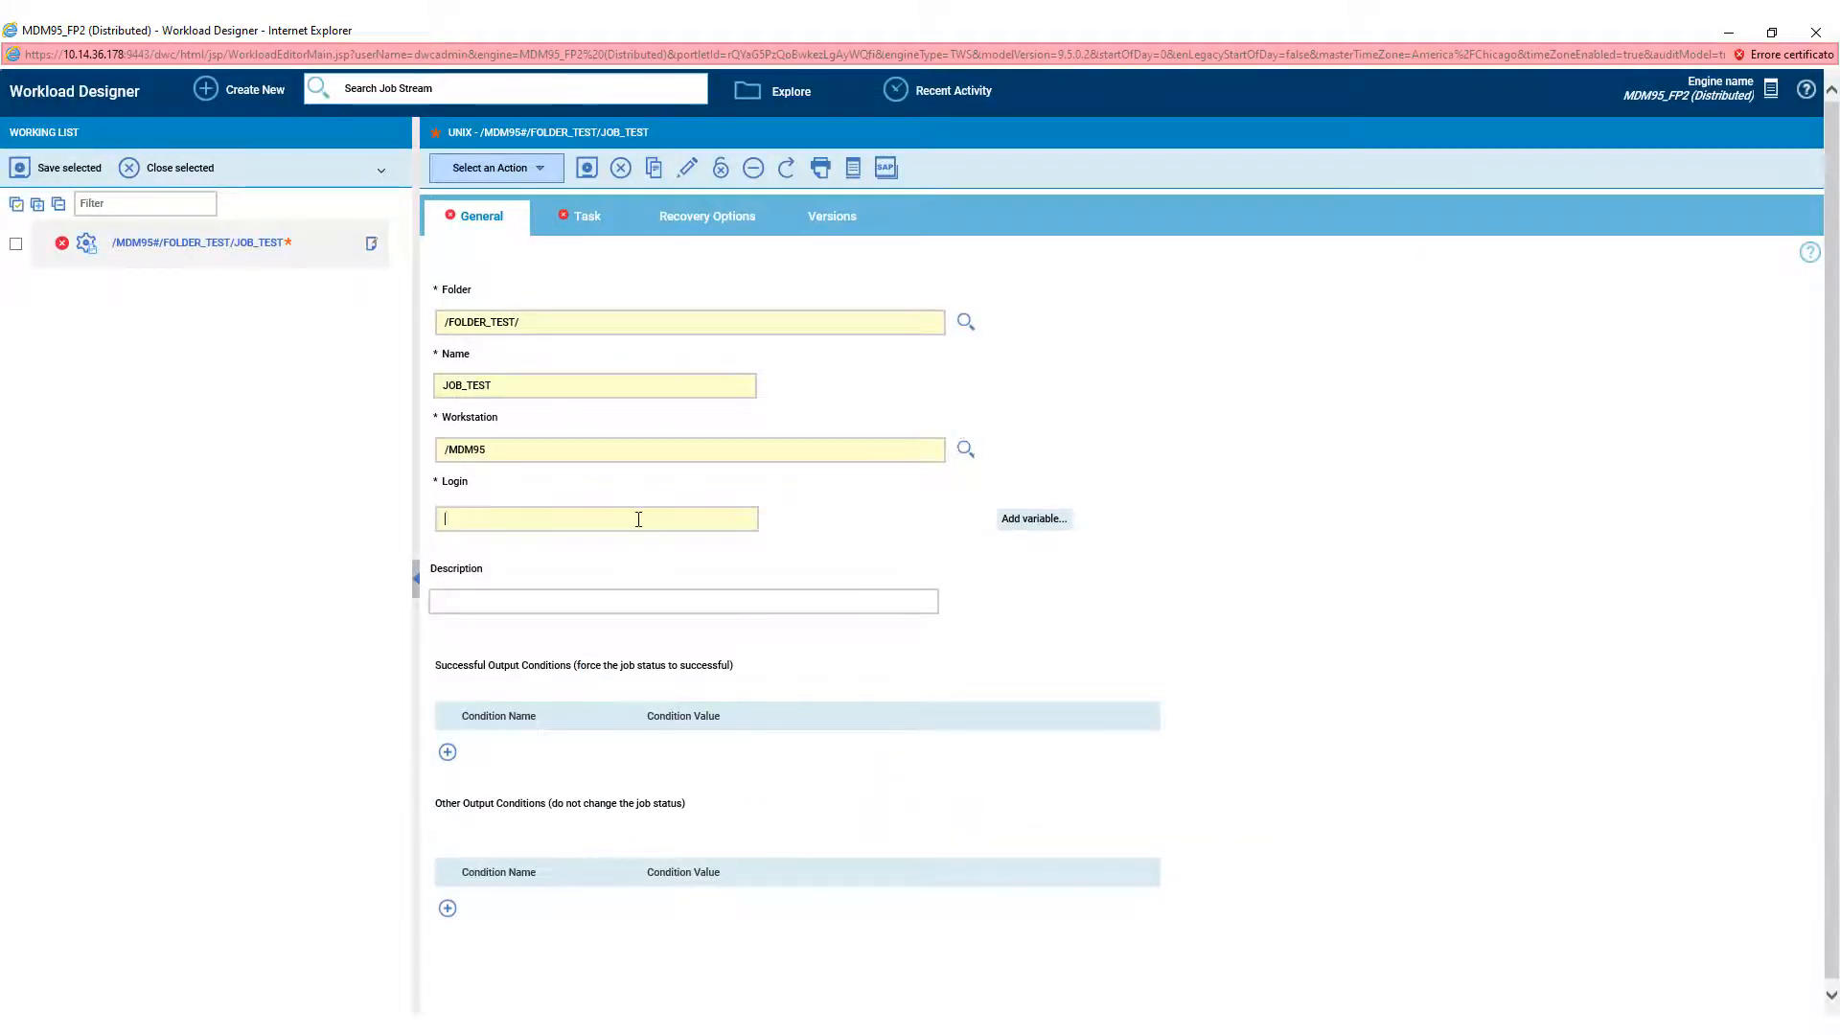
pyautogui.write('mdm95')
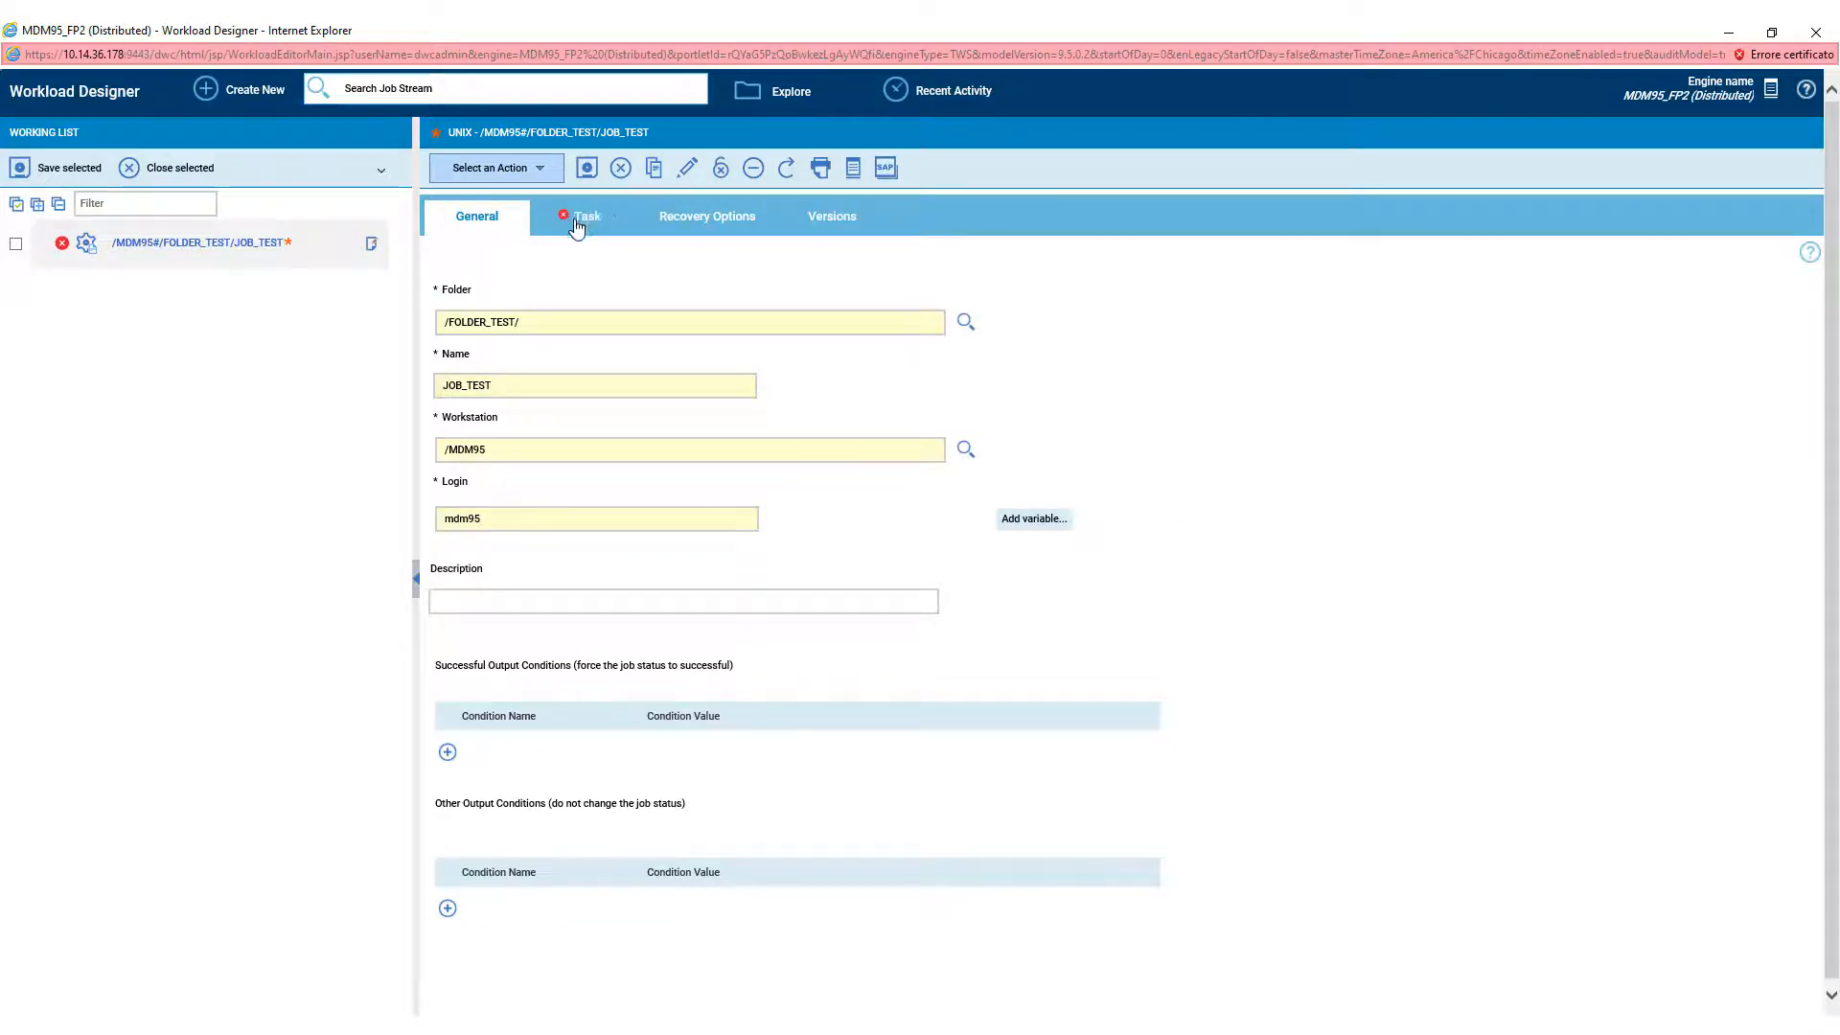
# - On the Task tab, try 'ls' and 'sleep' as the command, then clear it
pyautogui.click(587, 215)
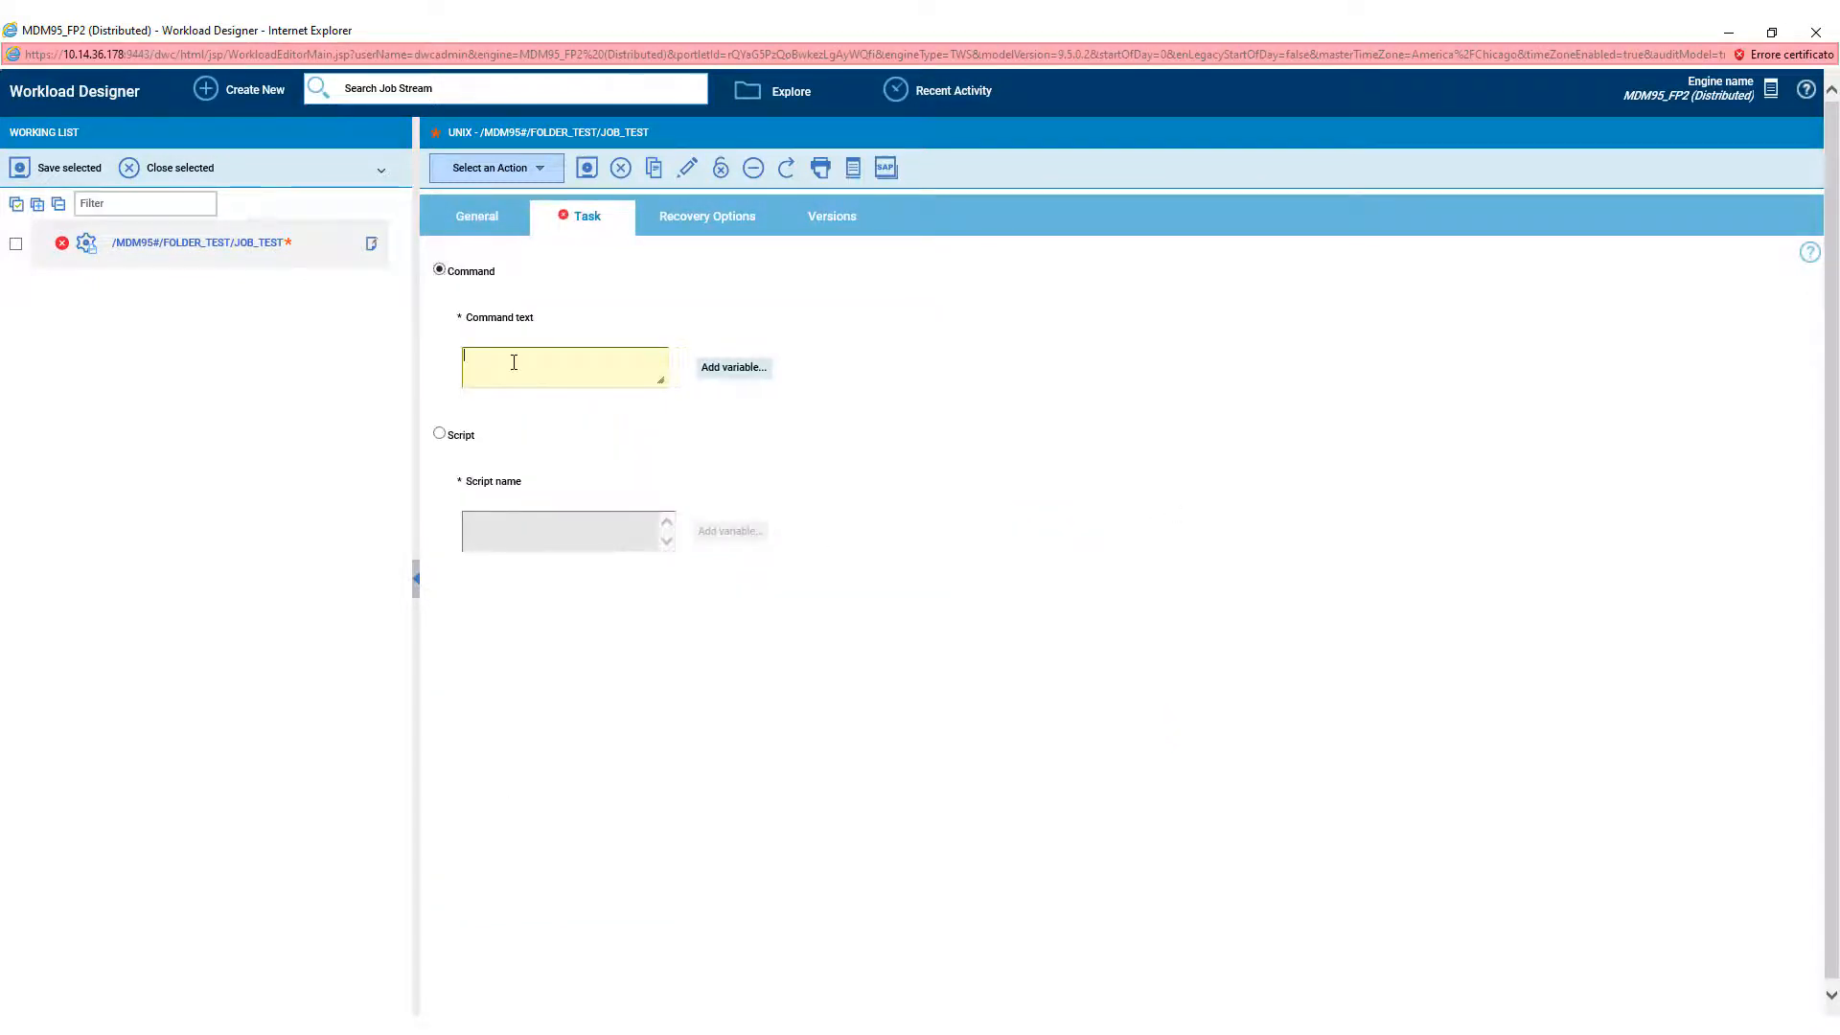
pyautogui.write('ls')
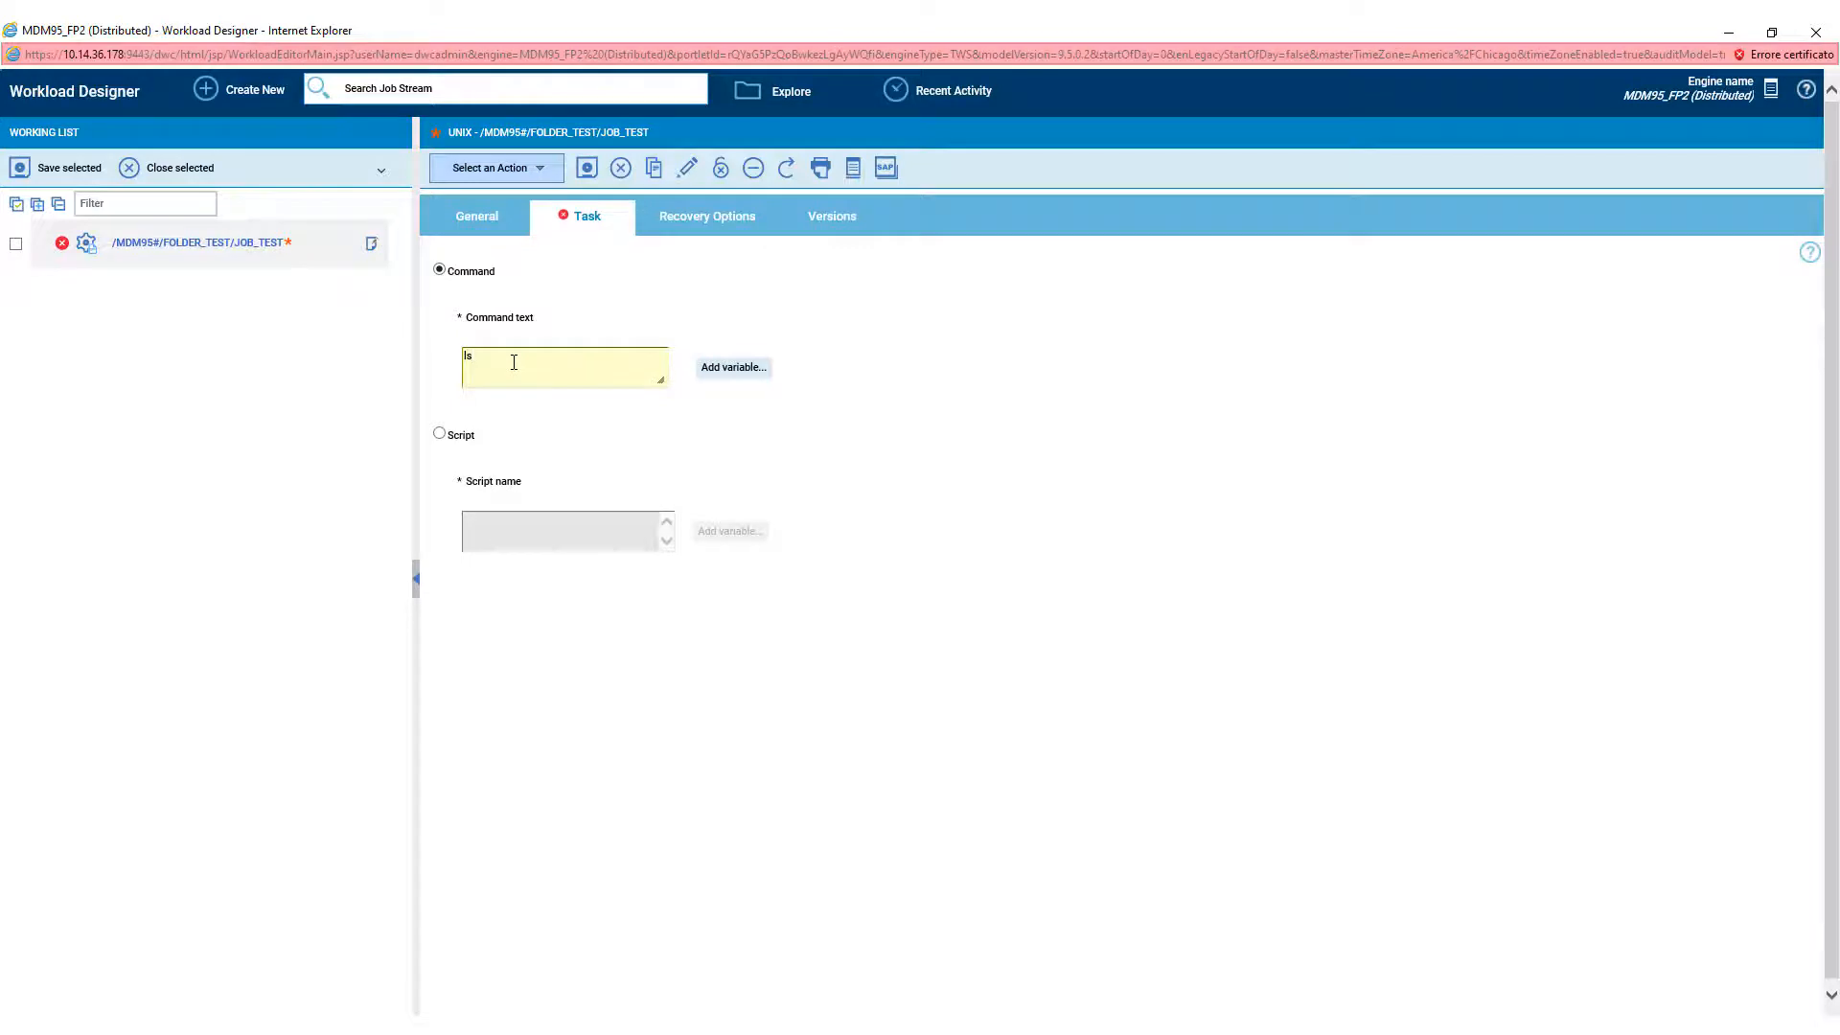
pyautogui.write('sleep')
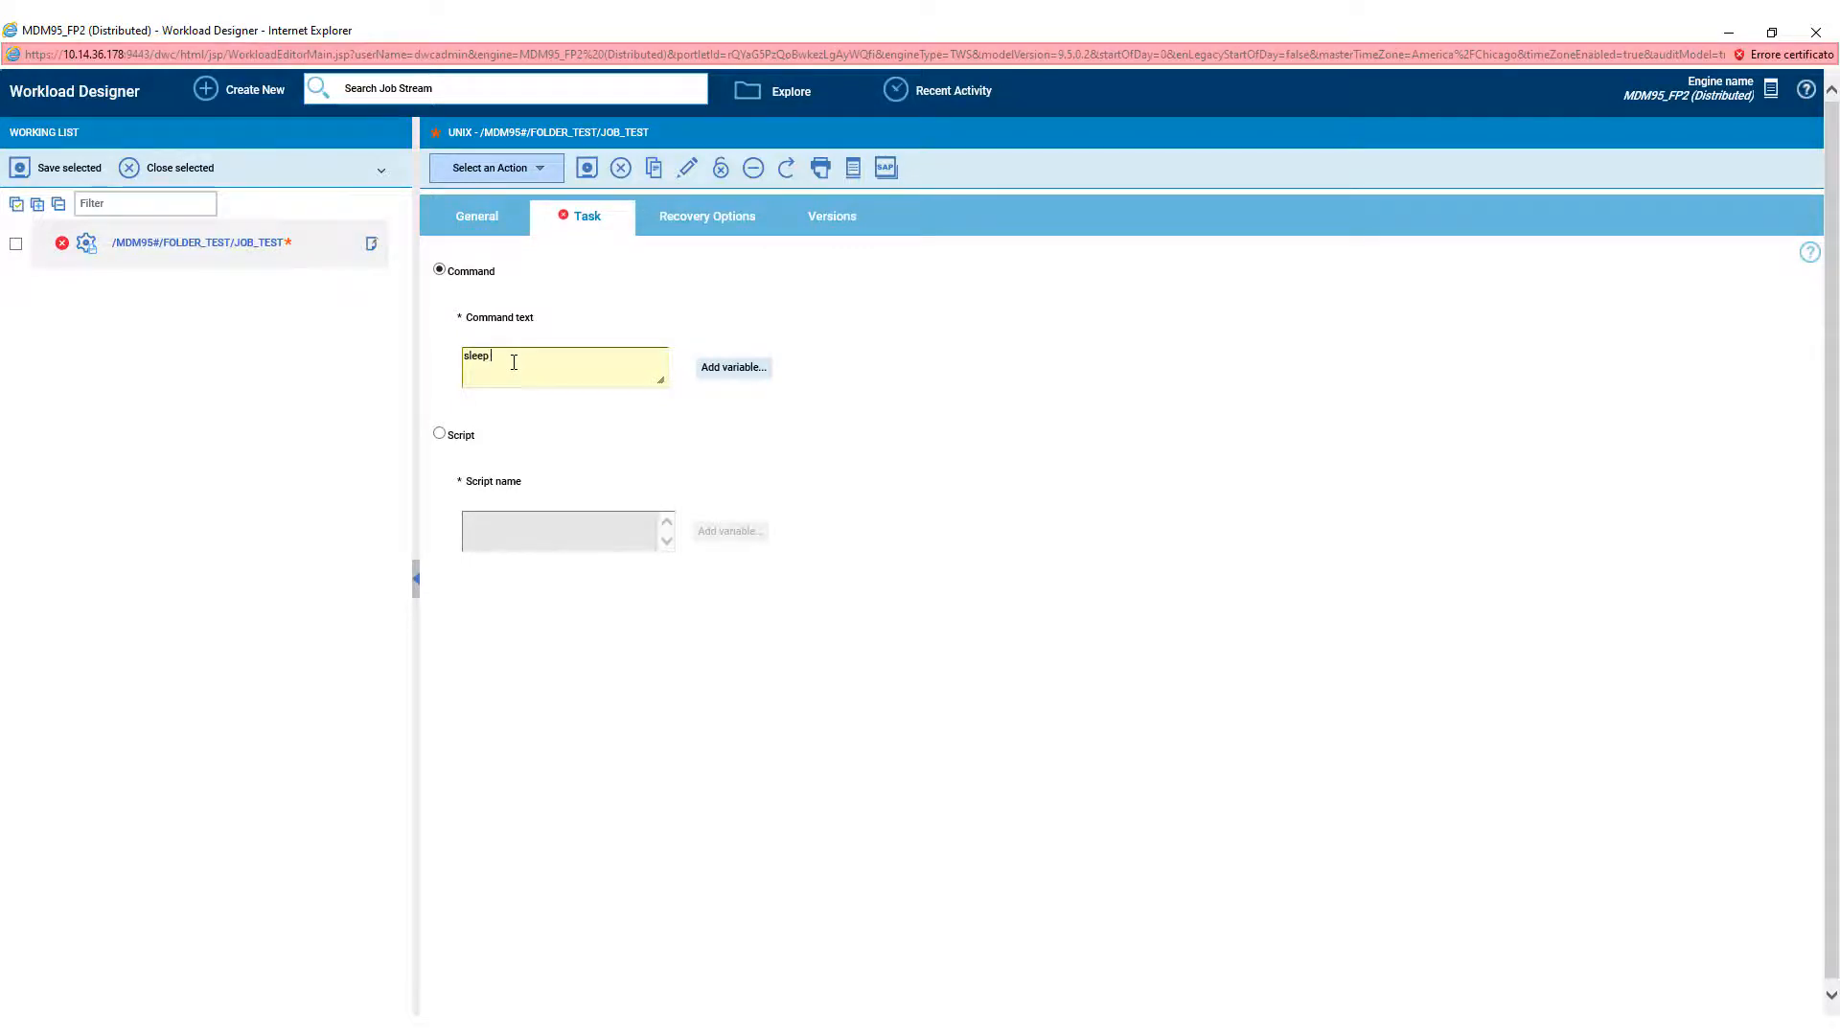
pyautogui.press('Ctrl+a')
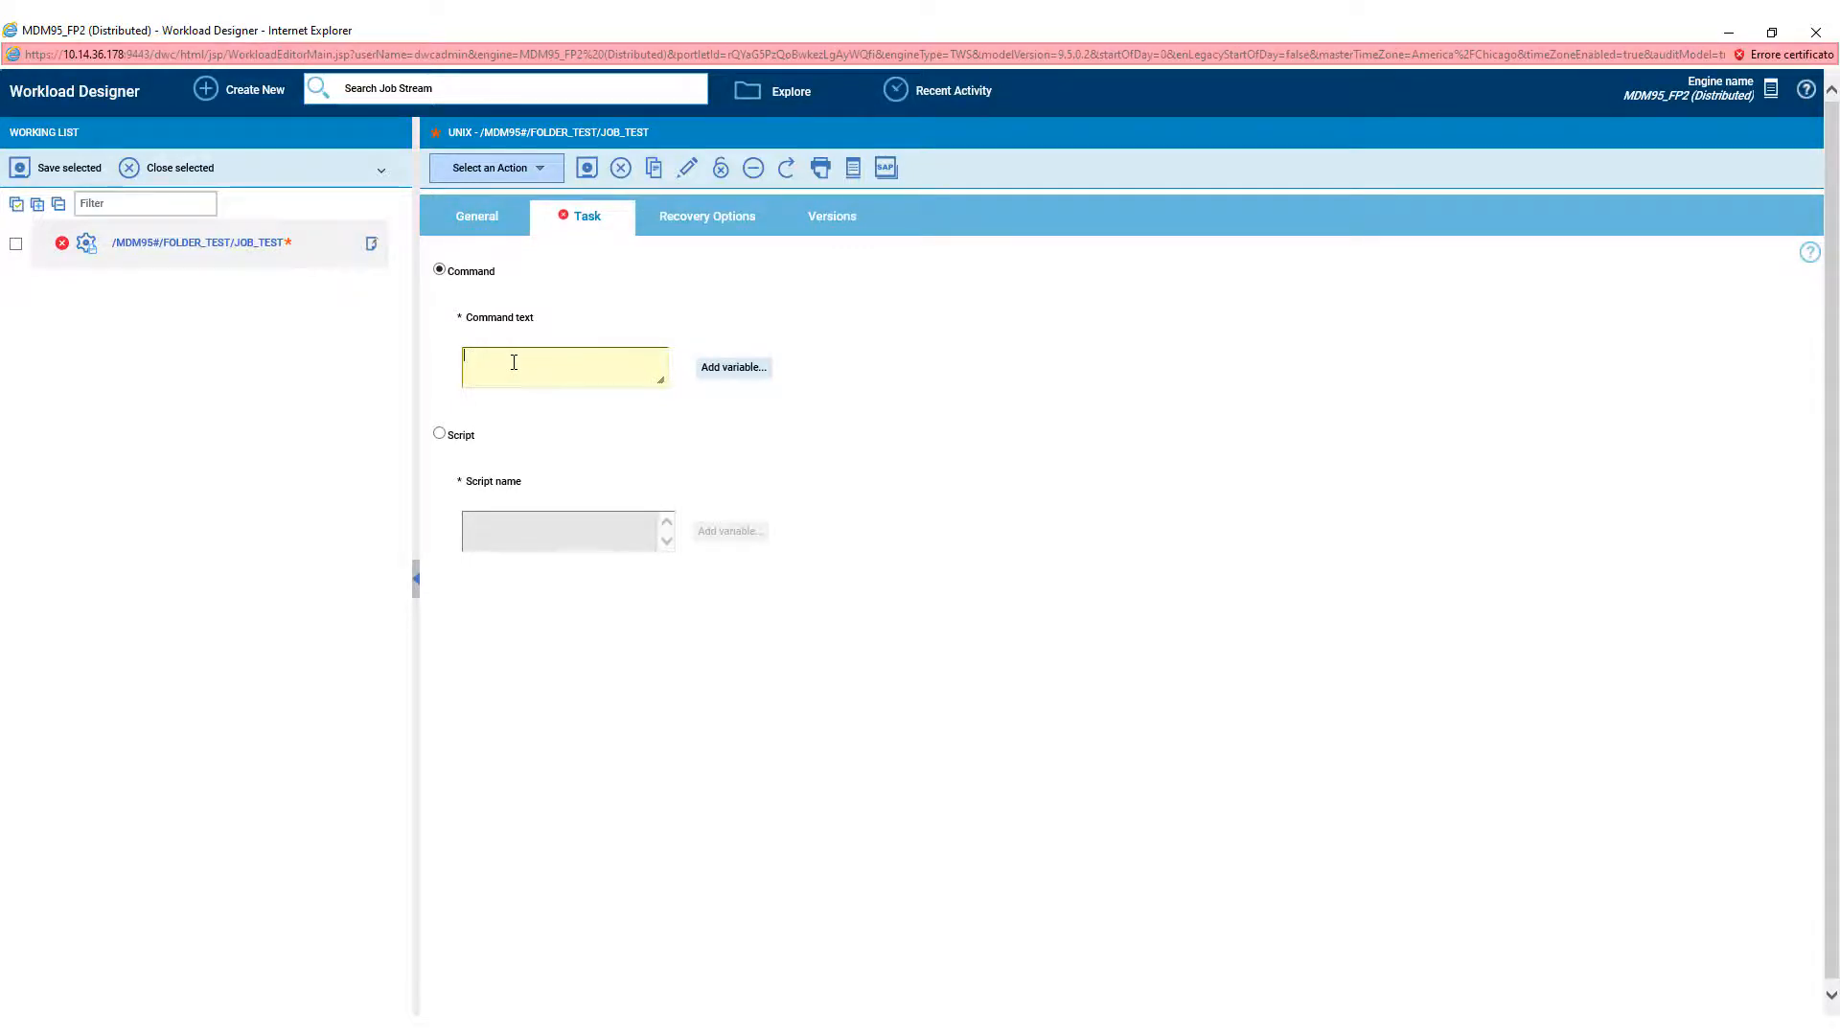
# - Try script /tmp/script.sh, revert to Command, and view the Recovery Options
pyautogui.click(439, 434)
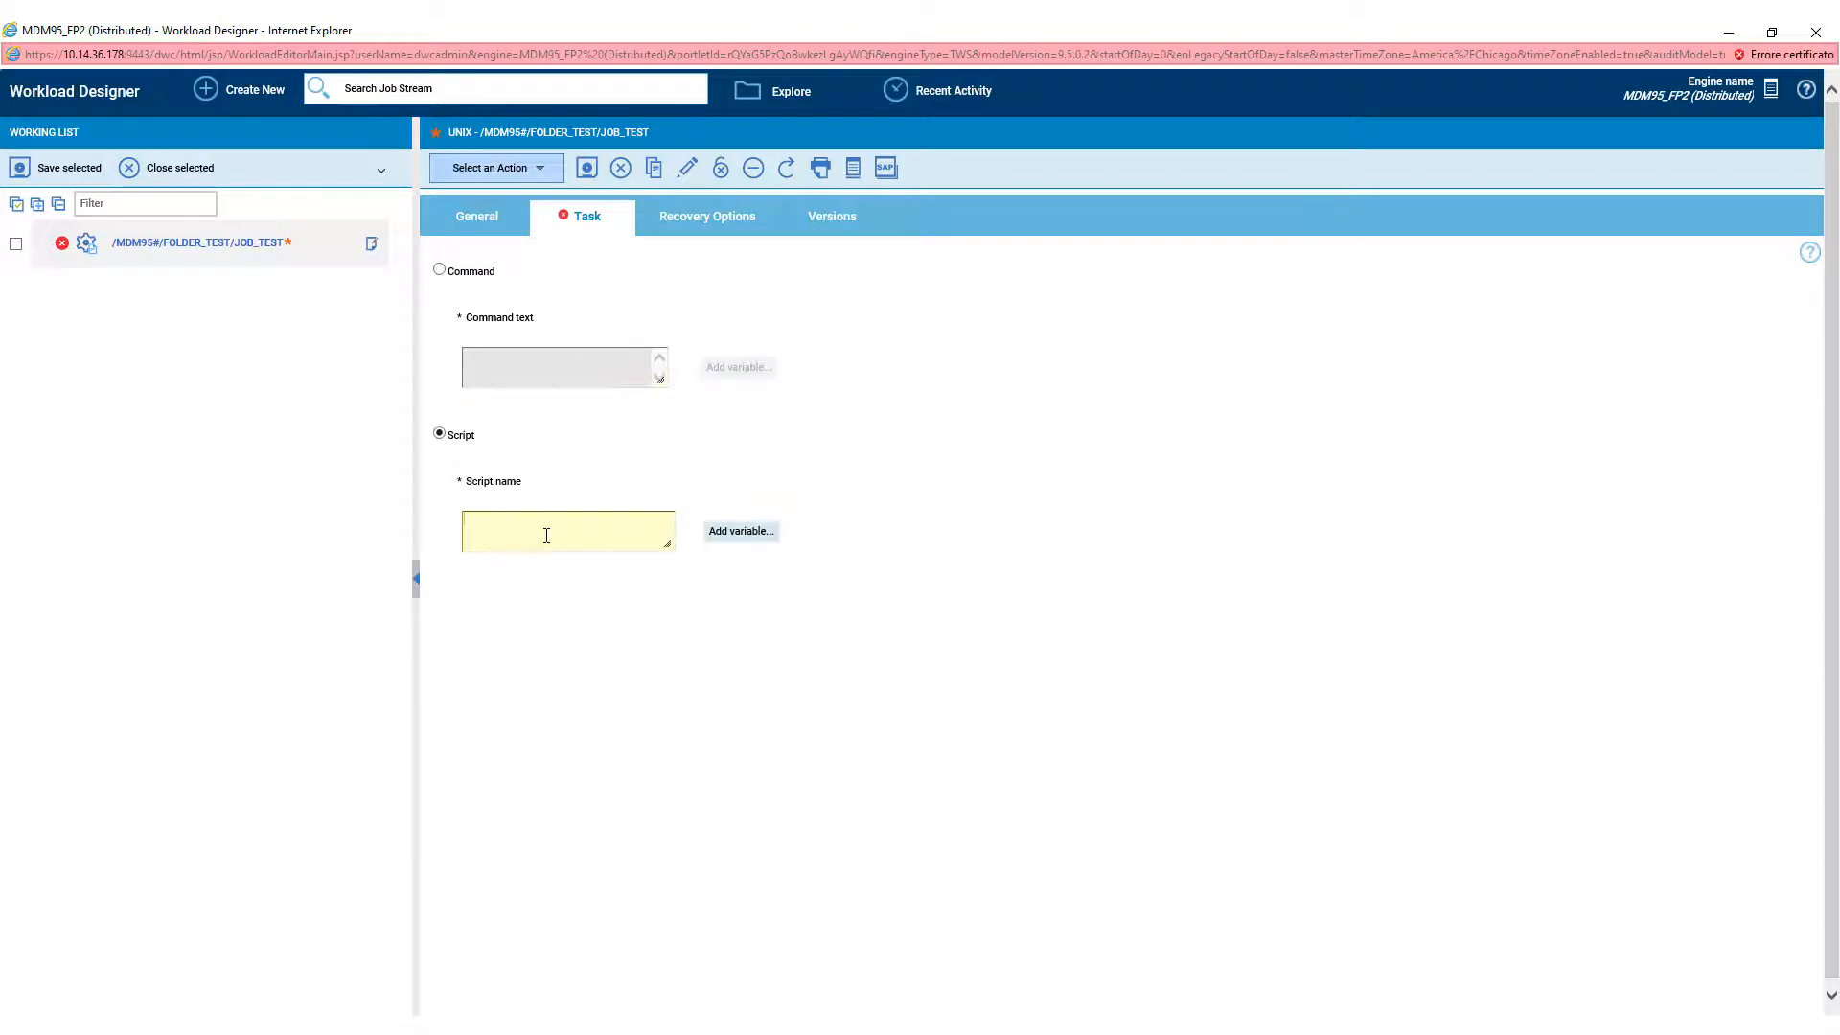
pyautogui.write('/tmp/s')
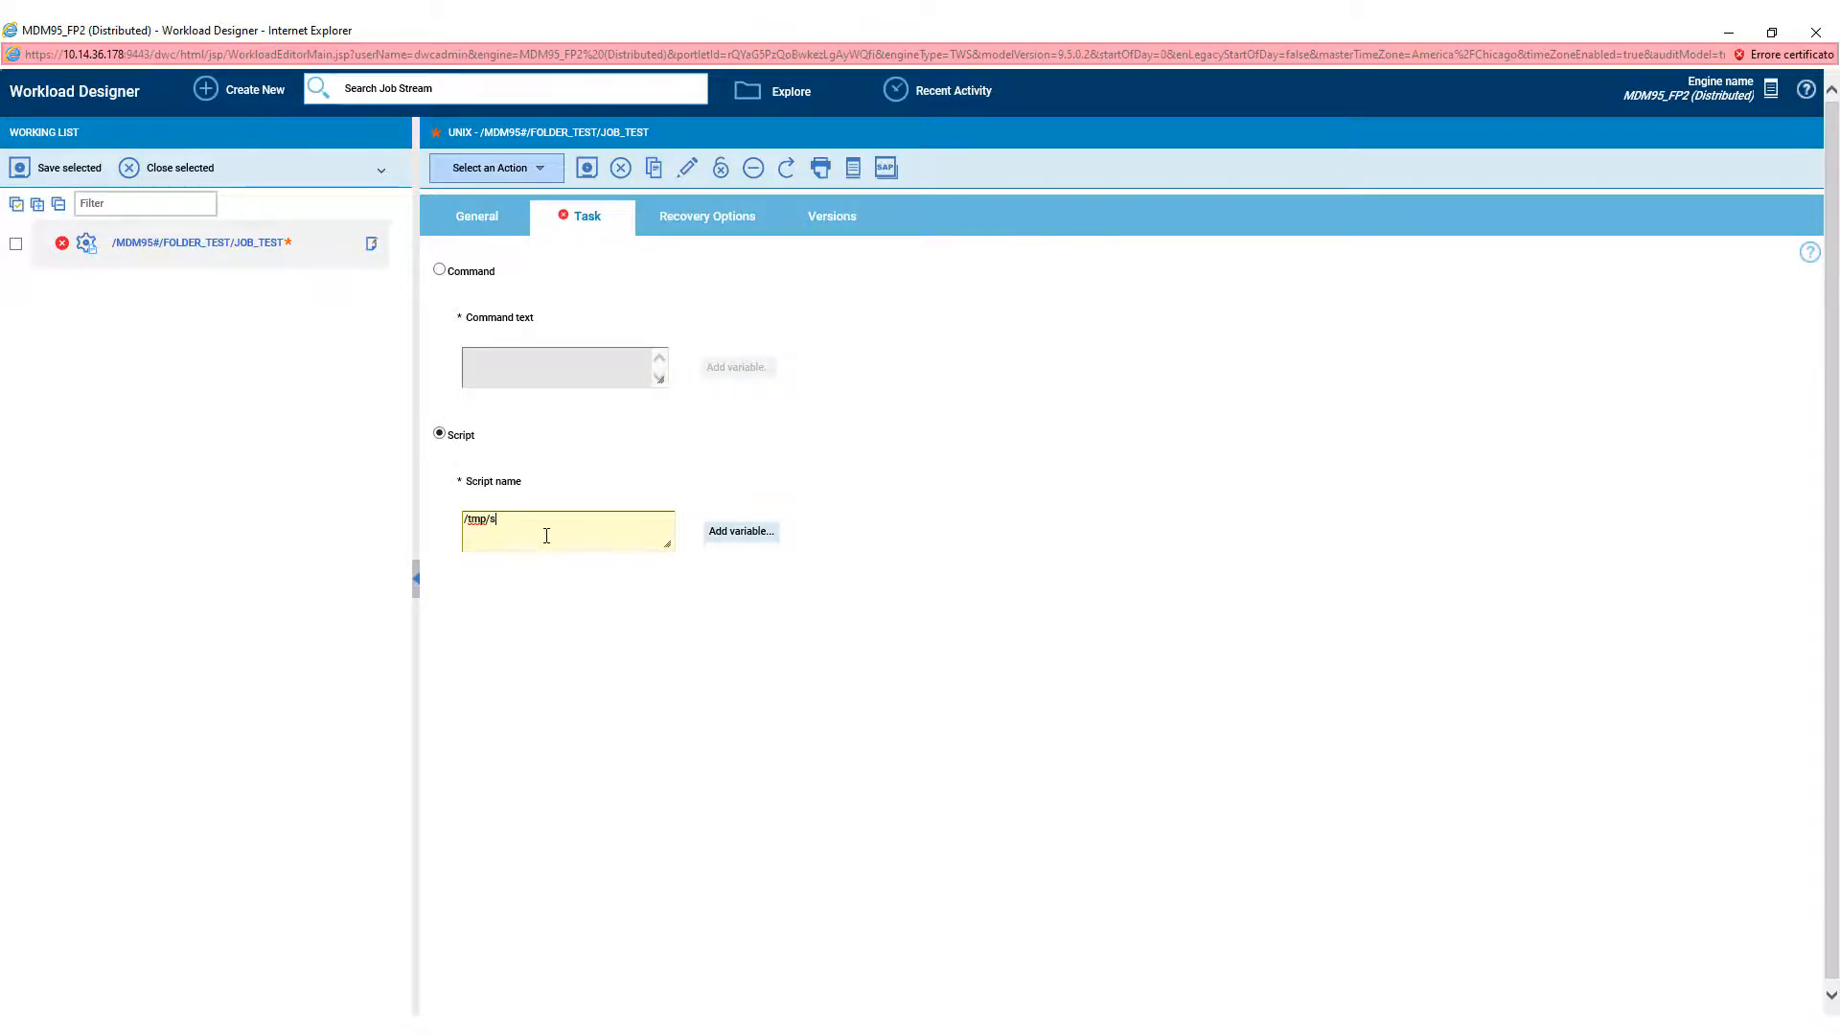
pyautogui.write('cript.sh')
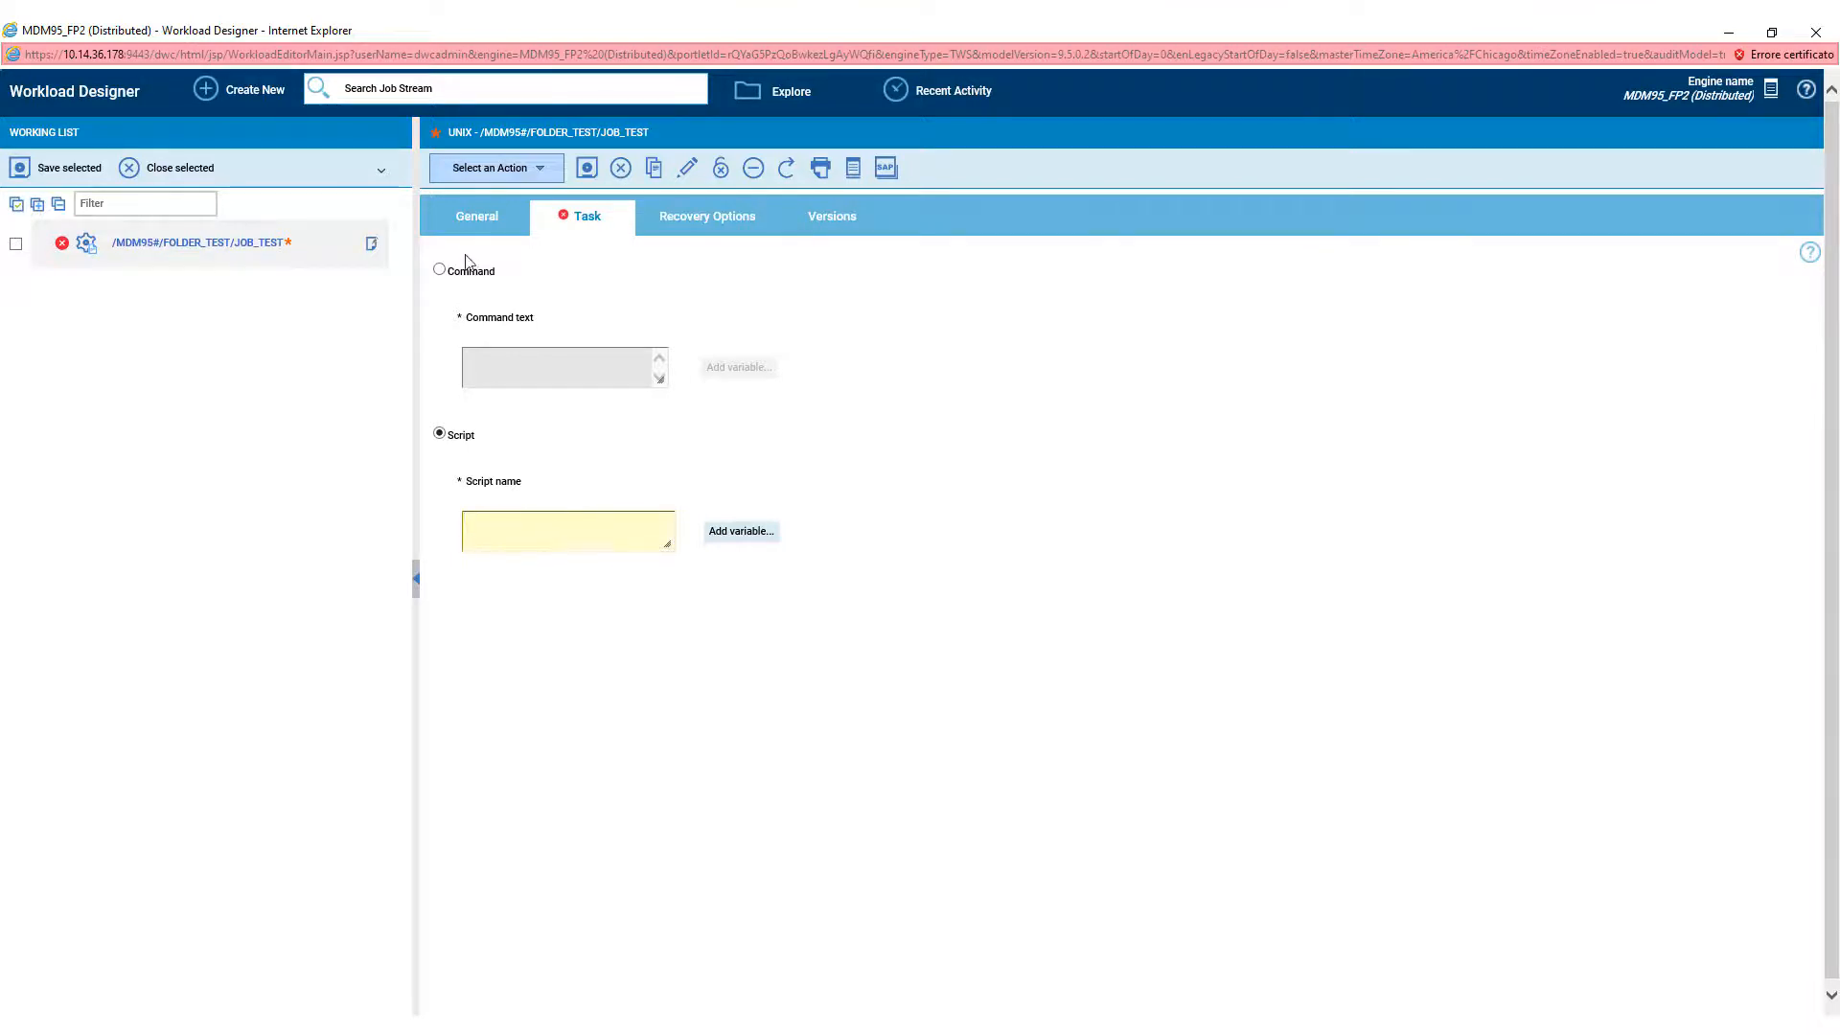
pyautogui.click(438, 270)
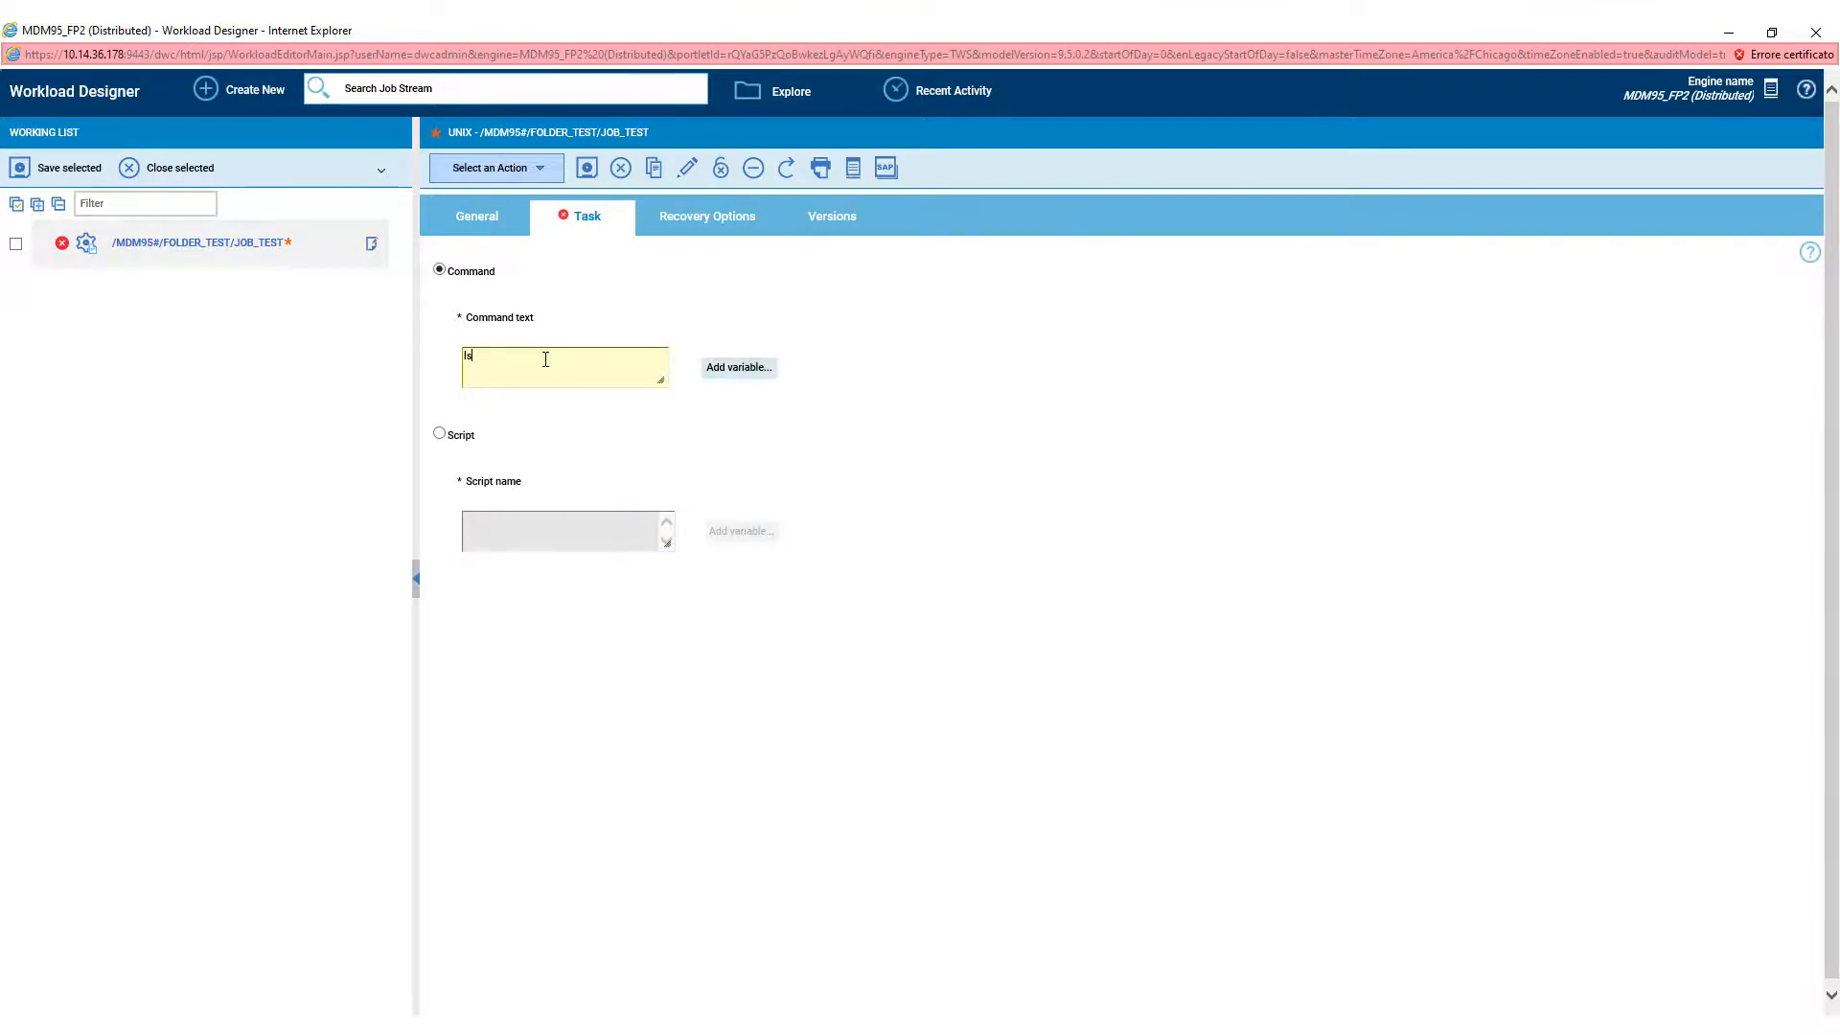
pyautogui.click(706, 215)
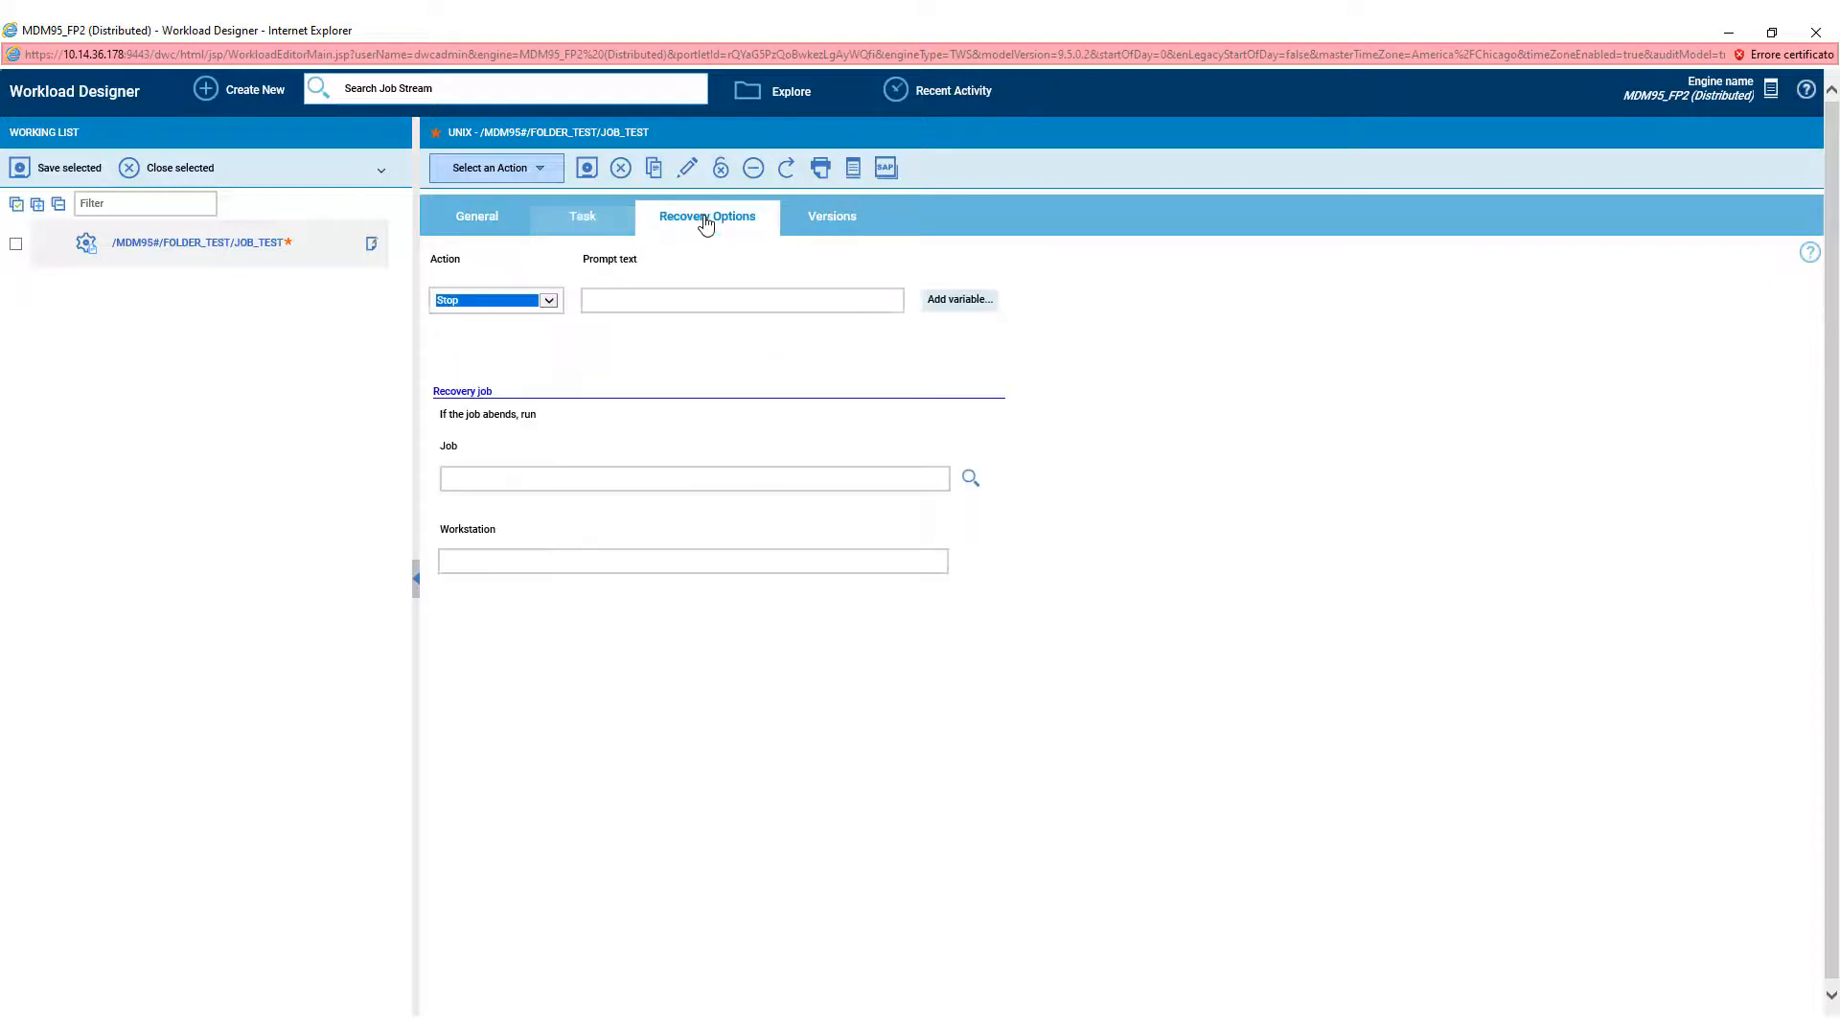
# - Keep recovery action Stop, enter prompt text 'The job fails', and save JOB_TEST
pyautogui.click(545, 299)
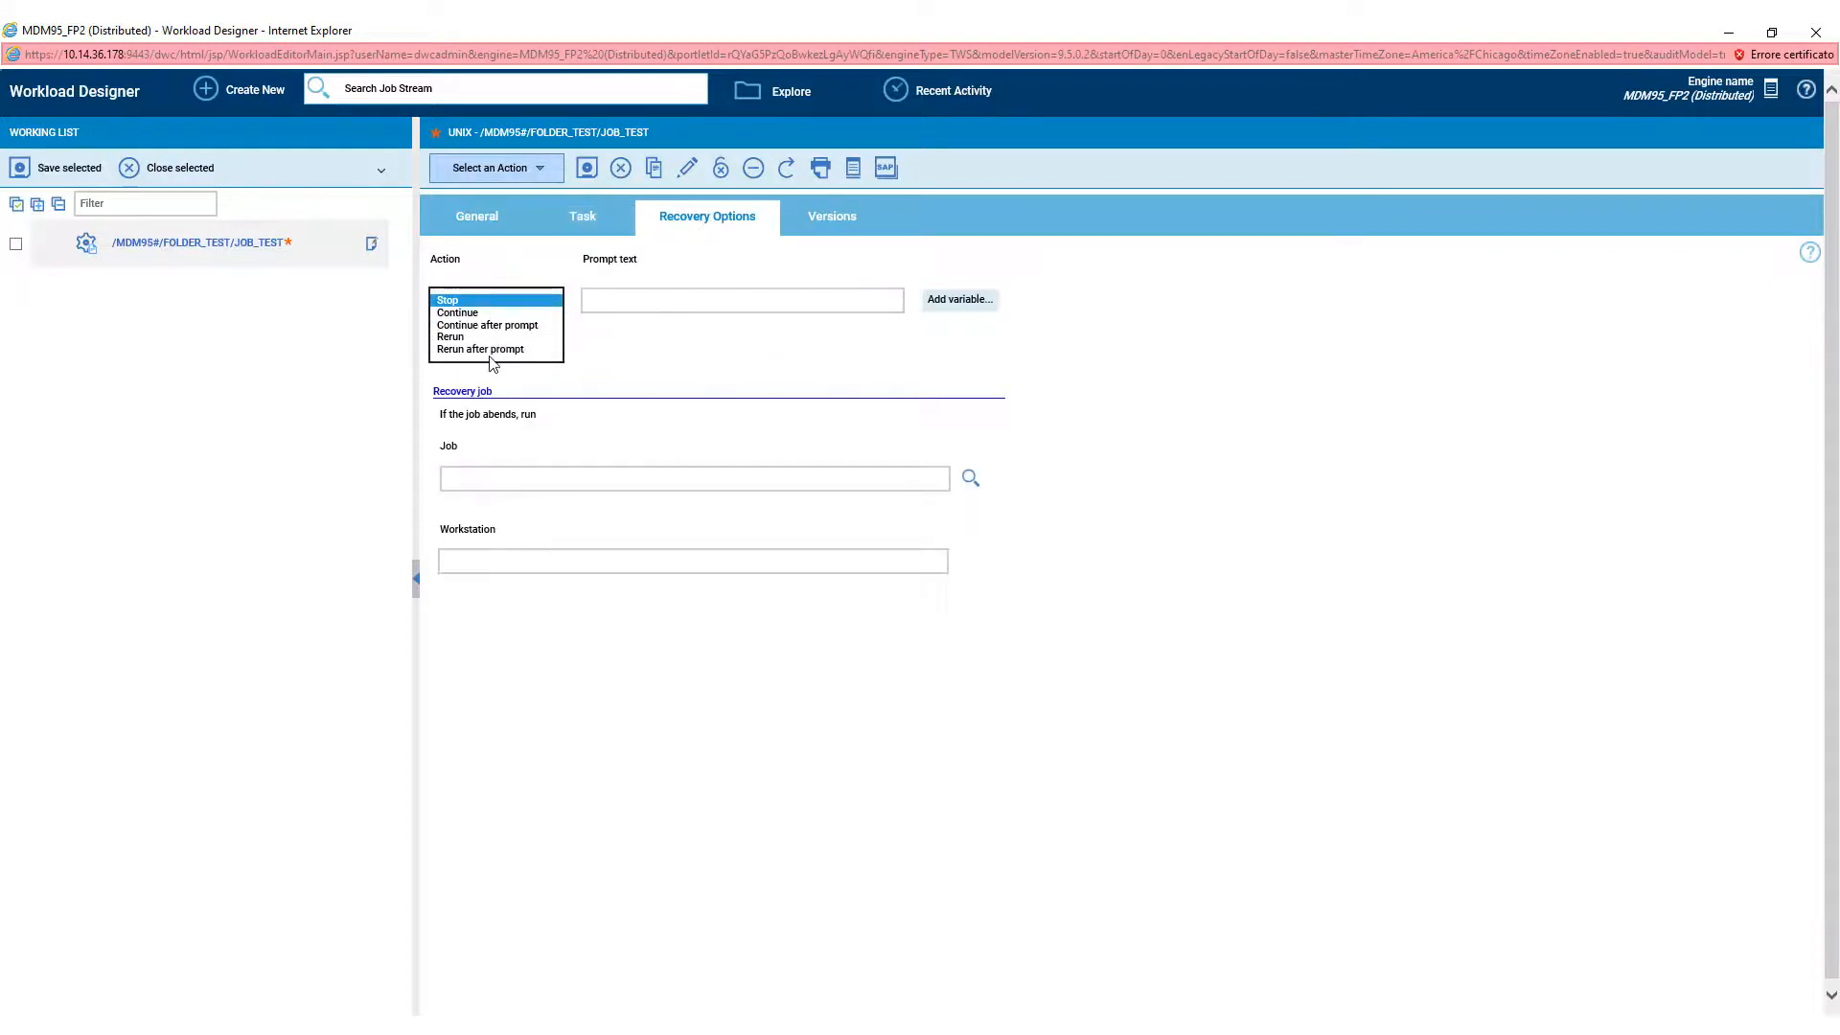
pyautogui.click(448, 299)
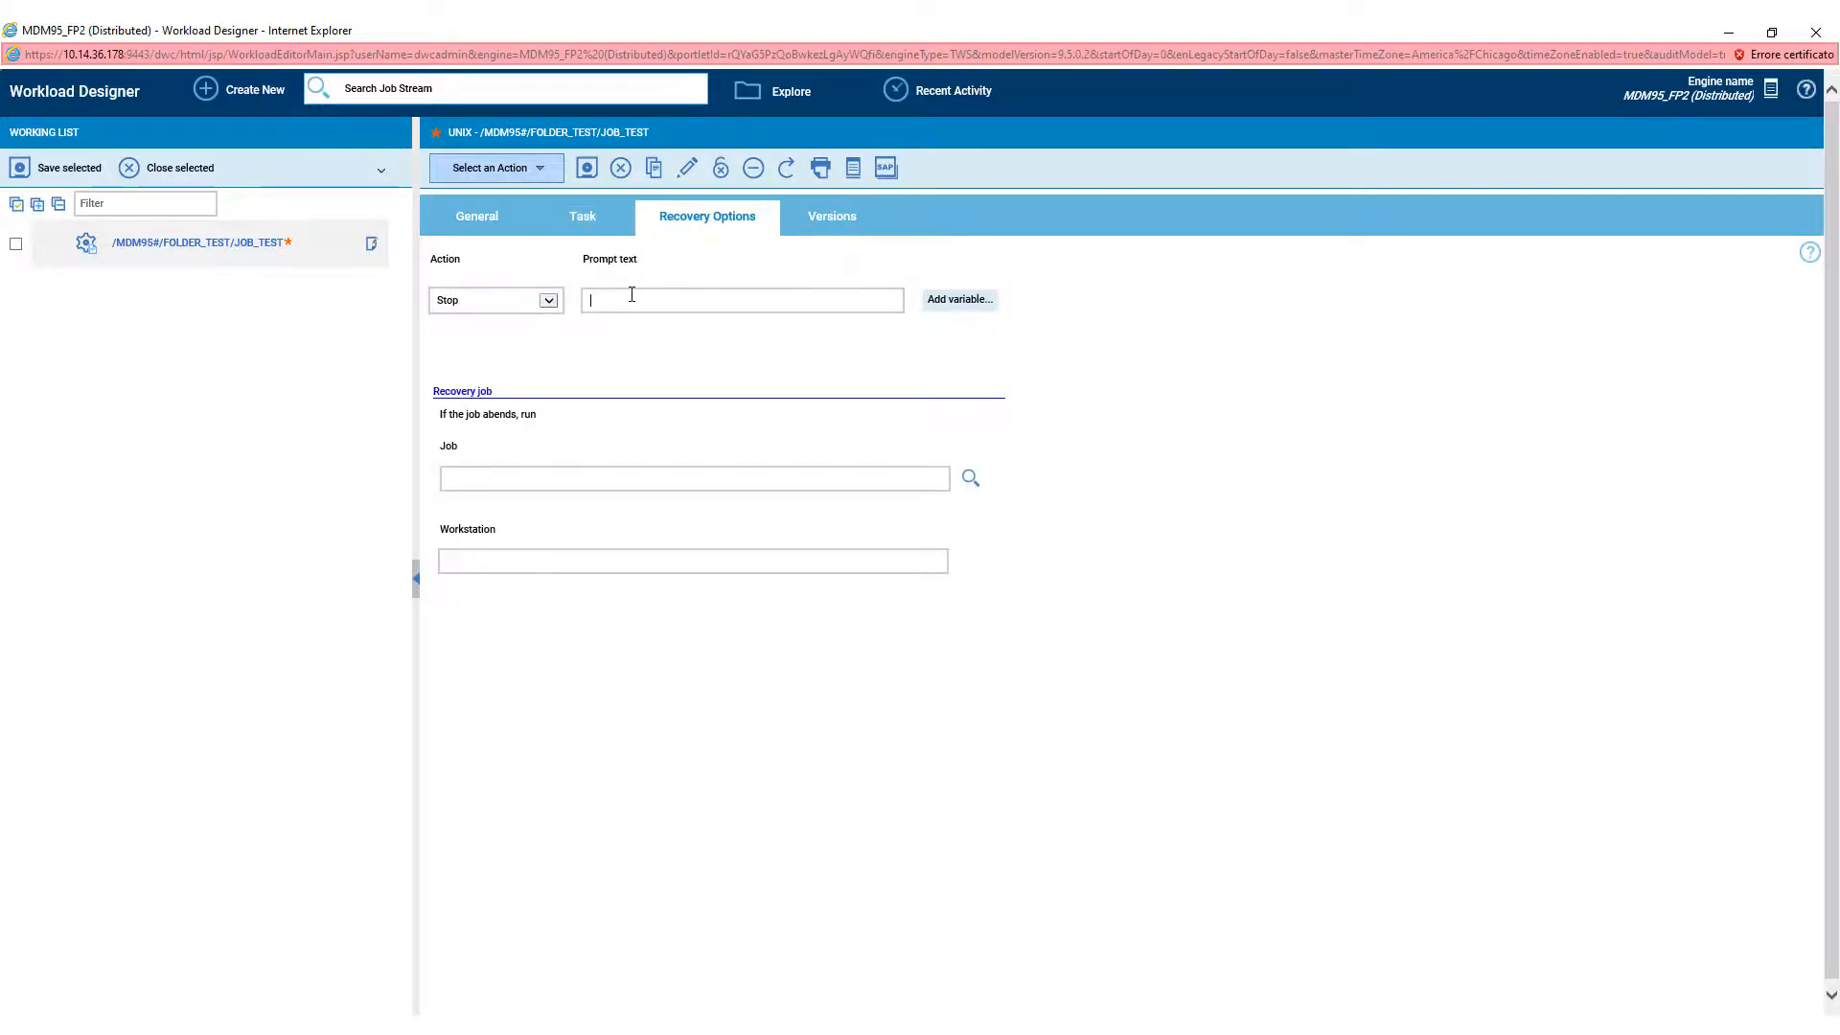
pyautogui.write('The')
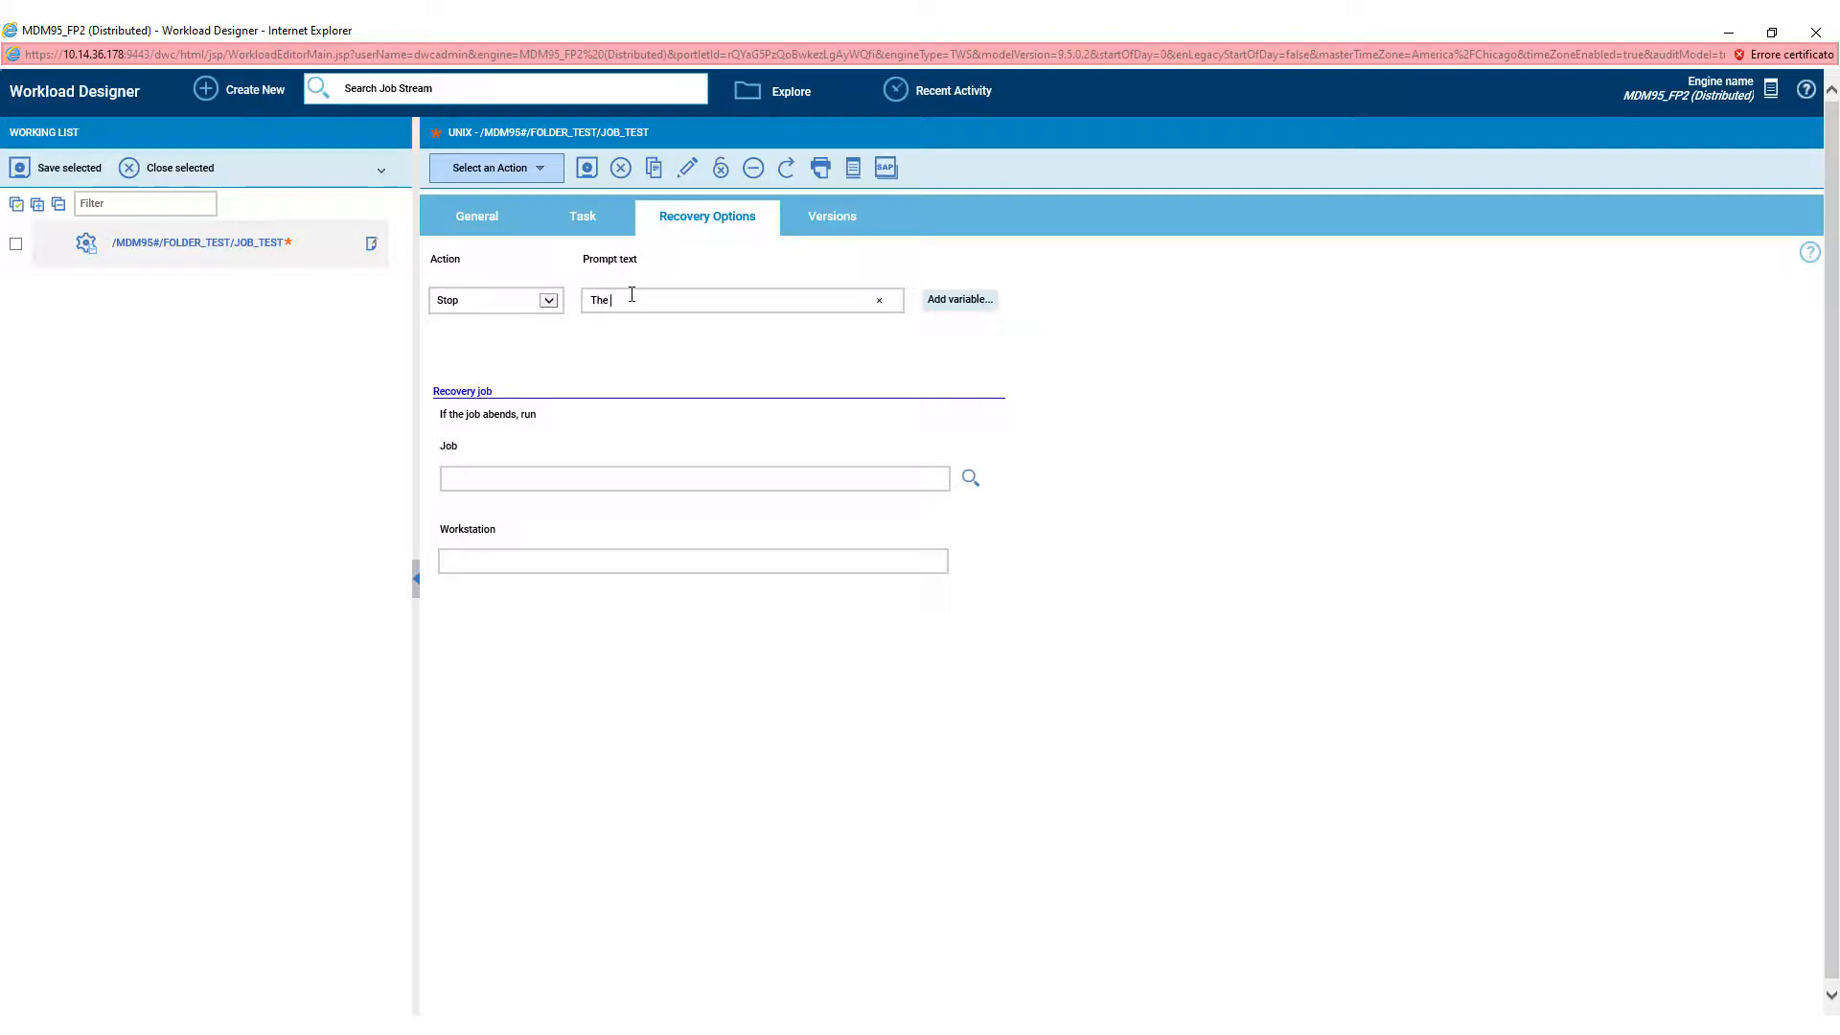
pyautogui.write('job fail')
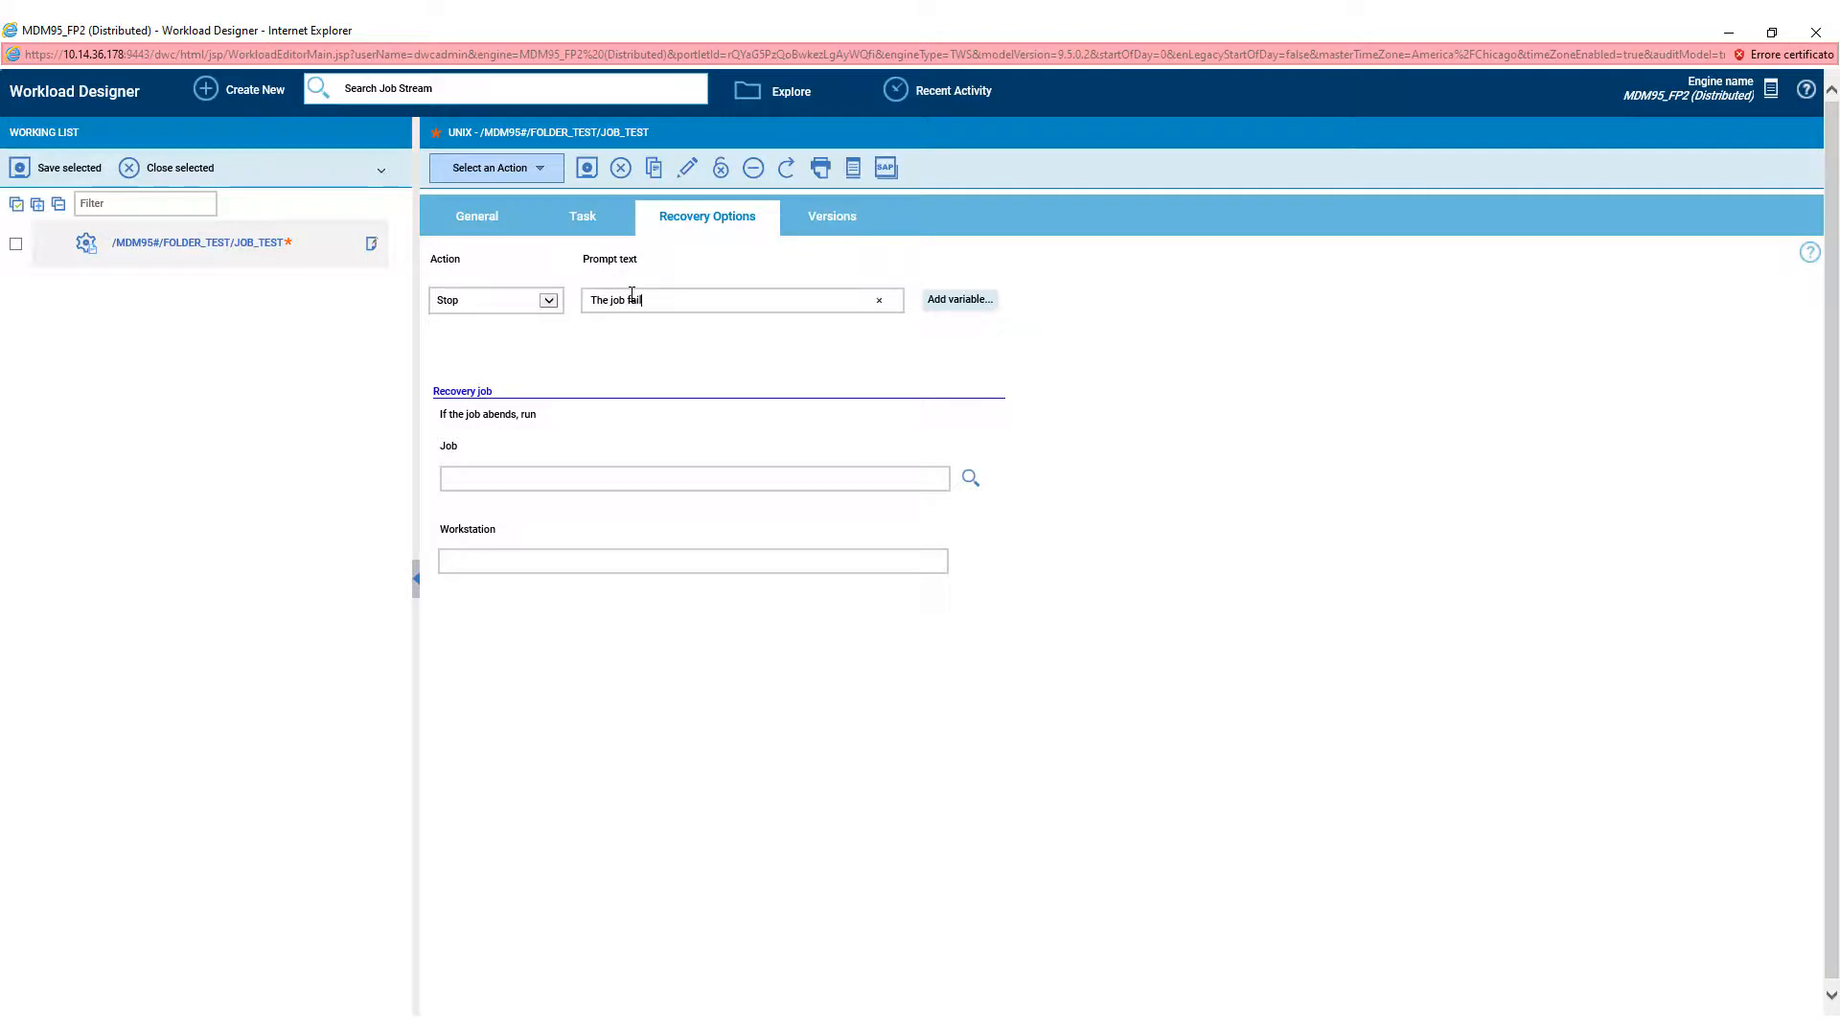
pyautogui.write('s')
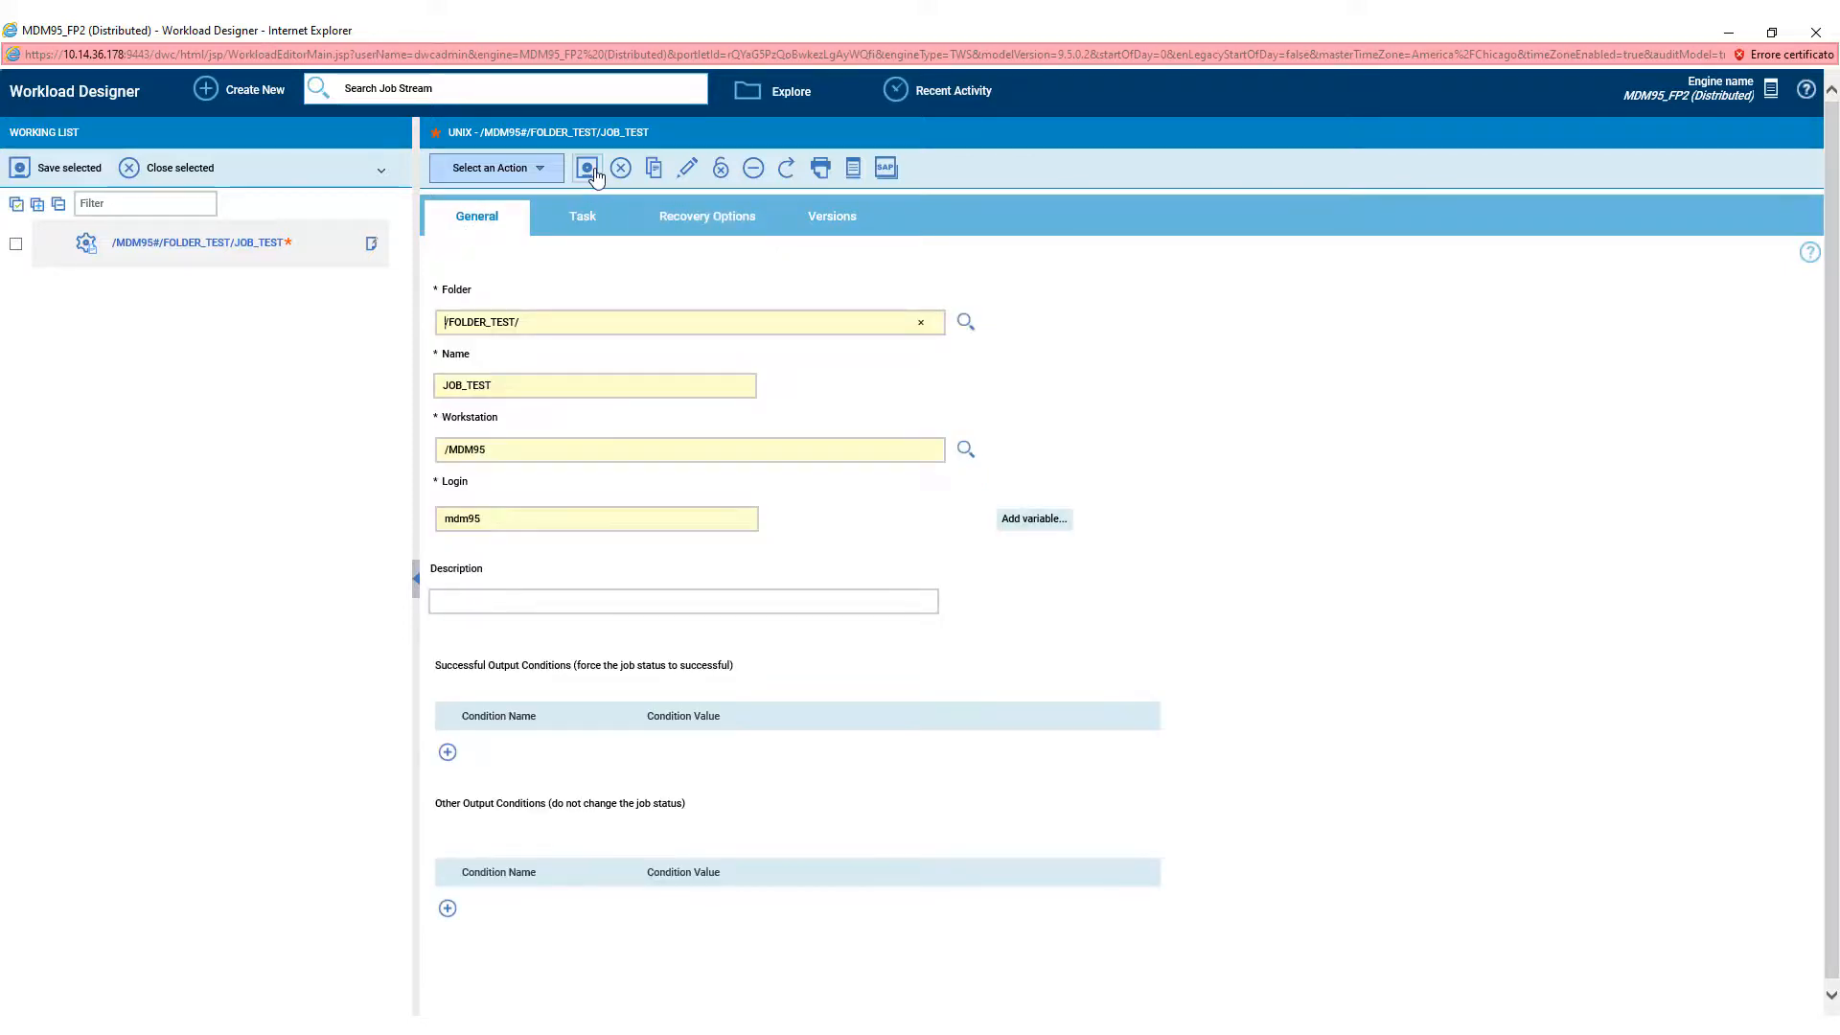
pyautogui.click(588, 168)
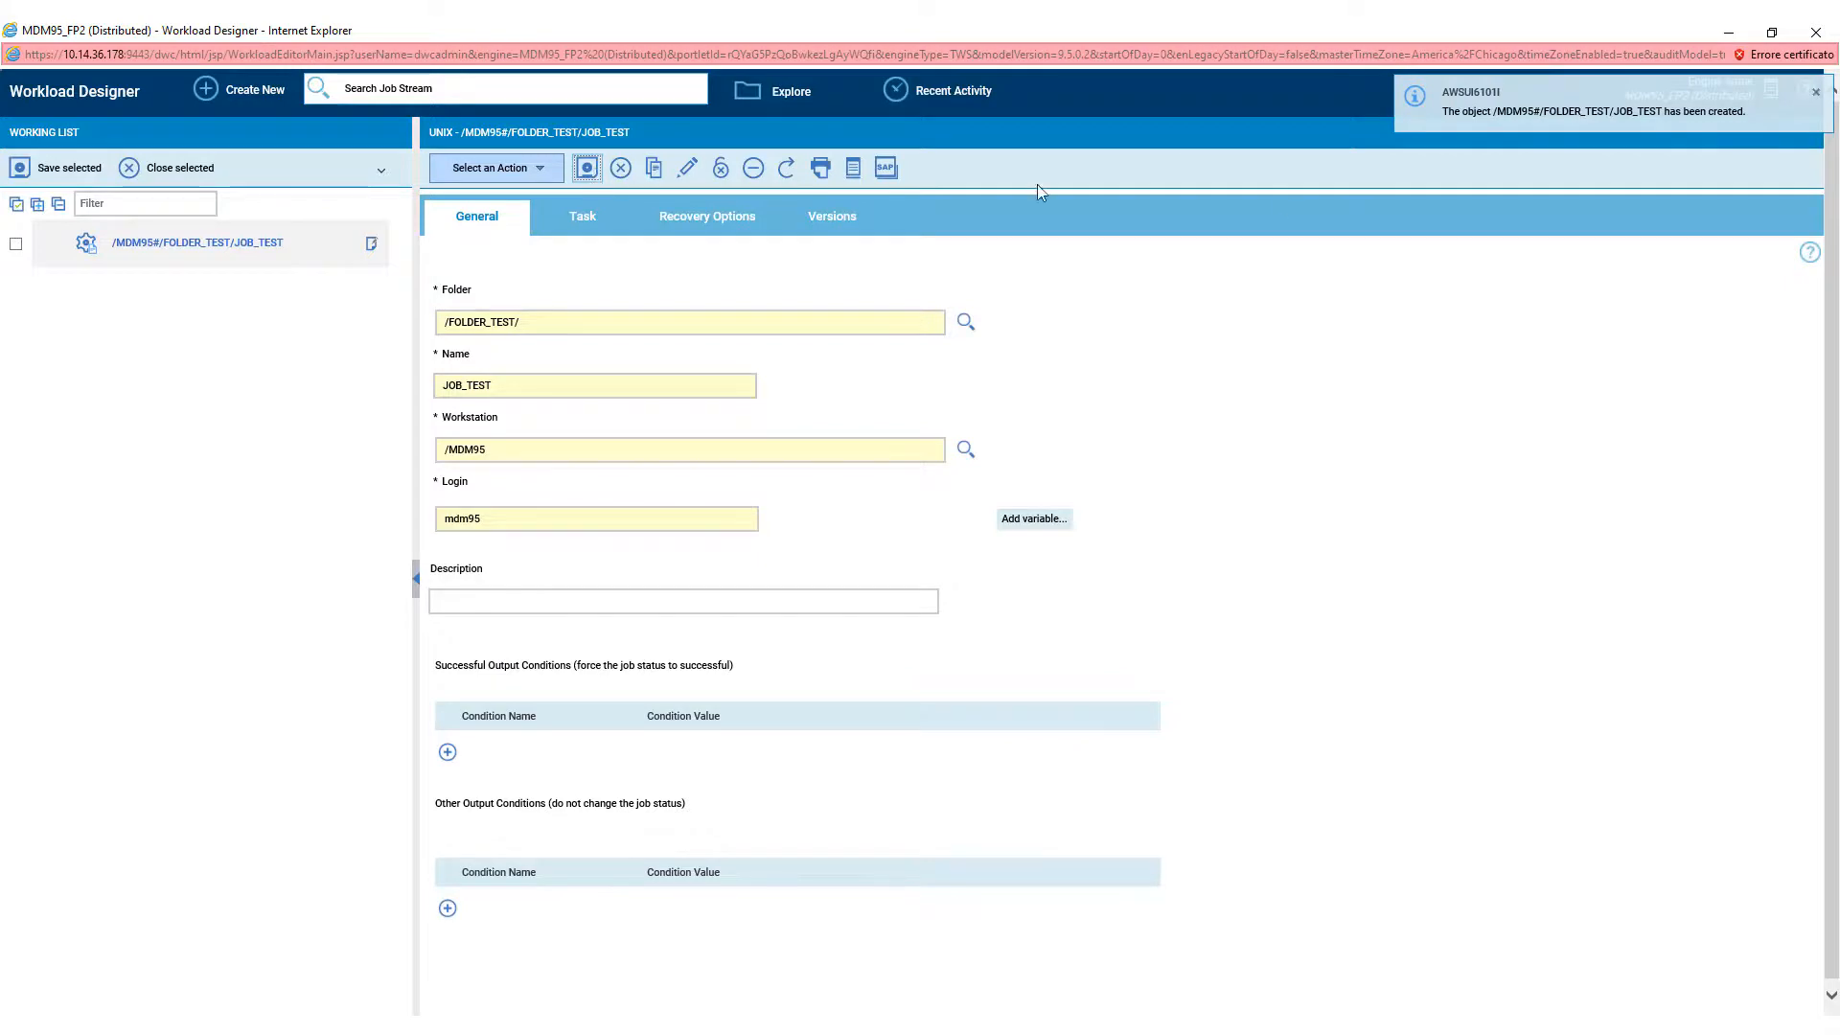
pyautogui.moveTo(545, 173)
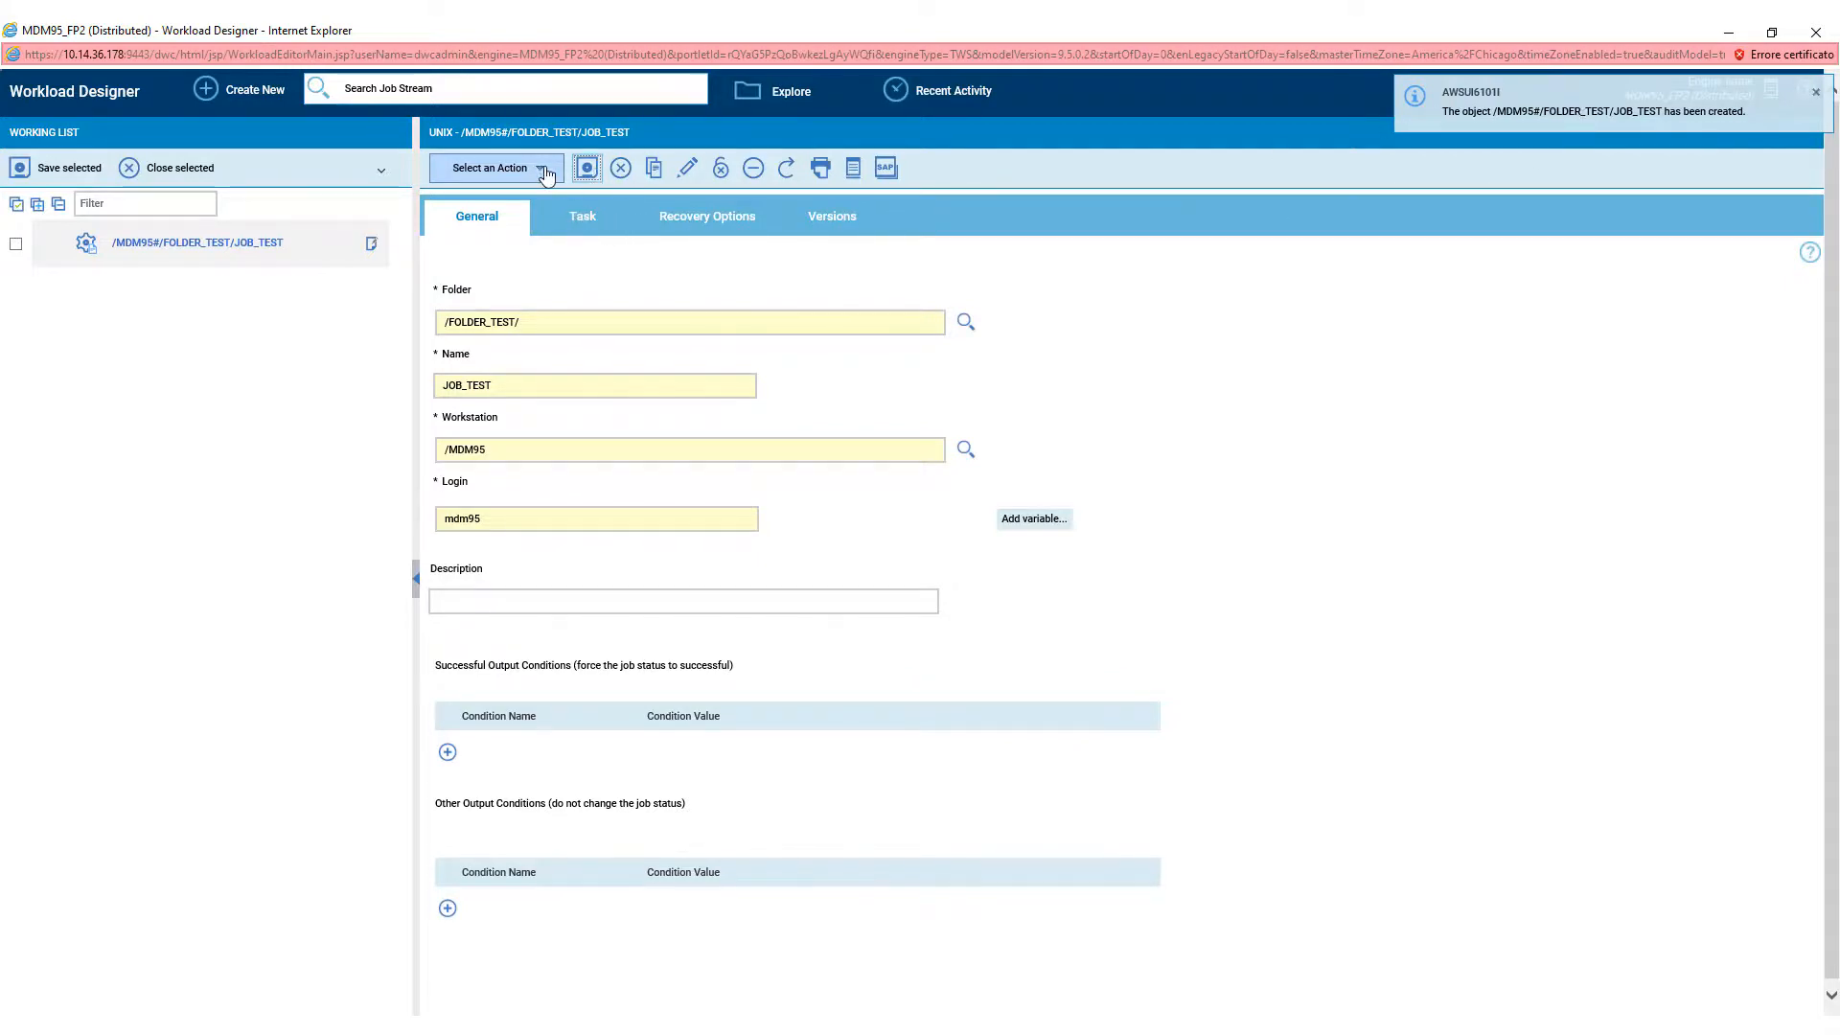
# - Submit JOB_TEST into the current plan under job stream /MDM95#/JOBS
pyautogui.click(586, 167)
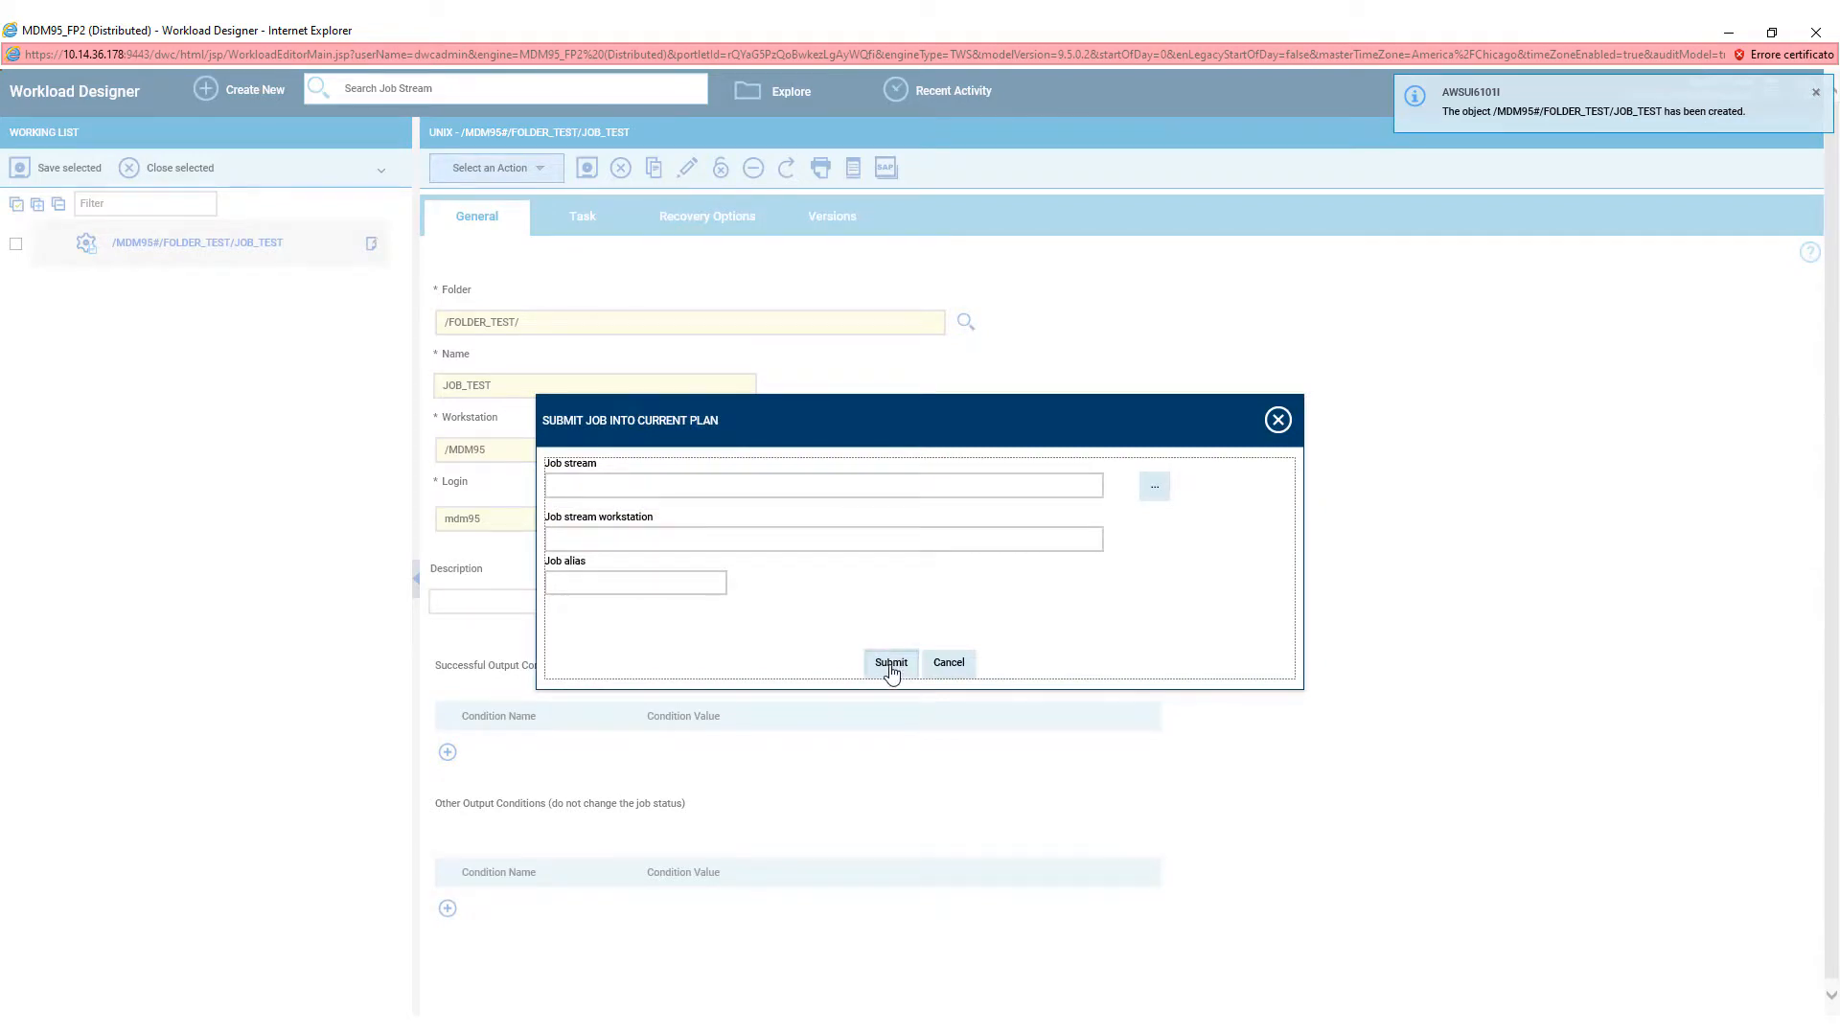
pyautogui.click(890, 662)
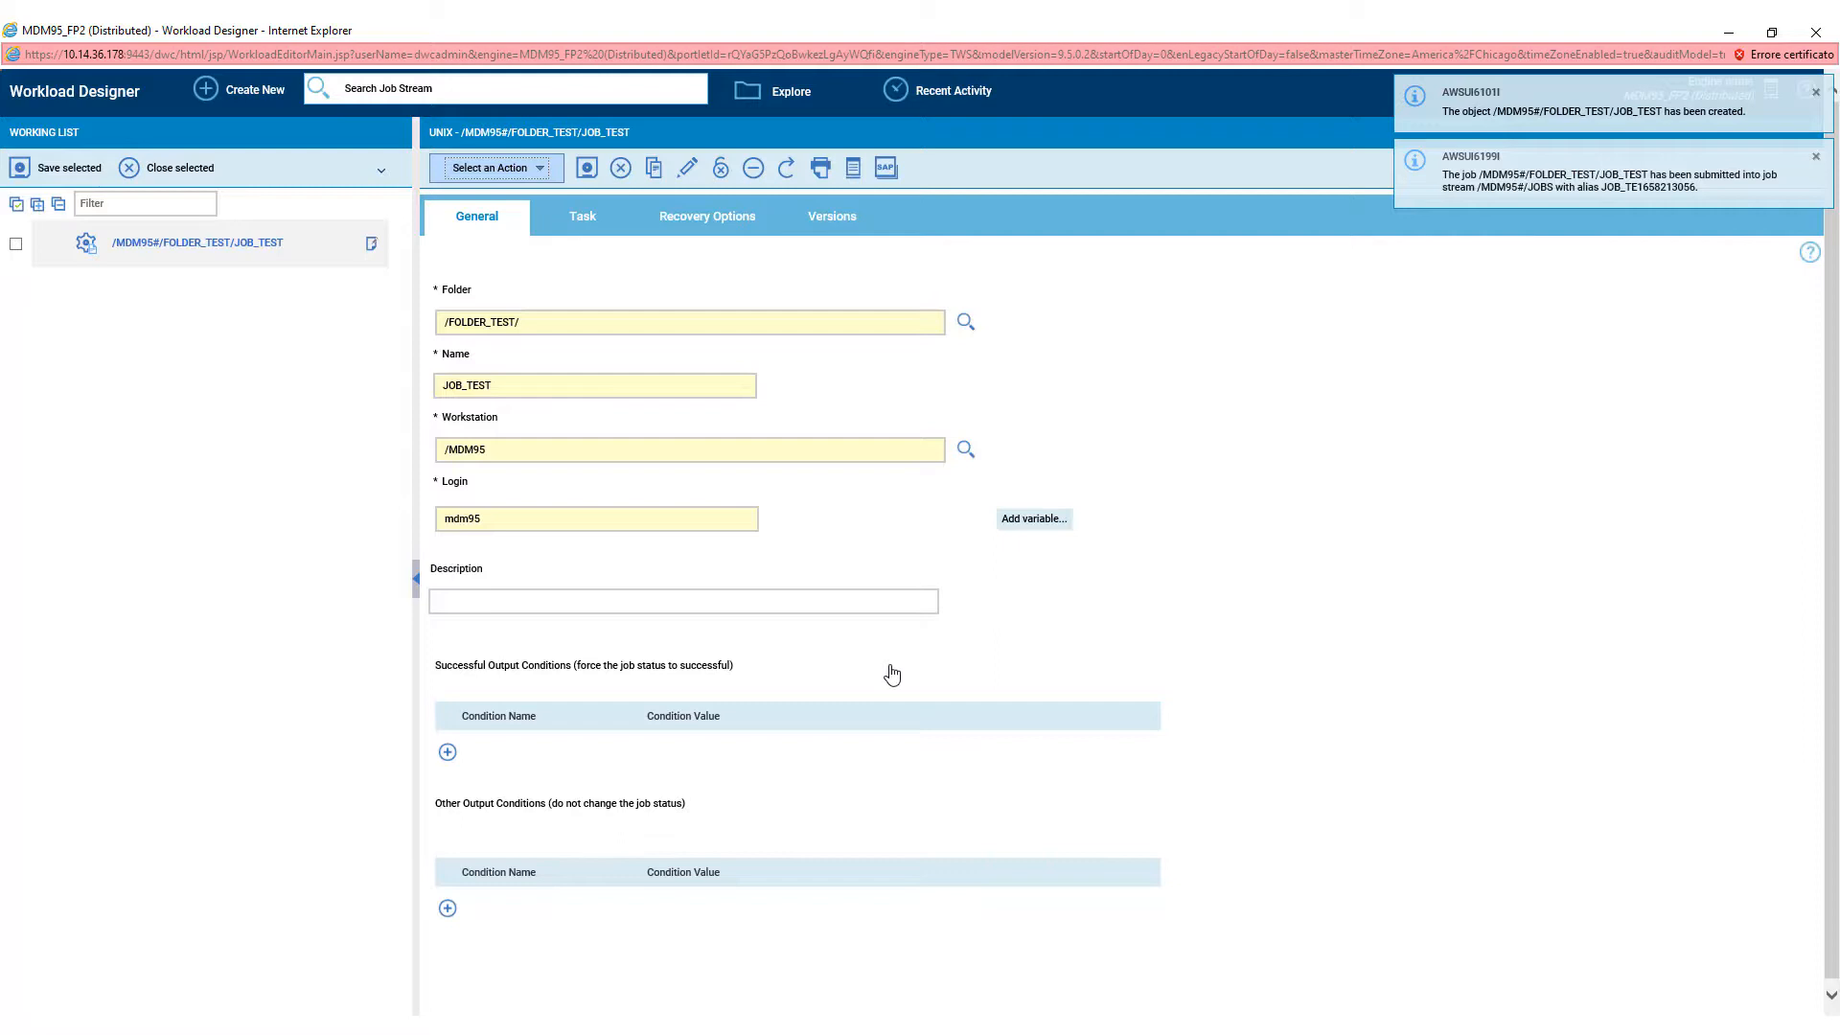
pyautogui.moveTo(1291, 586)
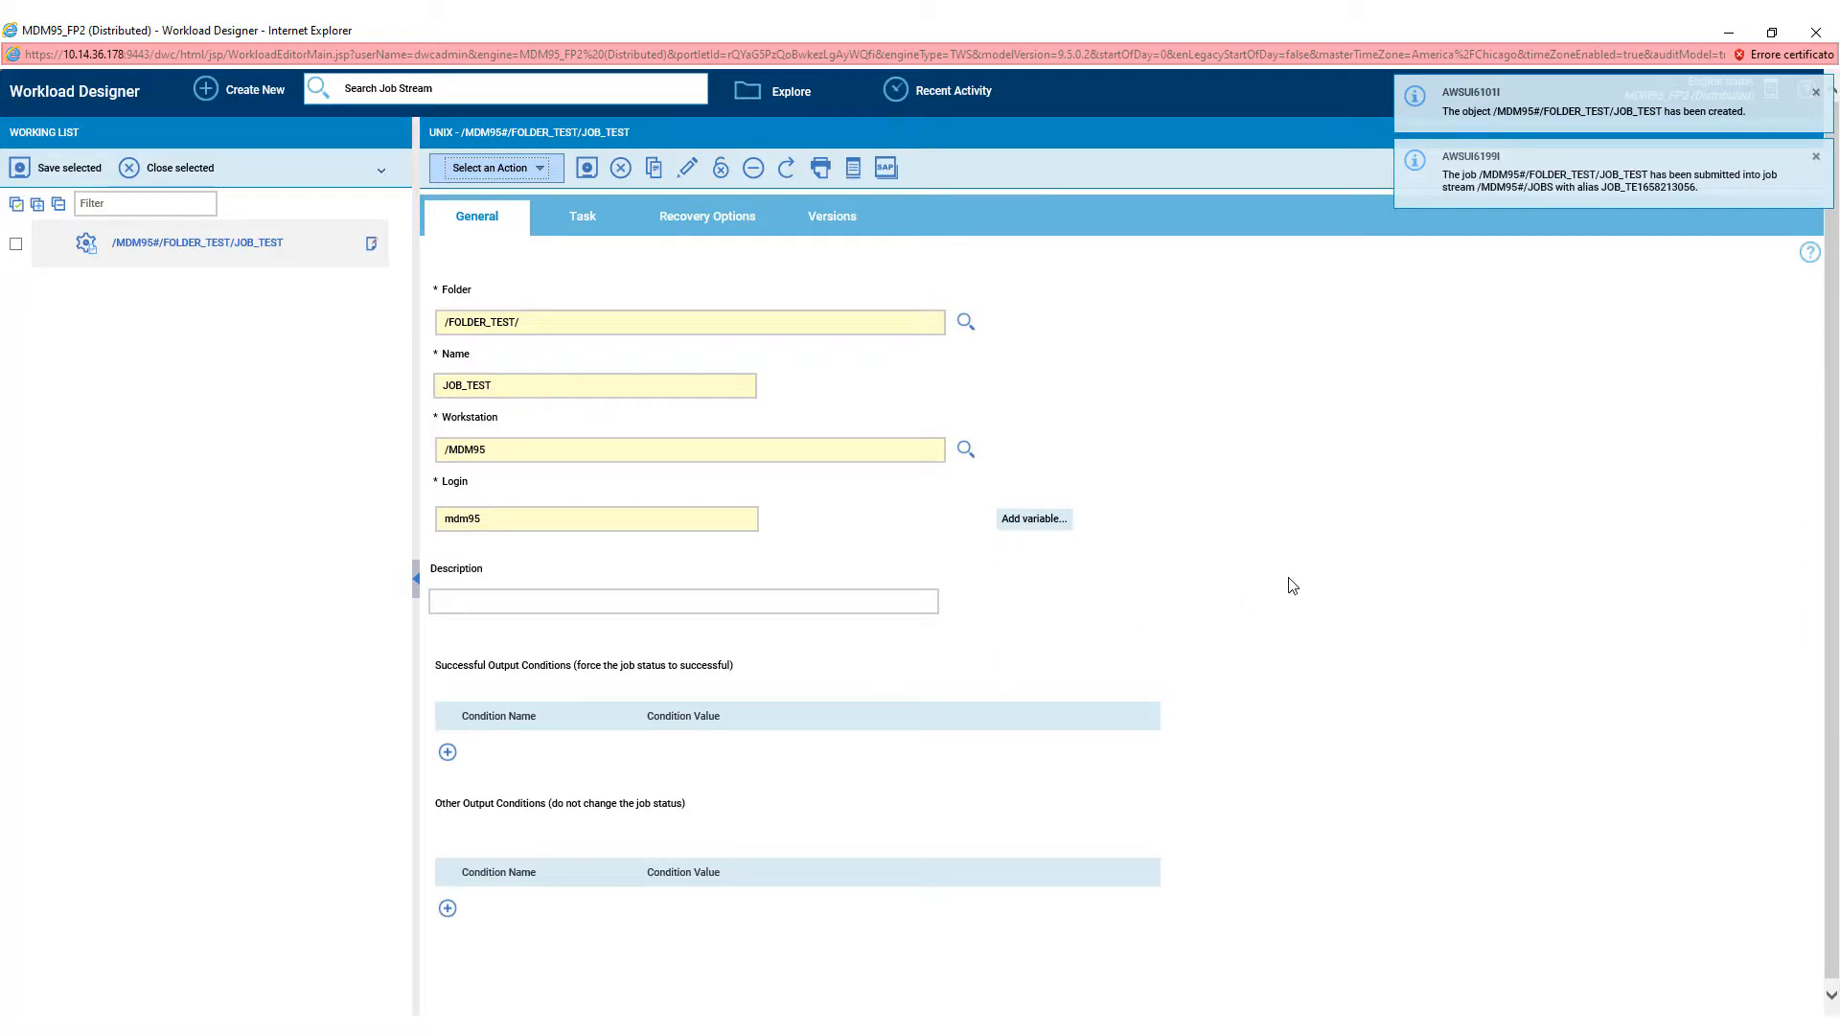
pyautogui.moveTo(1280, 576)
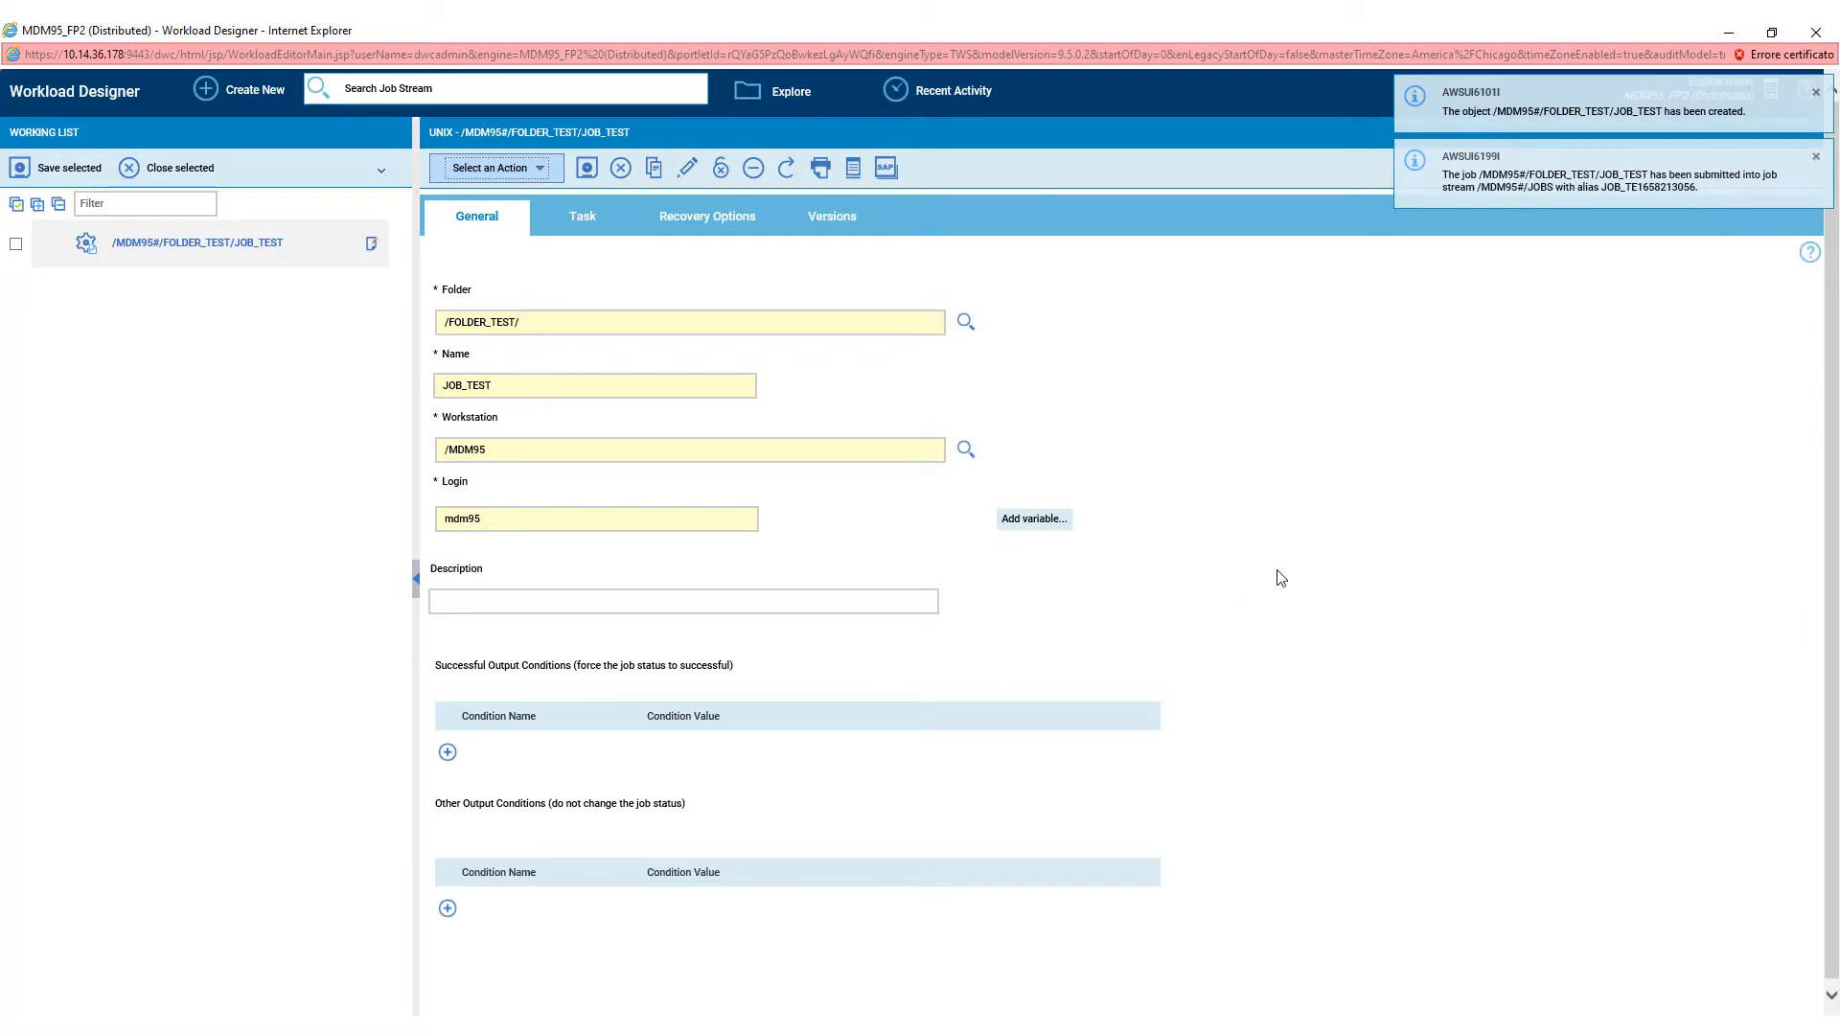